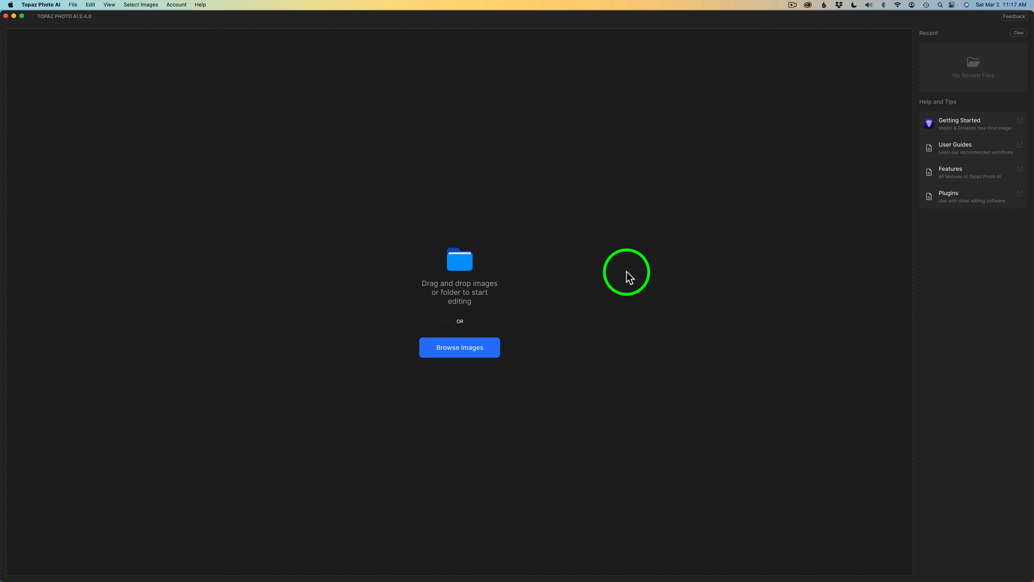
Browse to and load the smiling-woman portrait so Autopilot adds Remove Noise and Sharpen
click(459, 347)
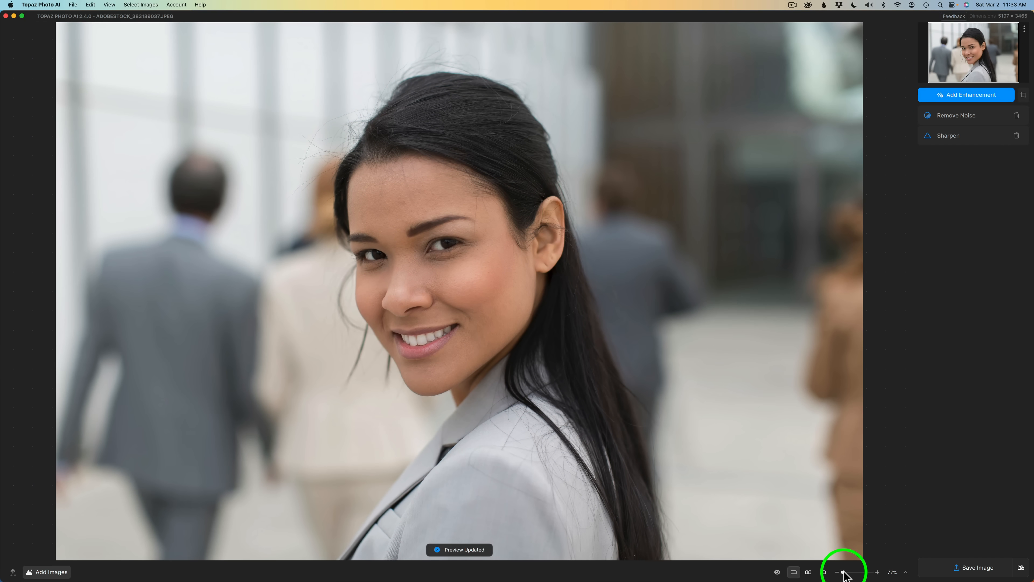
click(878, 572)
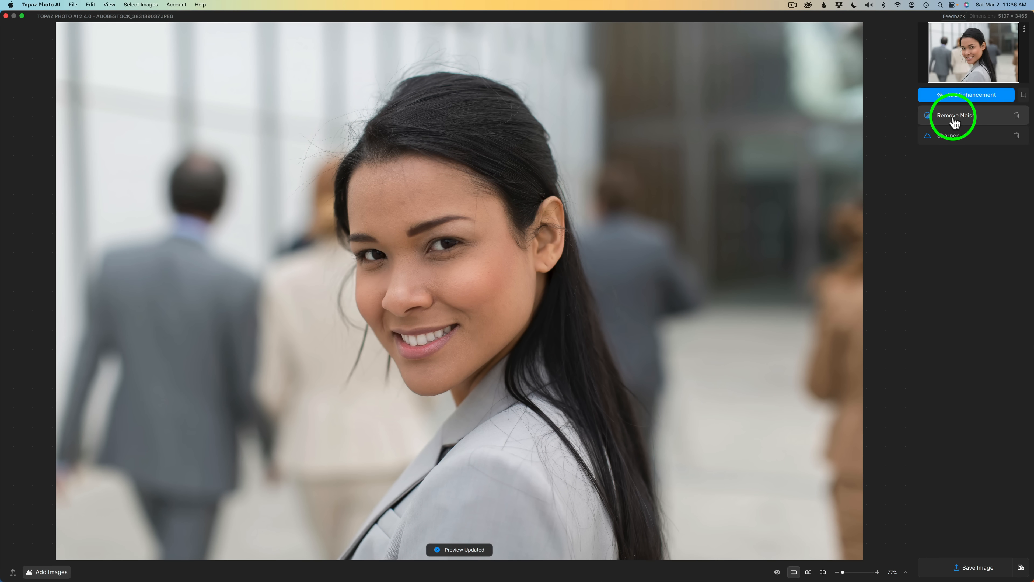
mouse_move(820, 130)
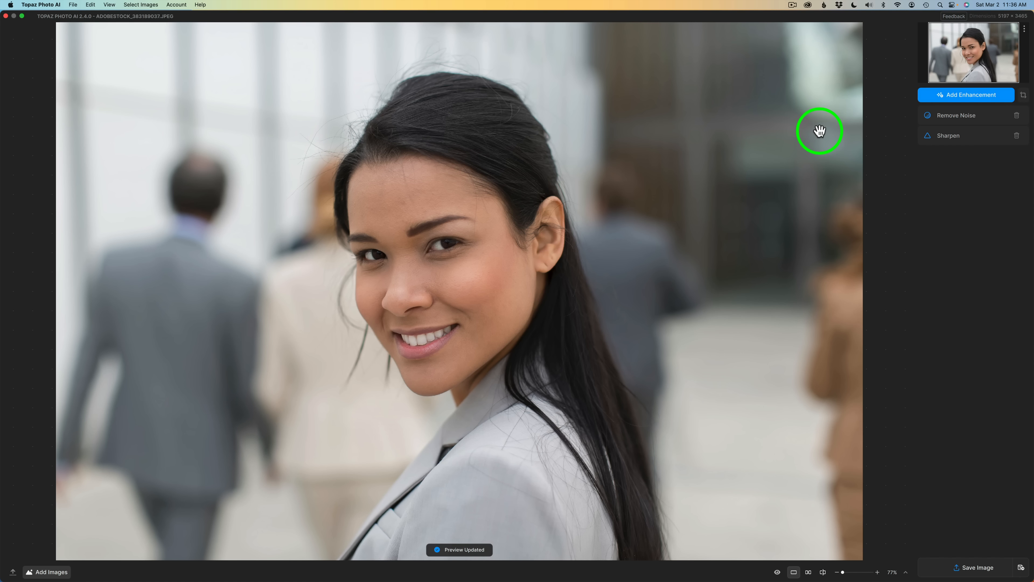
mouse_move(62, 27)
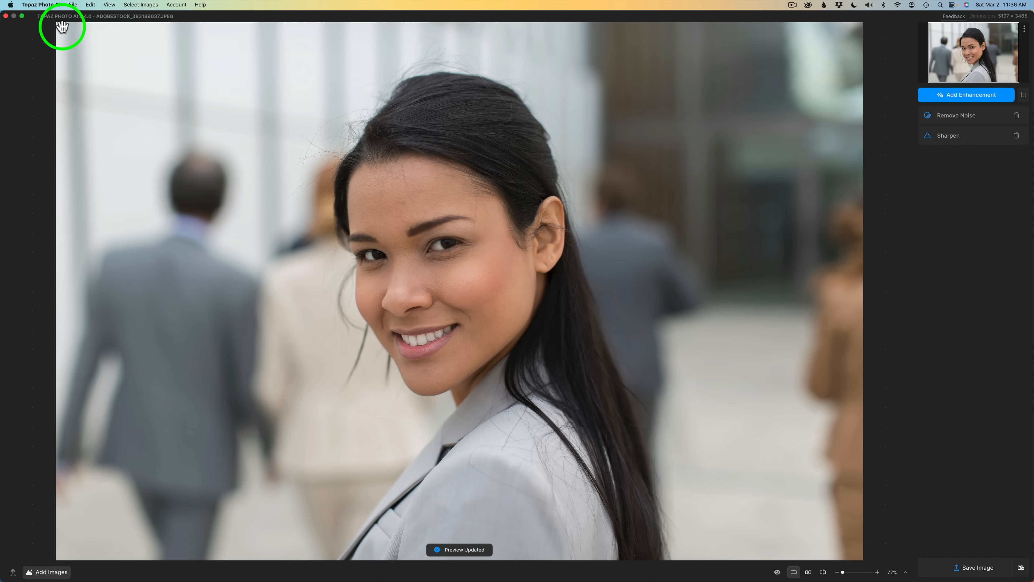
In Preferences > Autopilot, set Automatically apply filters to Disabled and save
click(40, 5)
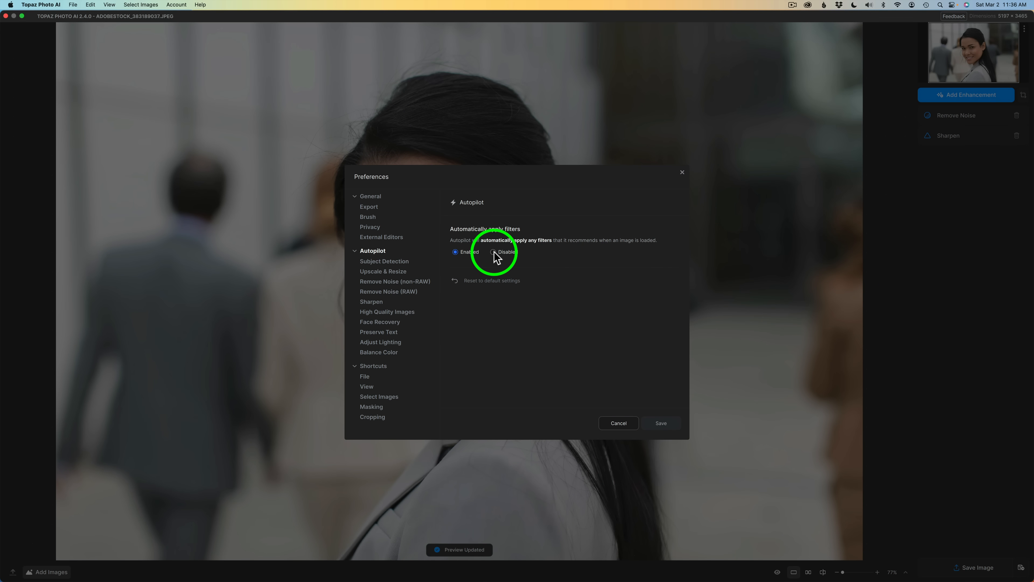
click(493, 252)
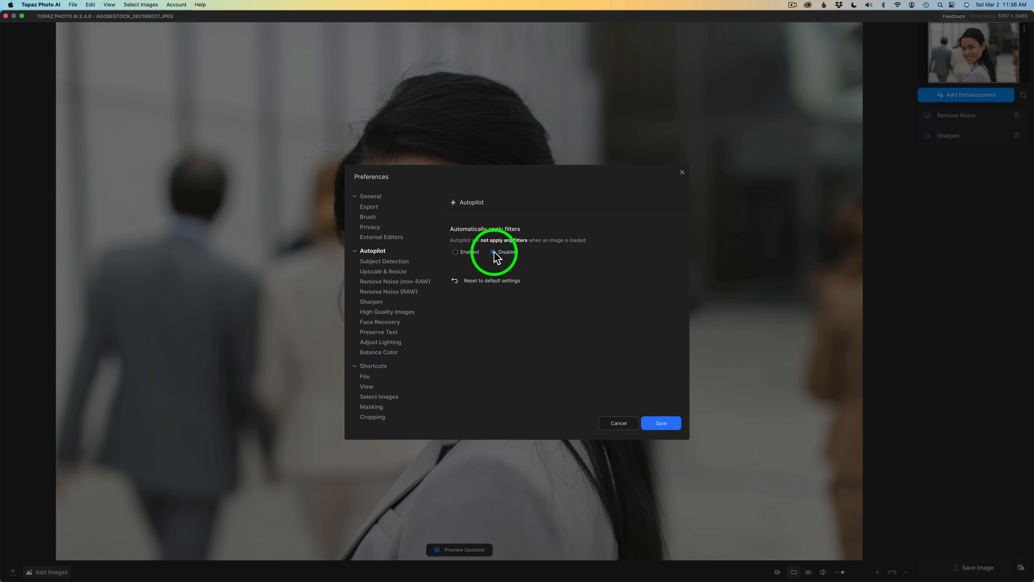
click(493, 252)
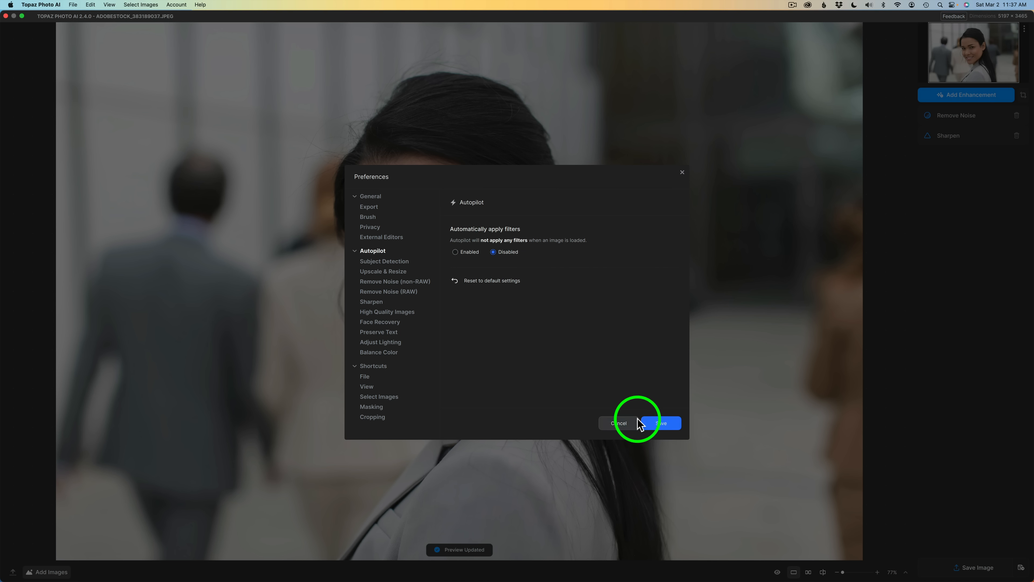
click(657, 423)
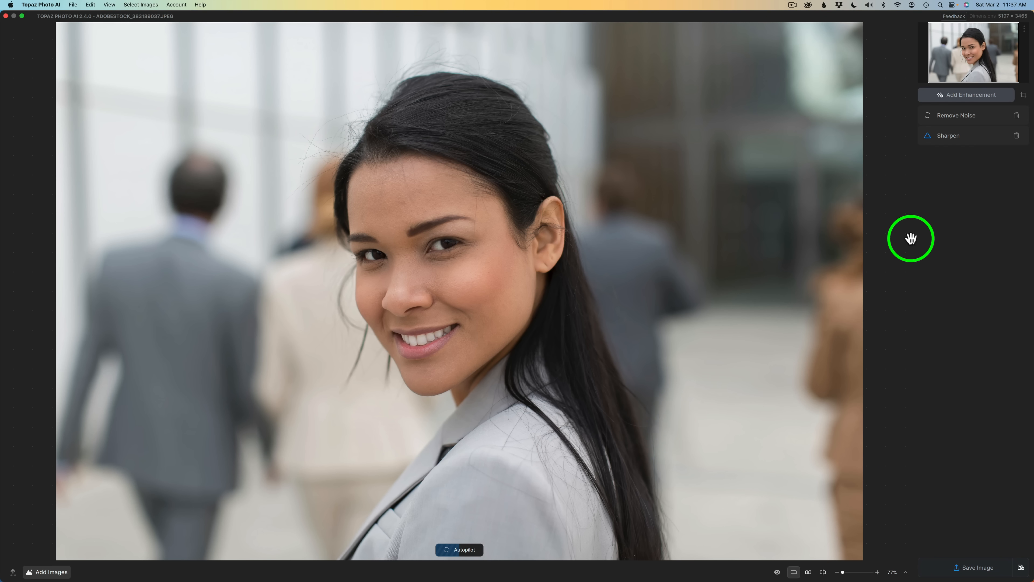
Delete the Remove Noise and Sharpen filters, then run Autopilot manually to restore them
click(957, 116)
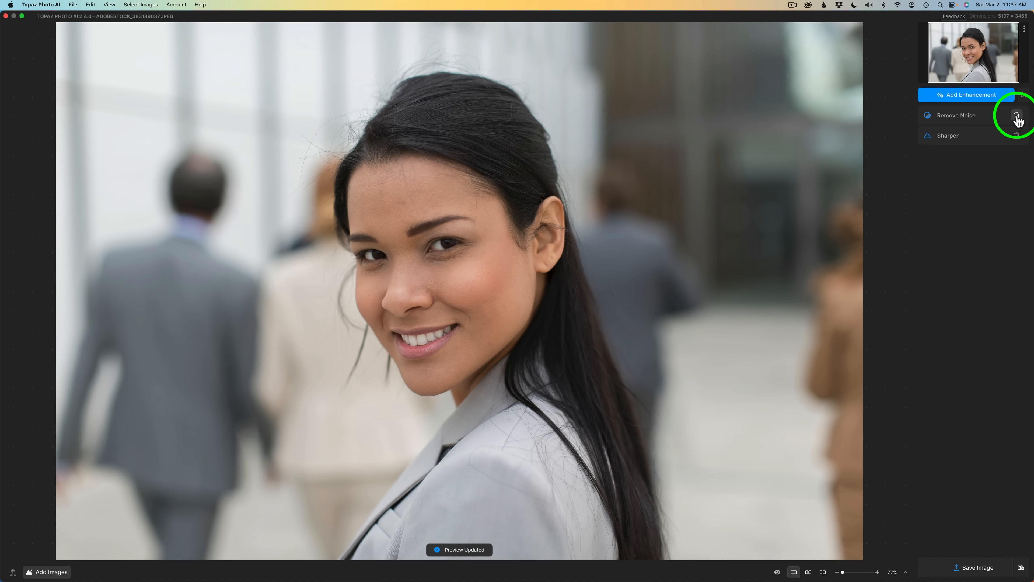
click(1016, 116)
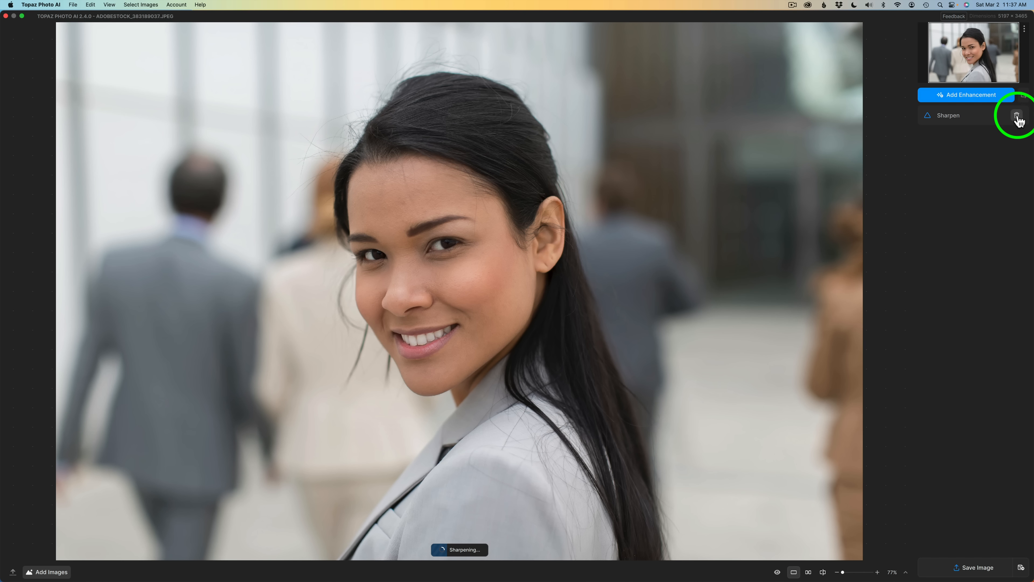
click(1018, 114)
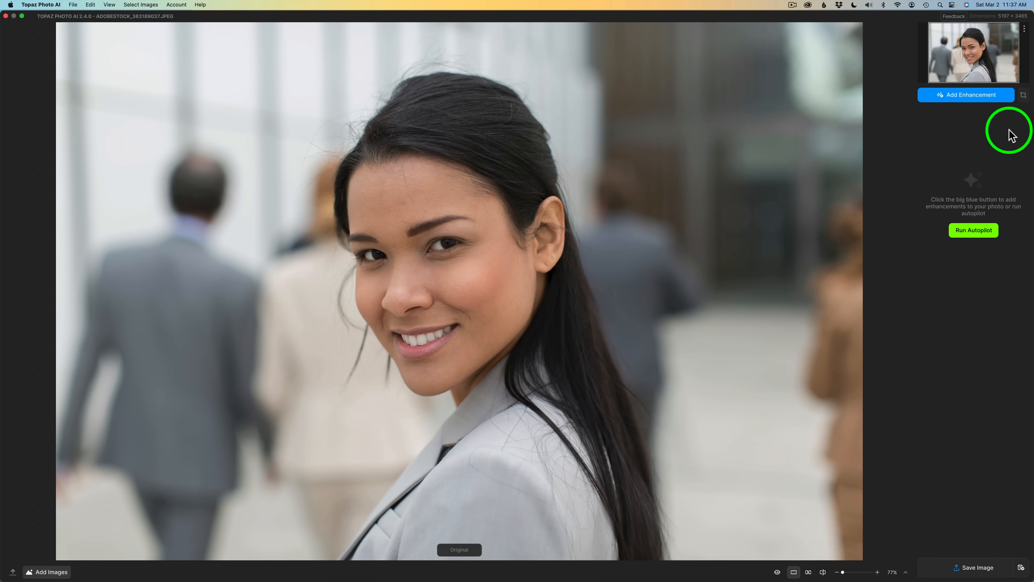
mouse_move(669, 232)
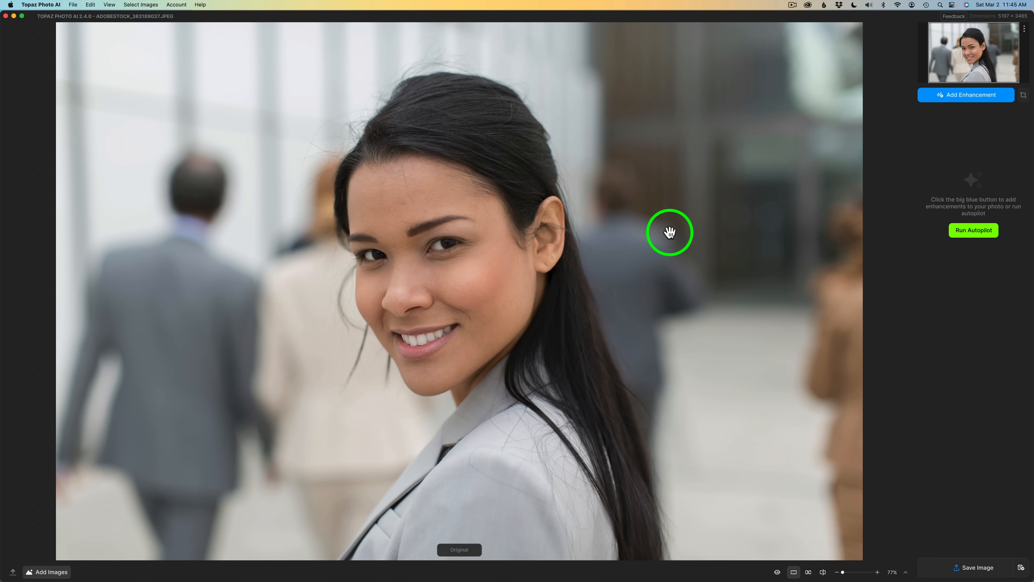
mouse_move(693, 227)
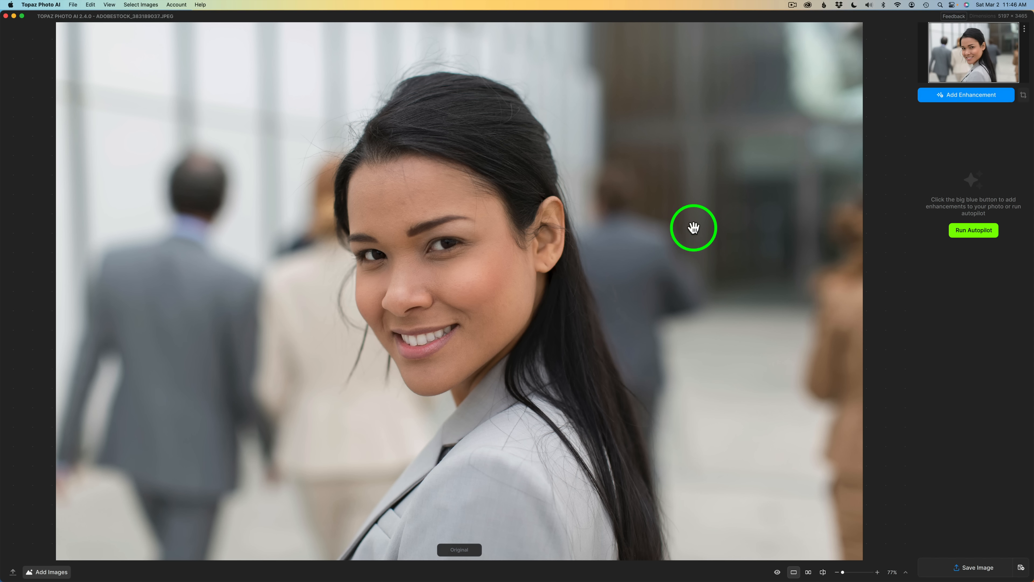
mouse_move(972, 244)
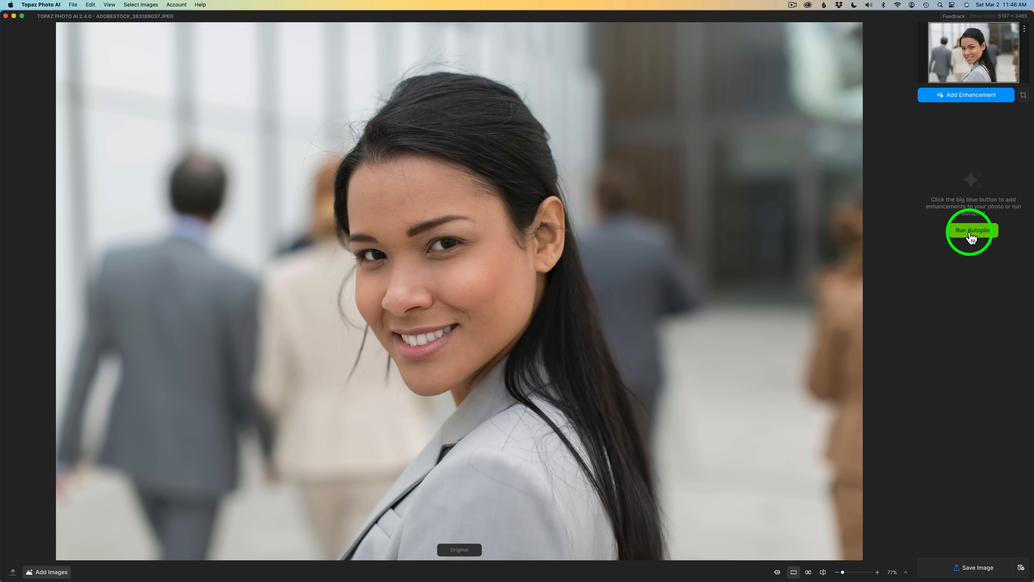
click(972, 230)
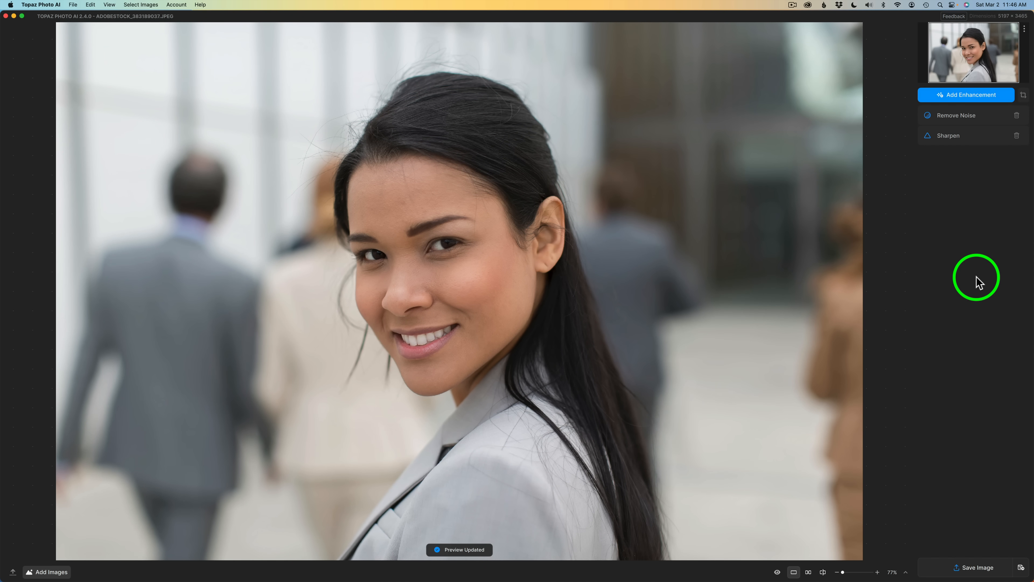
mouse_move(883, 409)
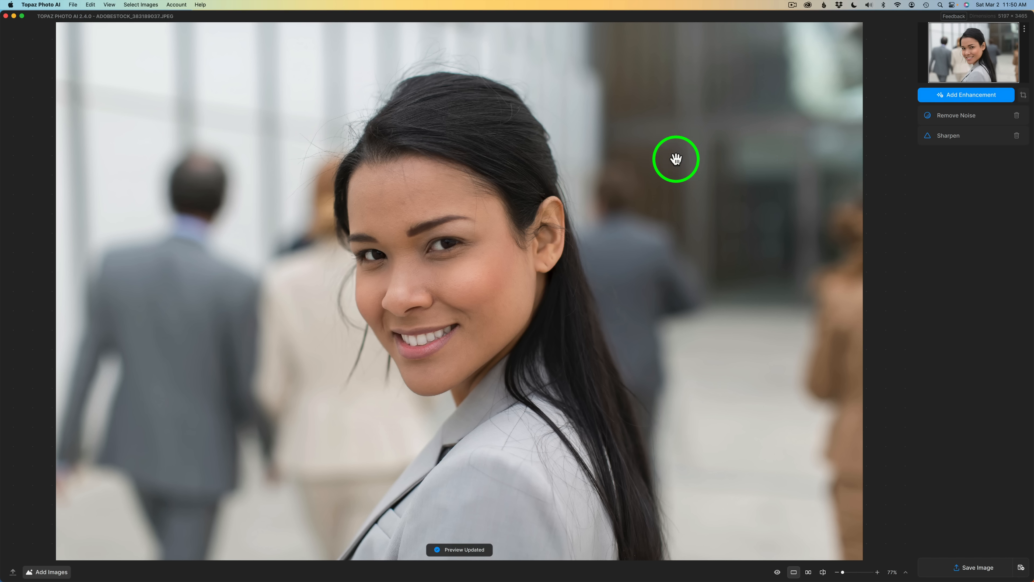
mouse_move(502, 271)
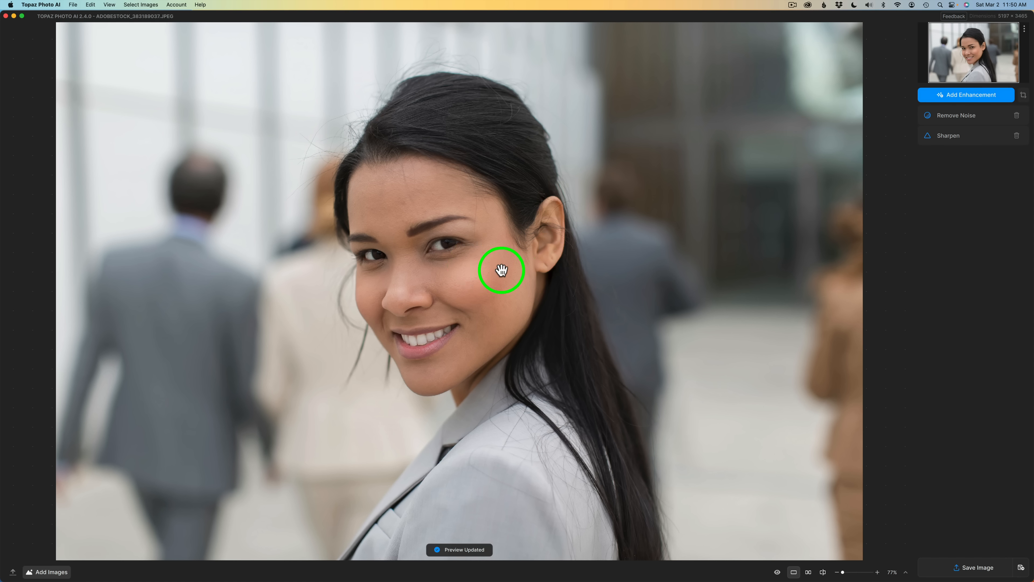
mouse_move(689, 213)
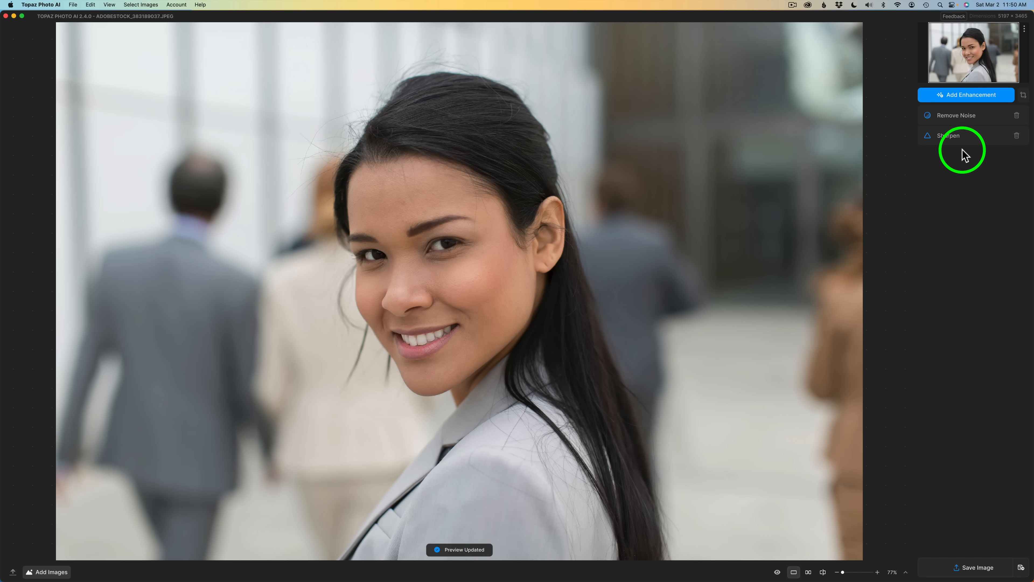
mouse_move(707, 144)
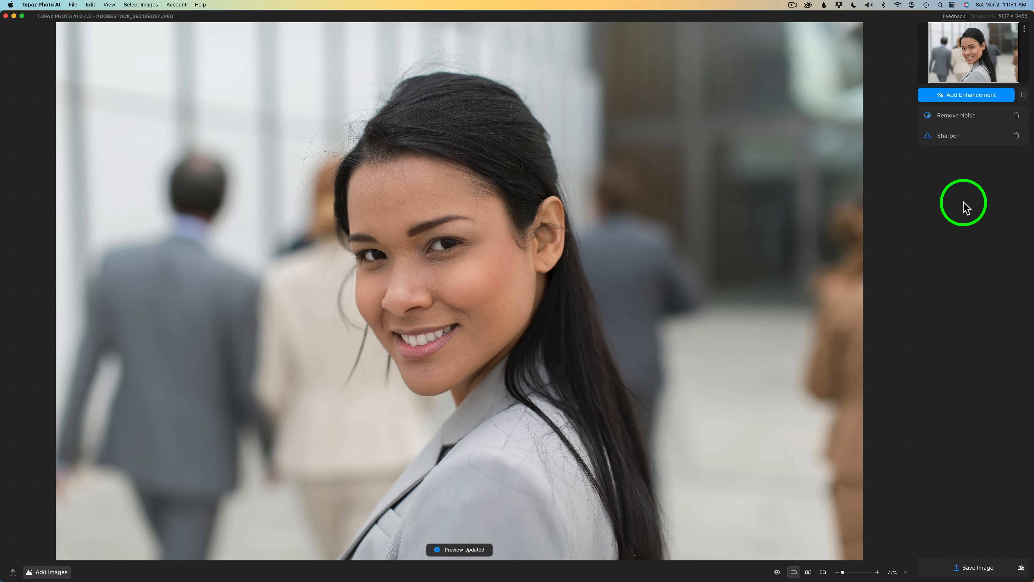
mouse_move(961, 532)
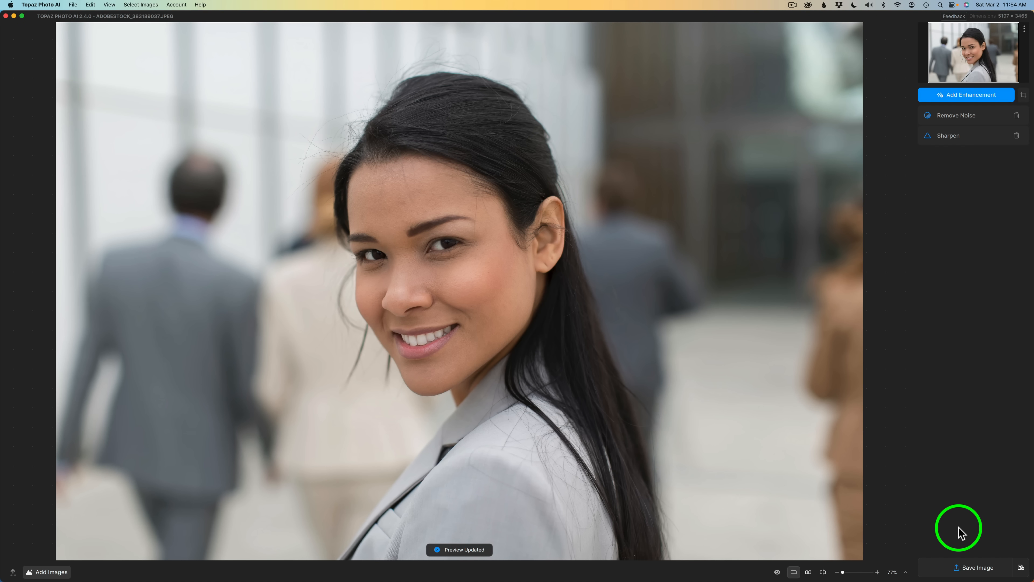
mouse_move(955, 306)
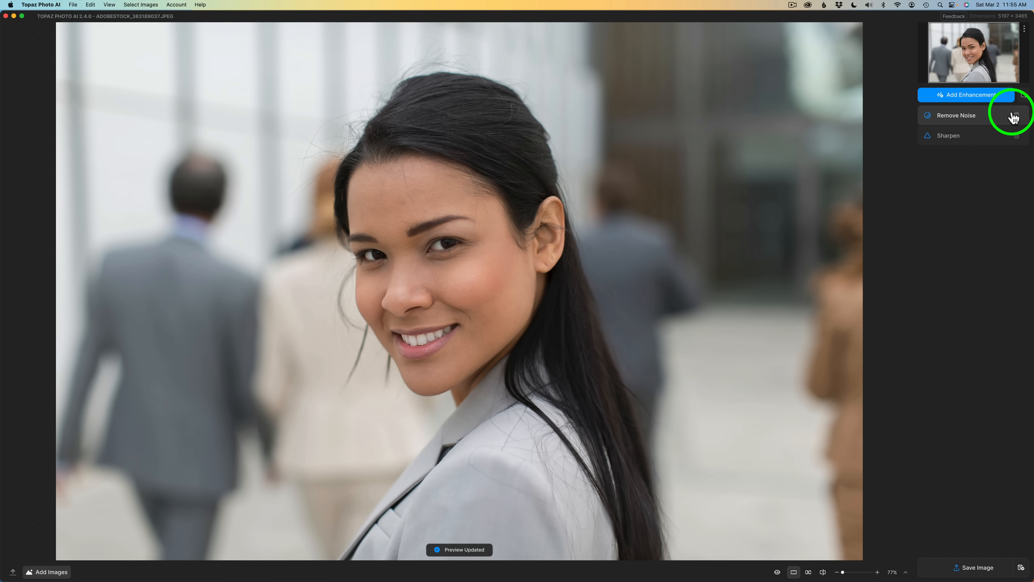
Clear both enhancements and try rotating the photo inside the crop frame to about 13.6°
click(1016, 116)
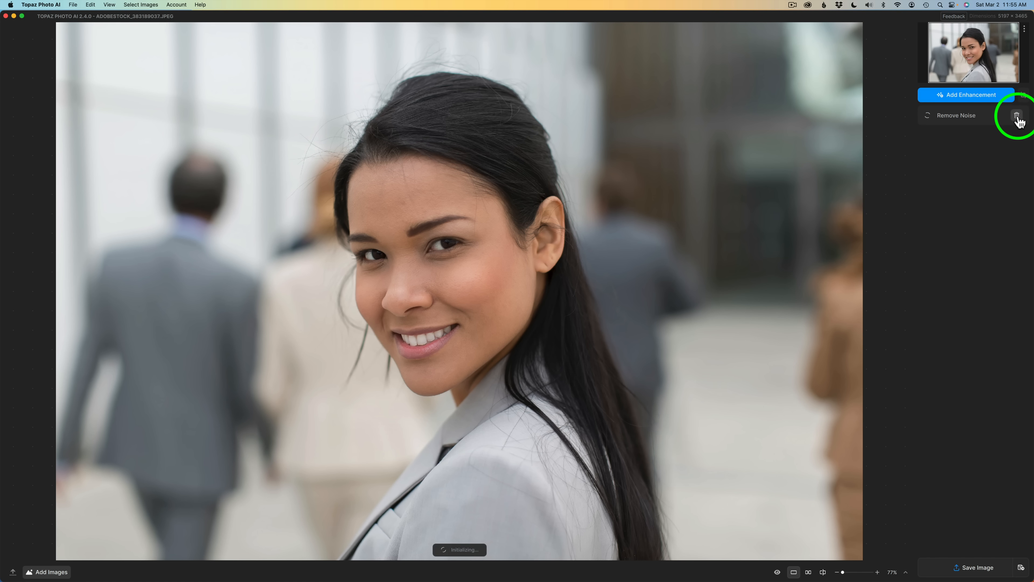
click(1019, 115)
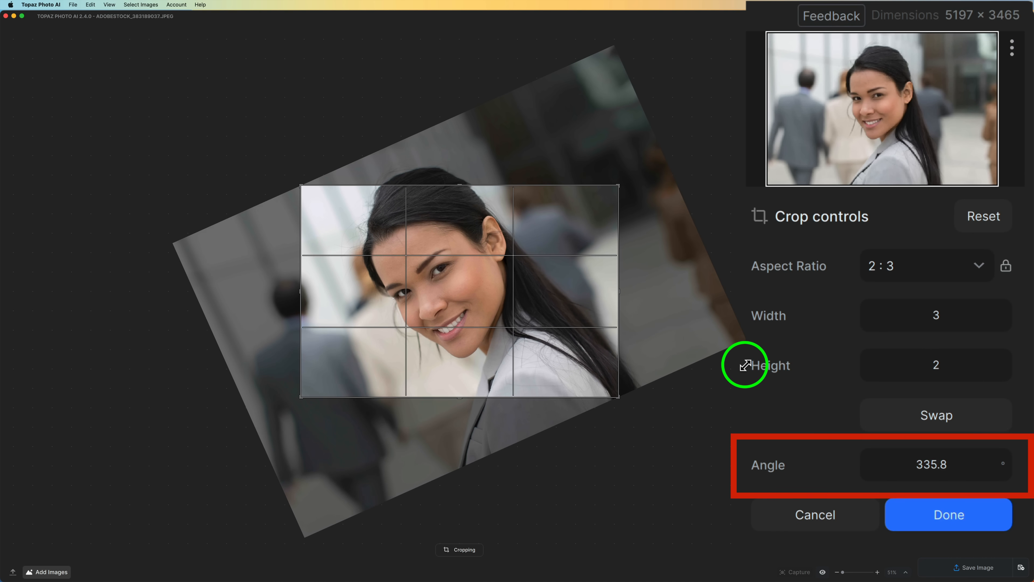
drag(744, 364, 629, 464)
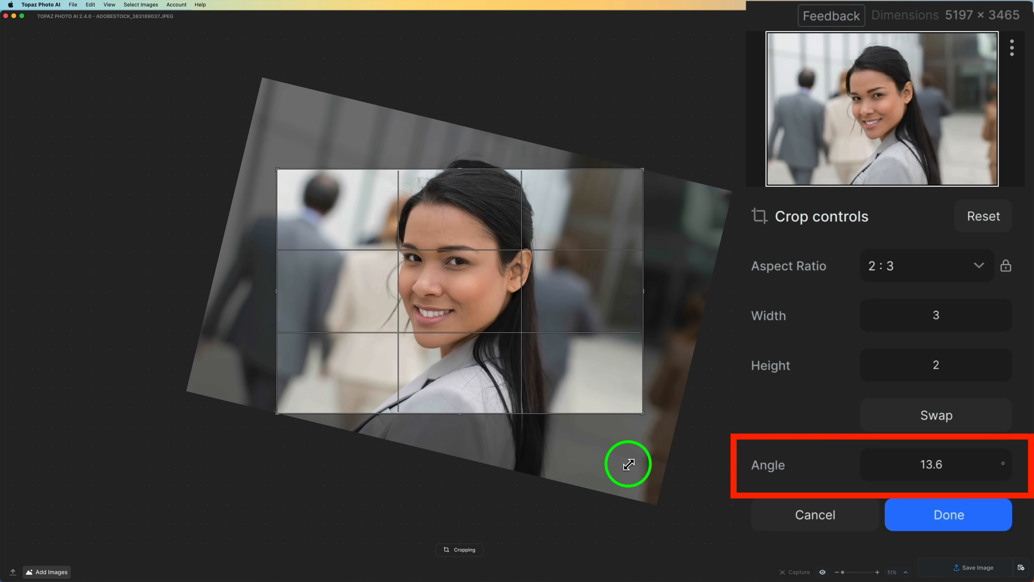
drag(627, 463, 638, 415)
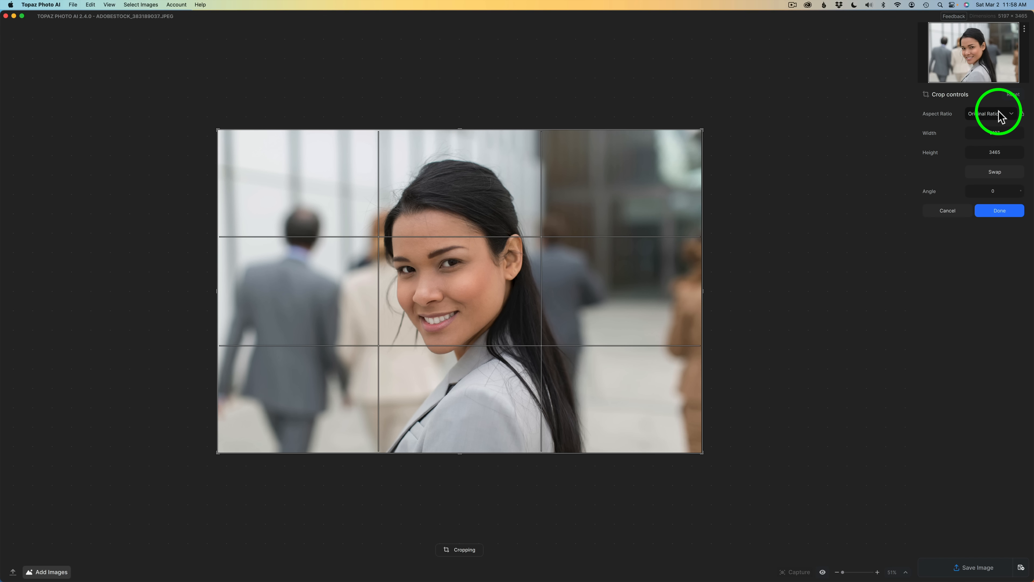
Trim the crop from the right edge to about 4583 × 3465 and apply it
click(990, 113)
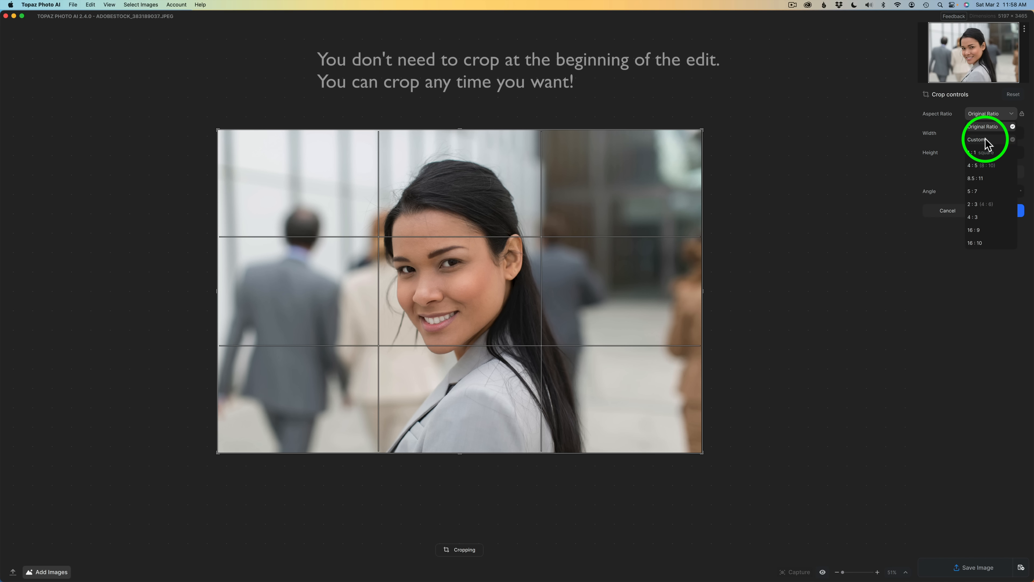
click(979, 139)
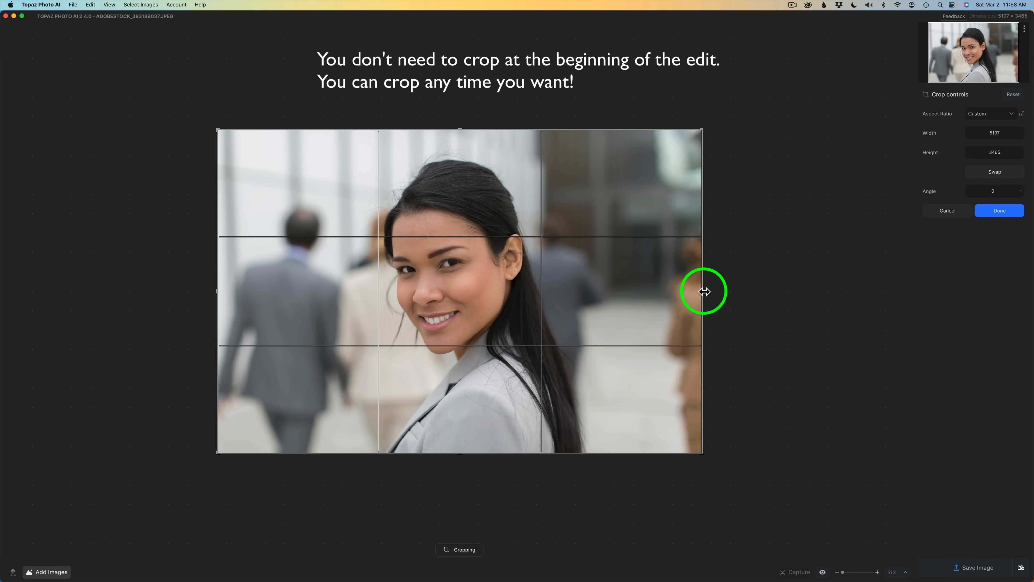
drag(703, 291, 671, 292)
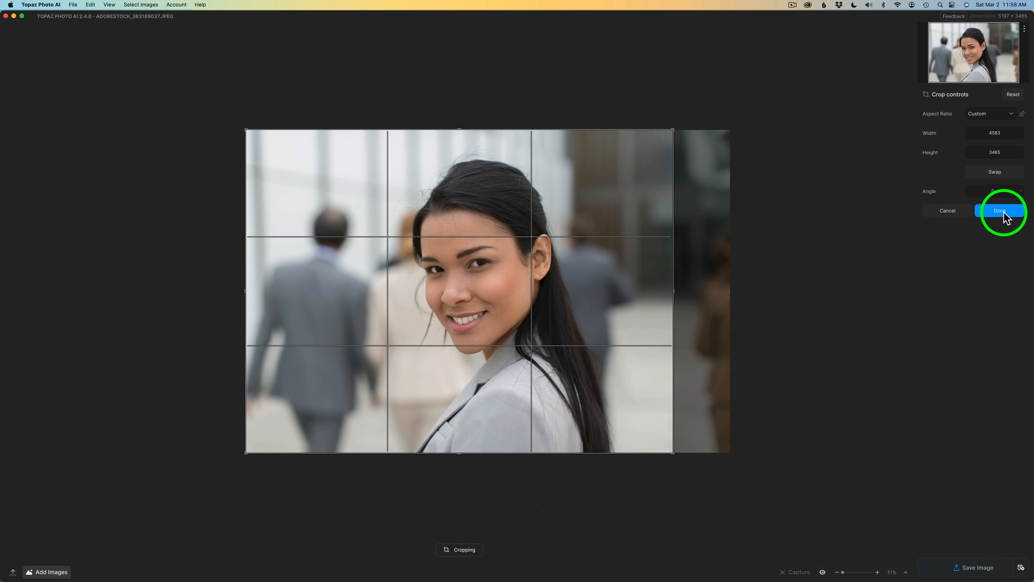
click(999, 211)
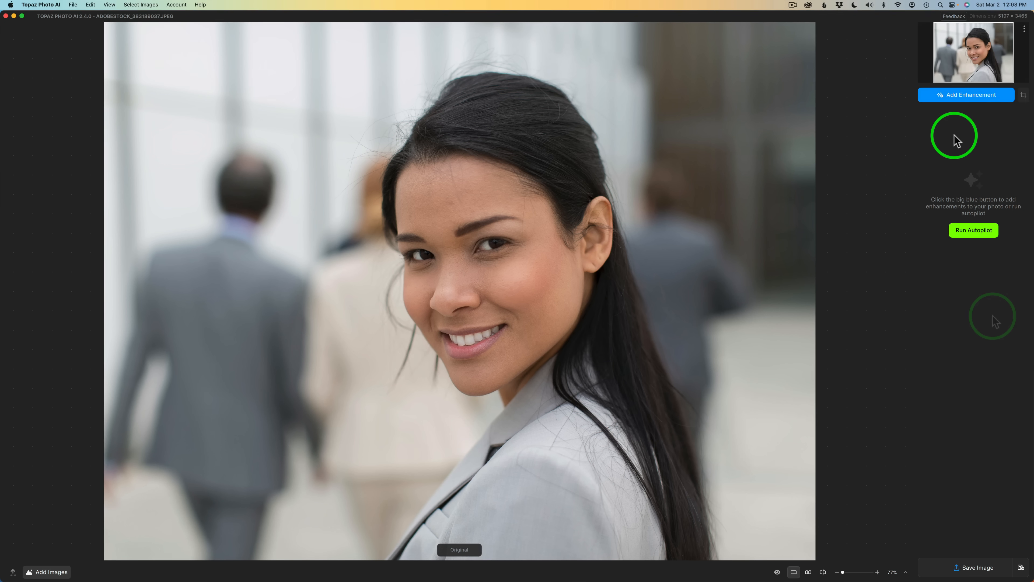
Show the Add Enhancement list with Remove Noise, Sharpen, Adjust Lighting and Balance Color
click(967, 95)
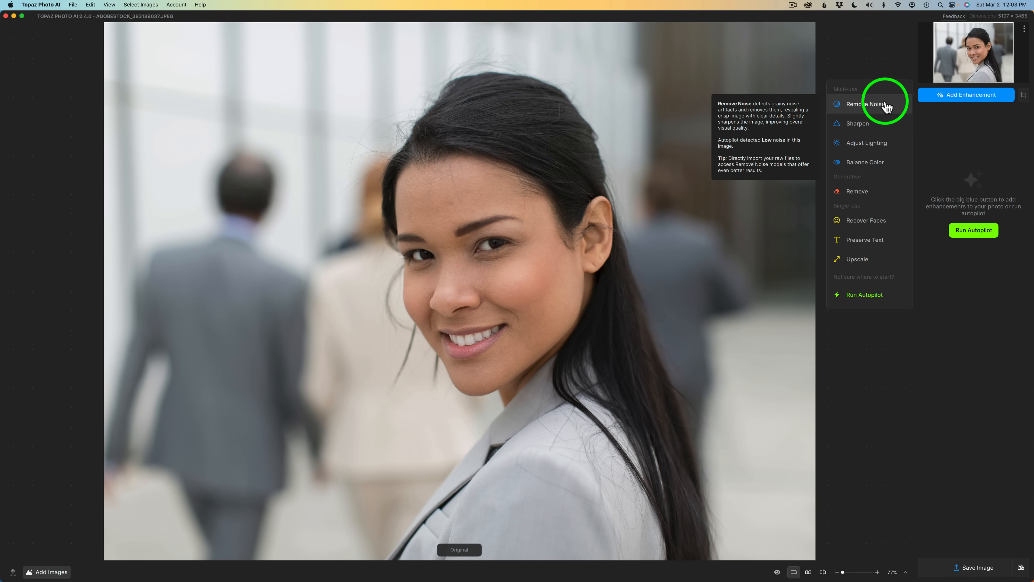
mouse_move(882, 162)
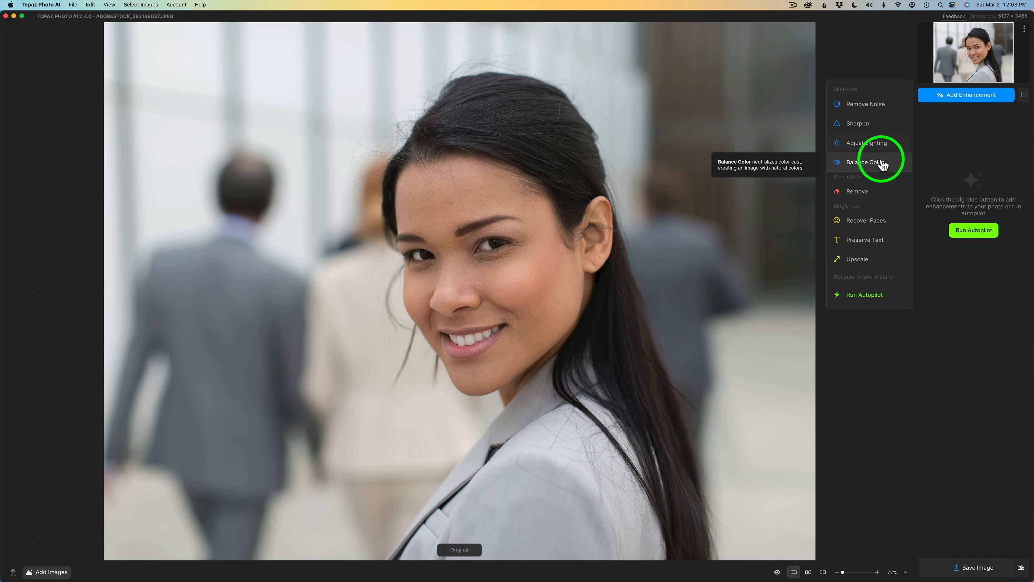
mouse_move(865, 143)
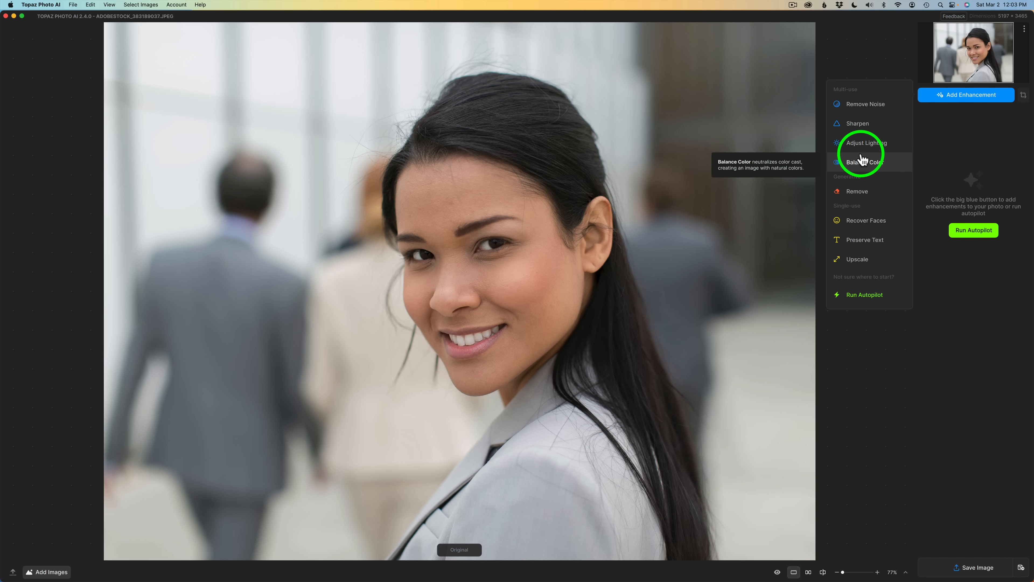
mouse_move(866, 213)
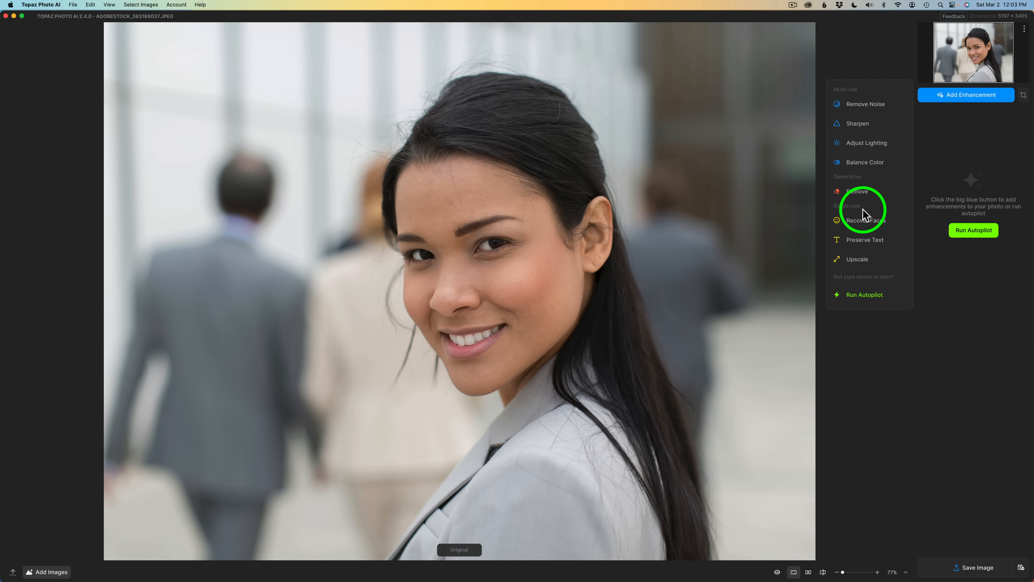
mouse_move(866, 240)
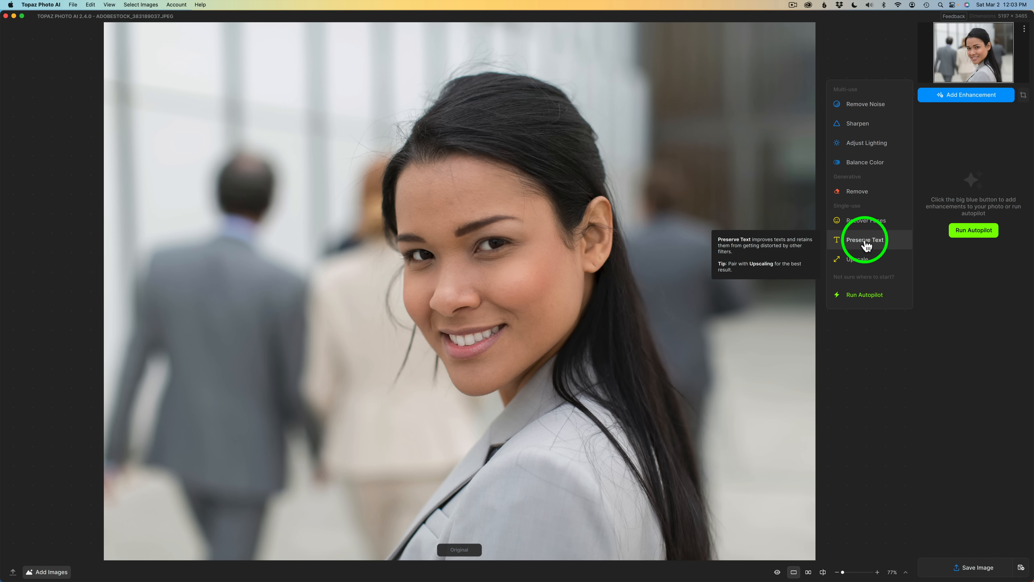
mouse_move(892, 259)
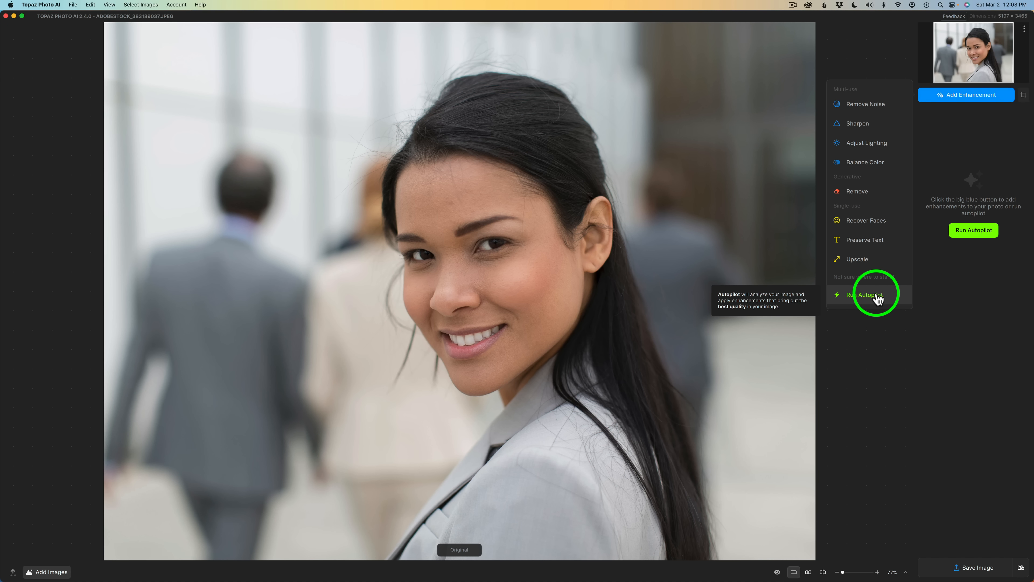
mouse_move(866, 103)
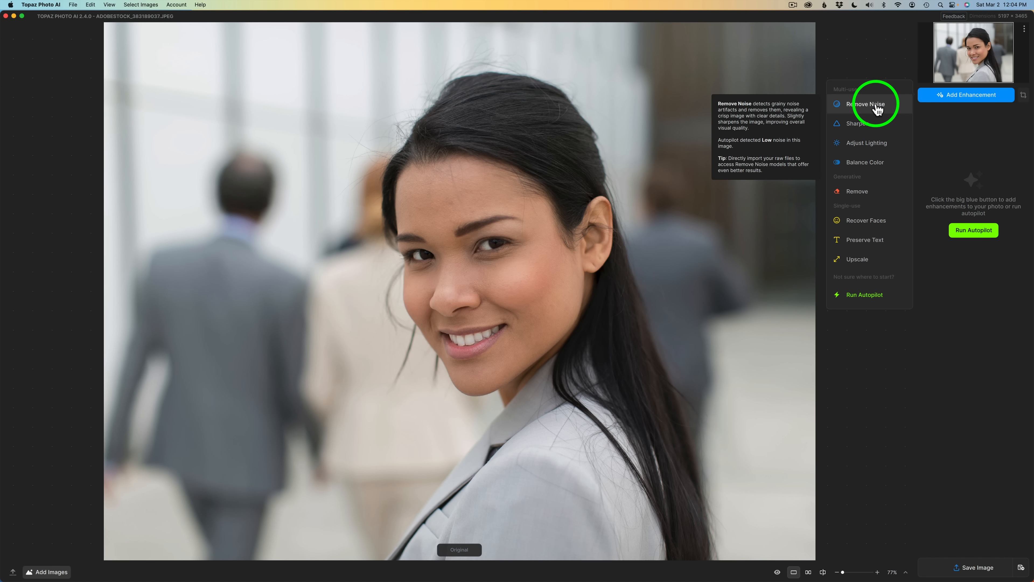
Add Remove Noise (Normal model, strength 24) and move its settings panel right of the face
click(864, 104)
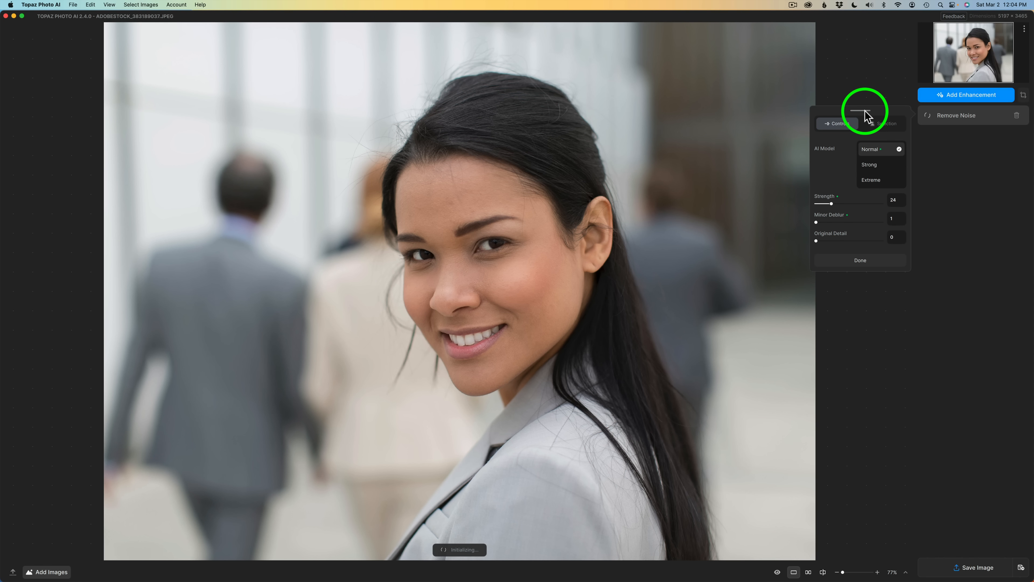
drag(861, 108, 503, 88)
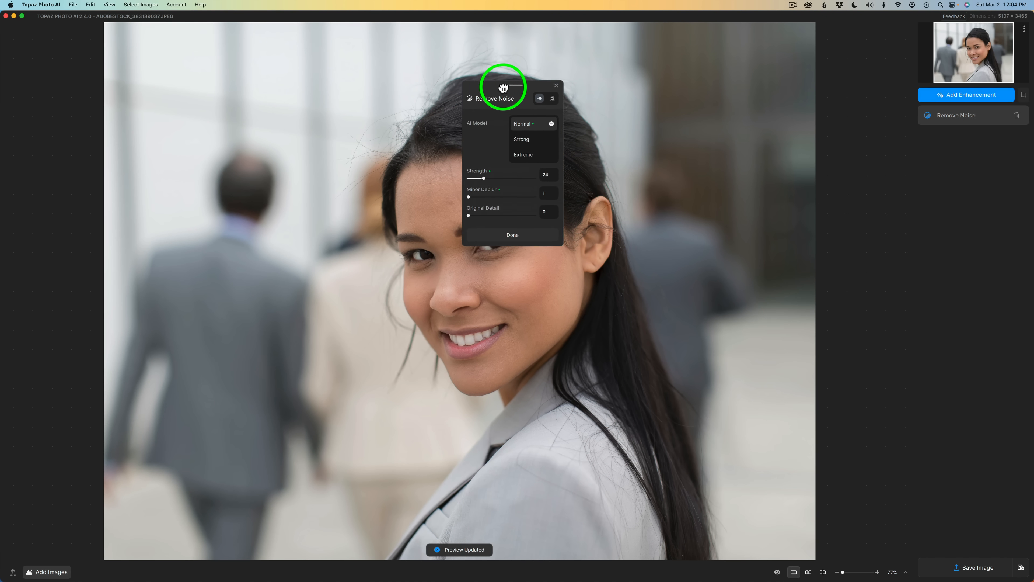
drag(503, 88, 947, 200)
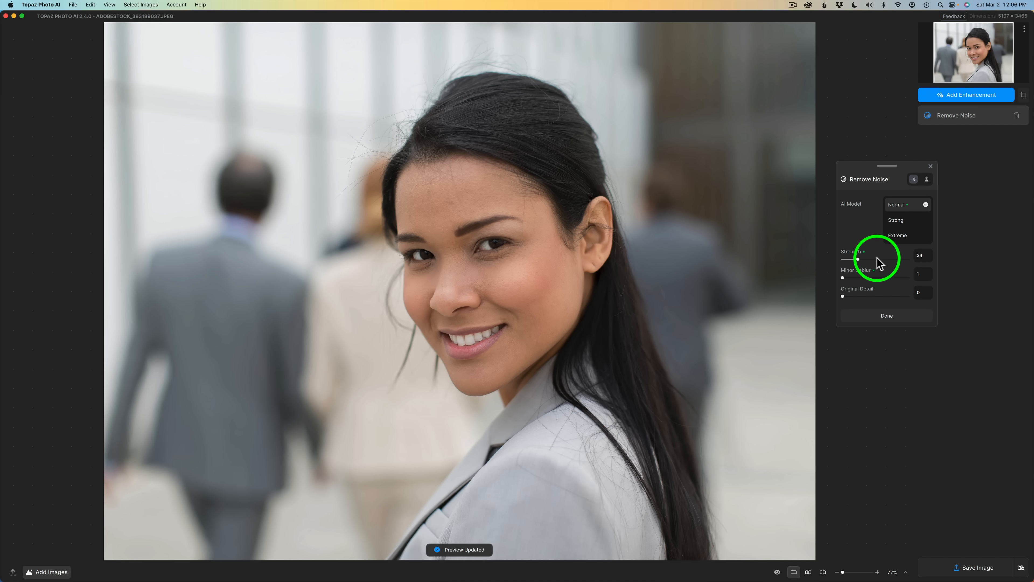
mouse_move(865, 280)
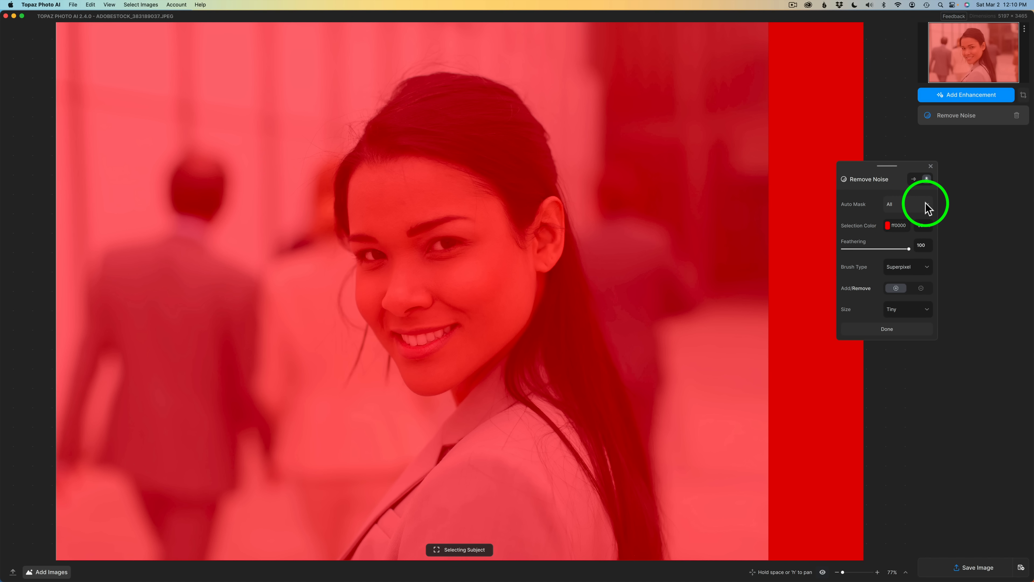
Set the Remove Noise Auto Mask to Background so the woman stays unmasked
click(908, 204)
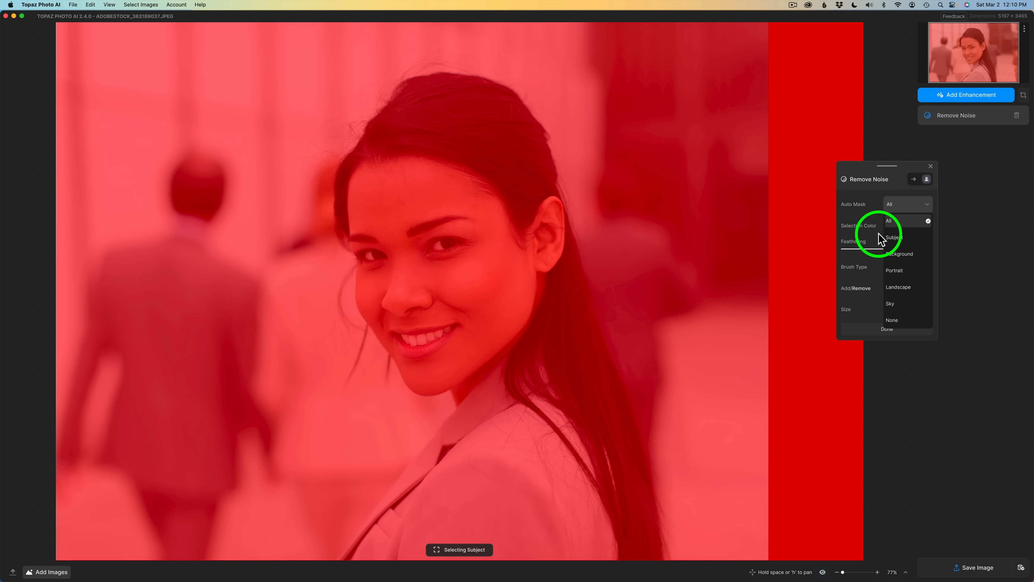
mouse_move(882, 273)
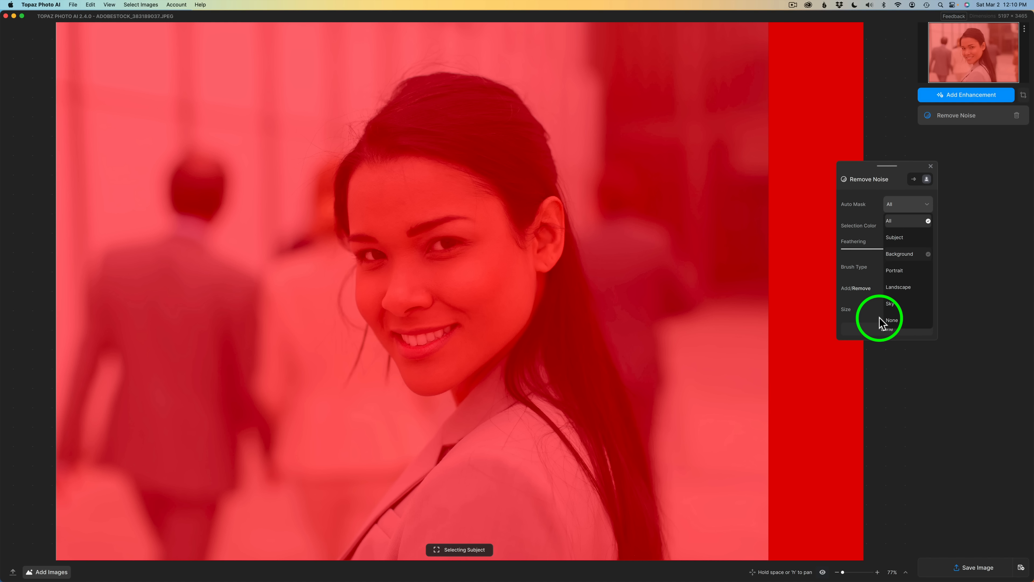
click(899, 254)
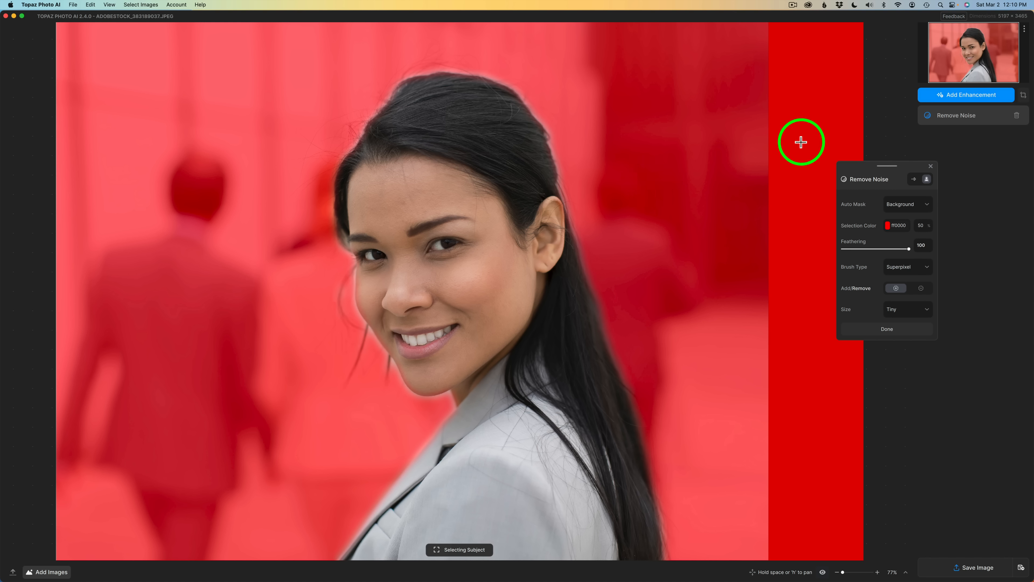
mouse_move(802, 260)
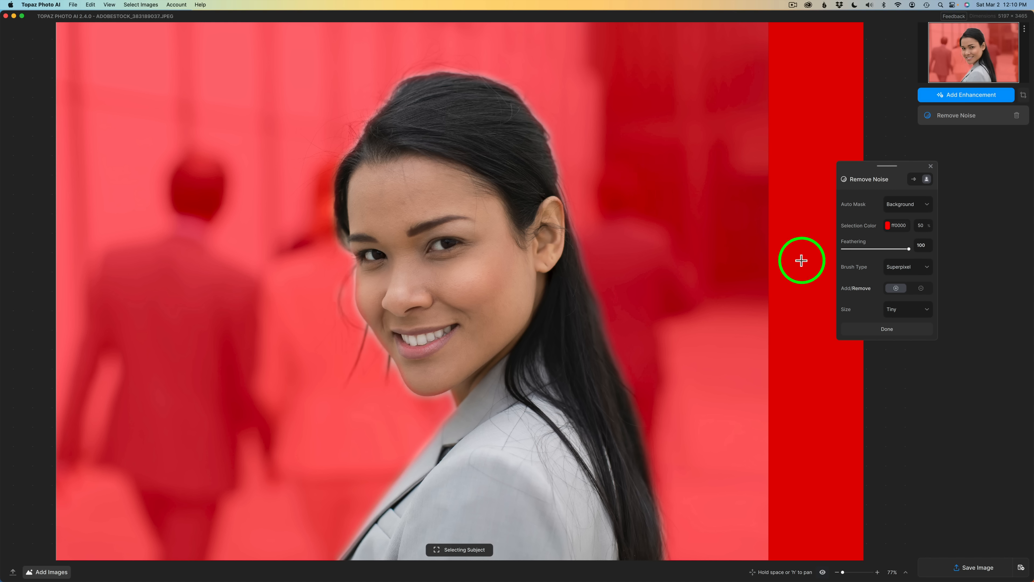
mouse_move(798, 211)
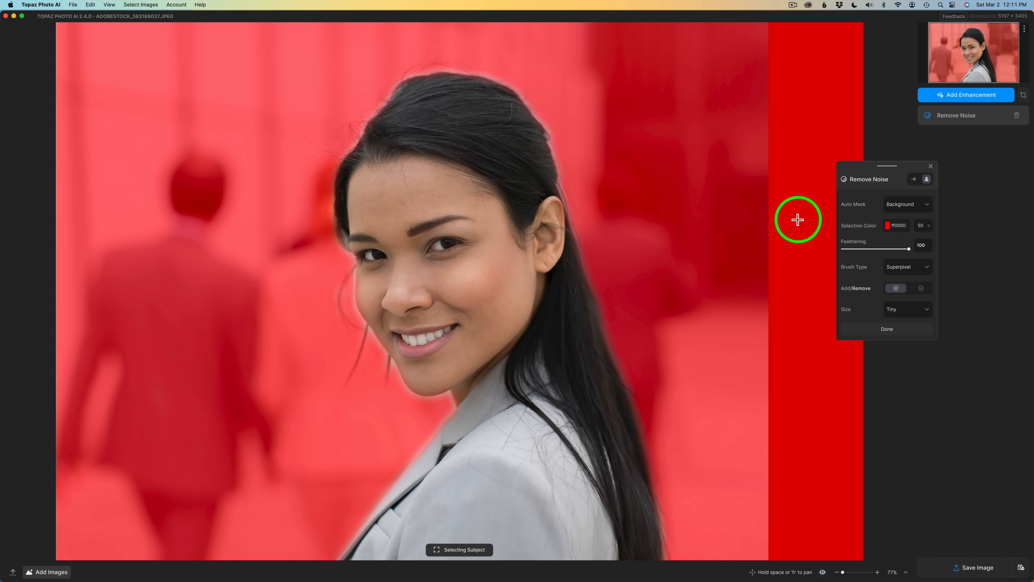
mouse_move(327, 195)
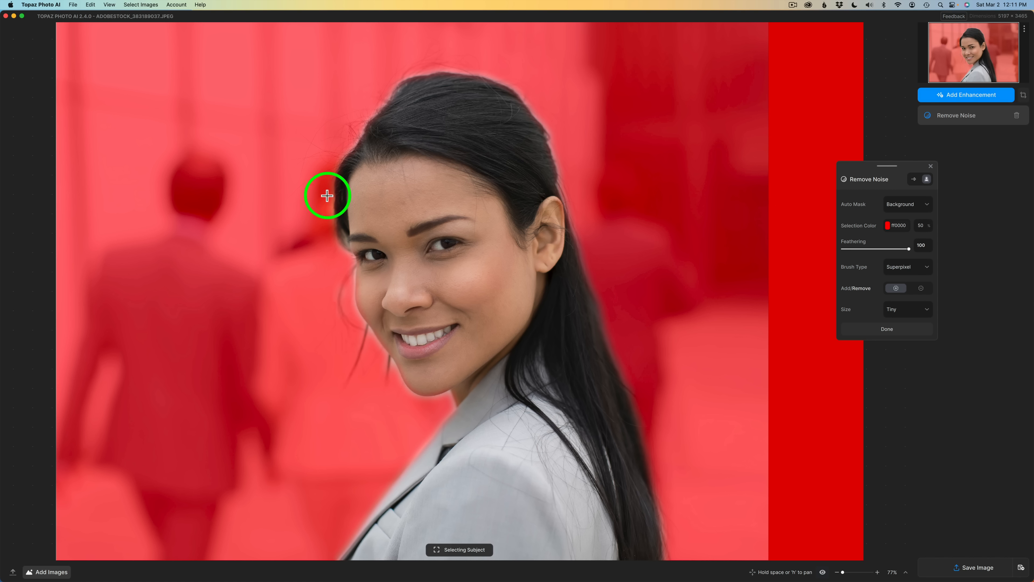
mouse_move(668, 257)
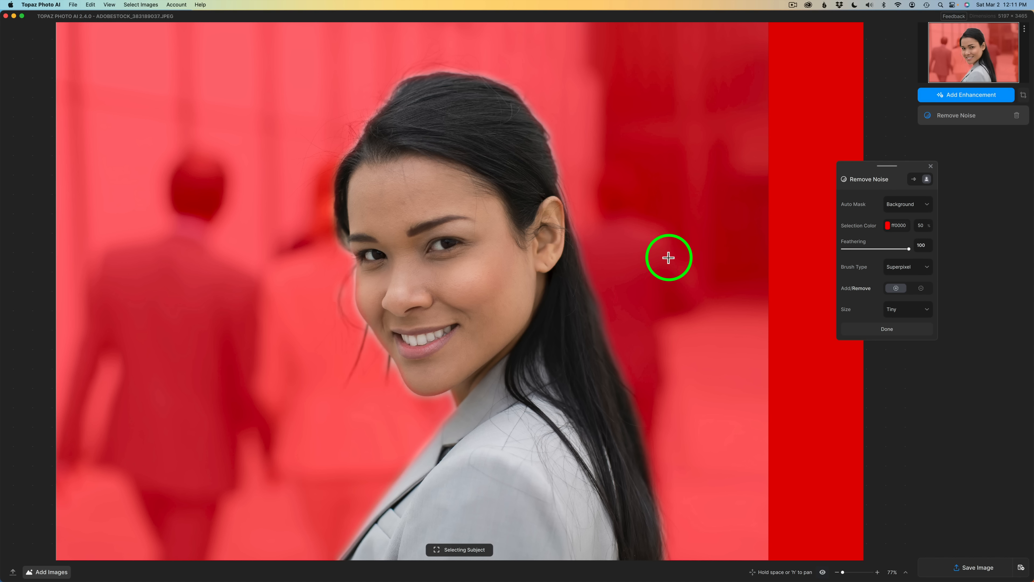
mouse_move(821, 277)
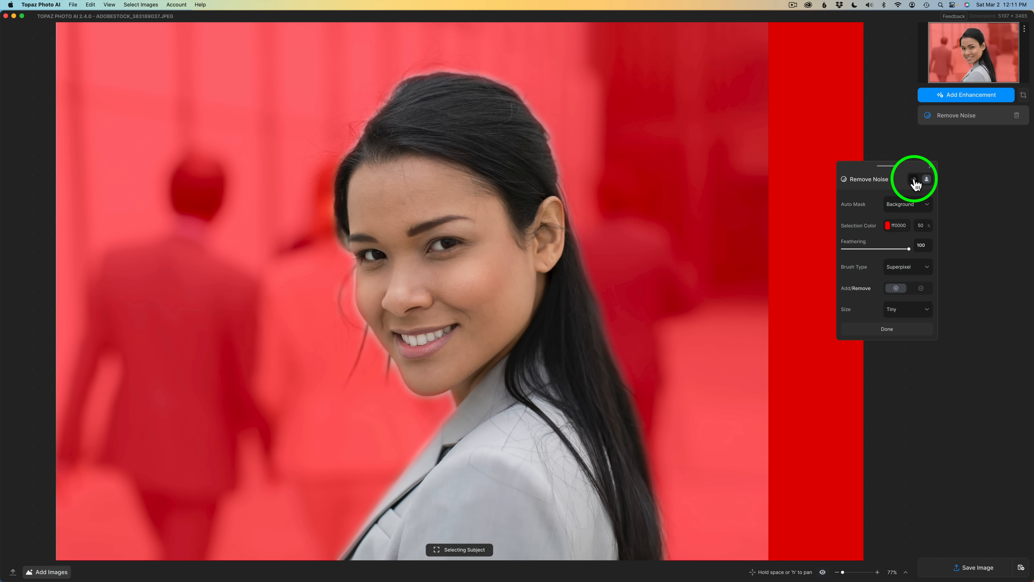
Return to the Remove Noise model settings and finish with Done, zooming in on the cheek
click(913, 179)
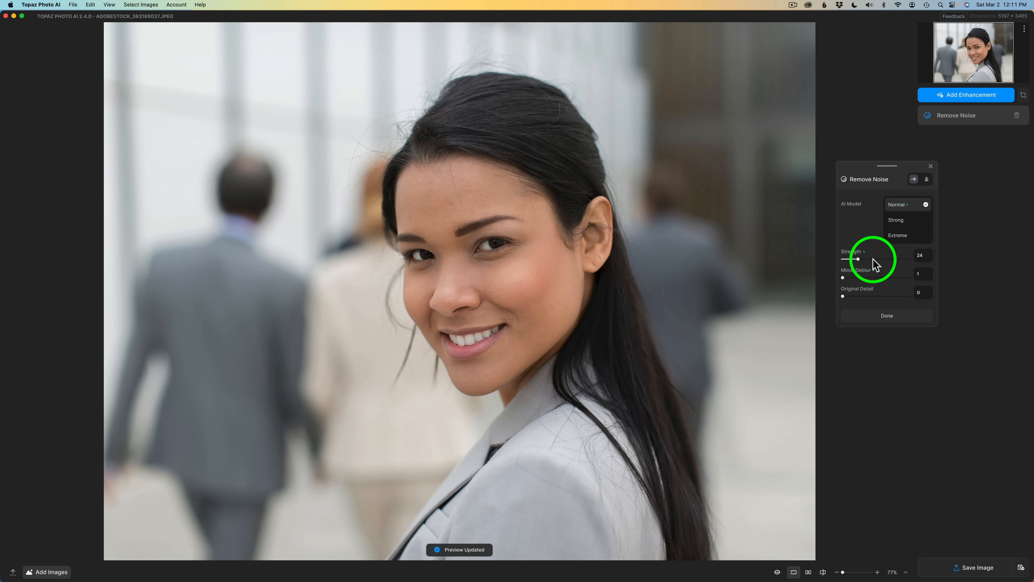
click(887, 315)
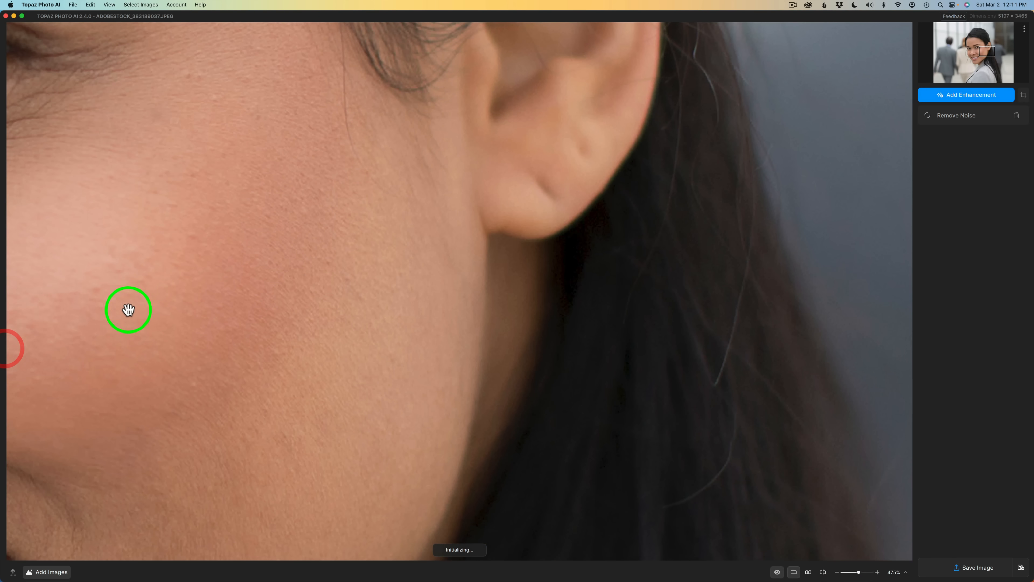
Pan the close-up to the ear and background, then choose a preset zoom magnification
drag(129, 310, 574, 264)
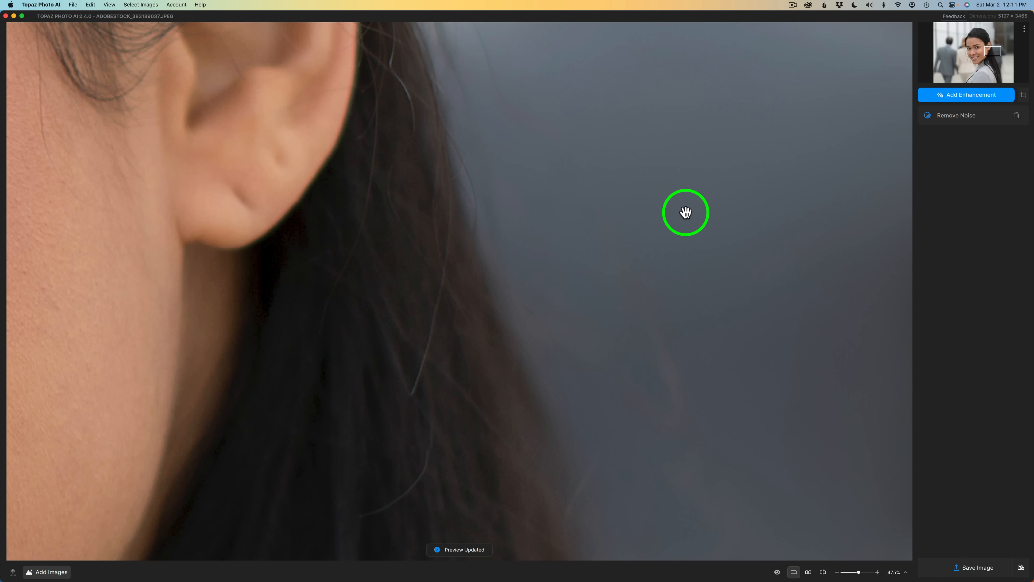
drag(685, 212, 808, 194)
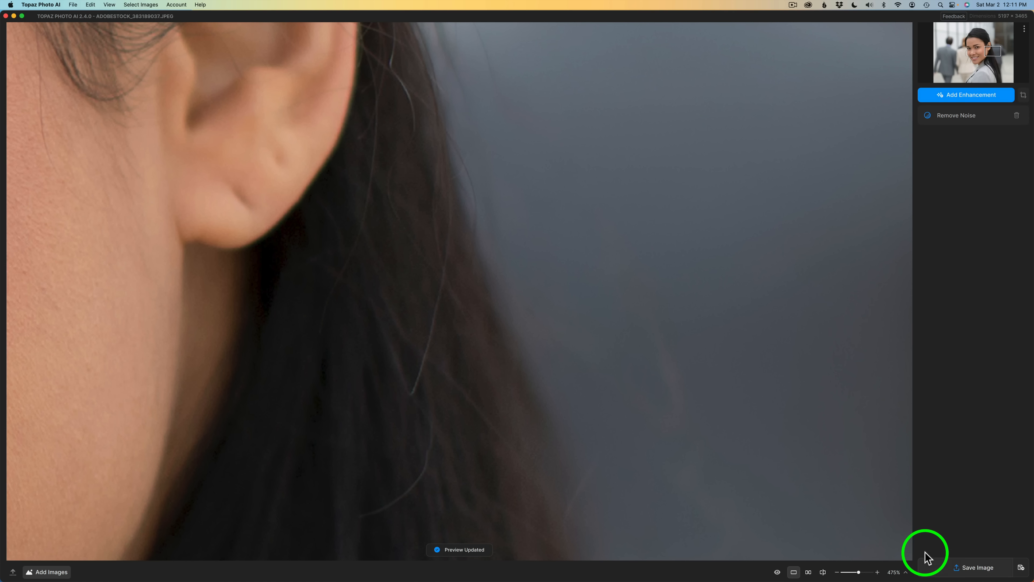
click(894, 572)
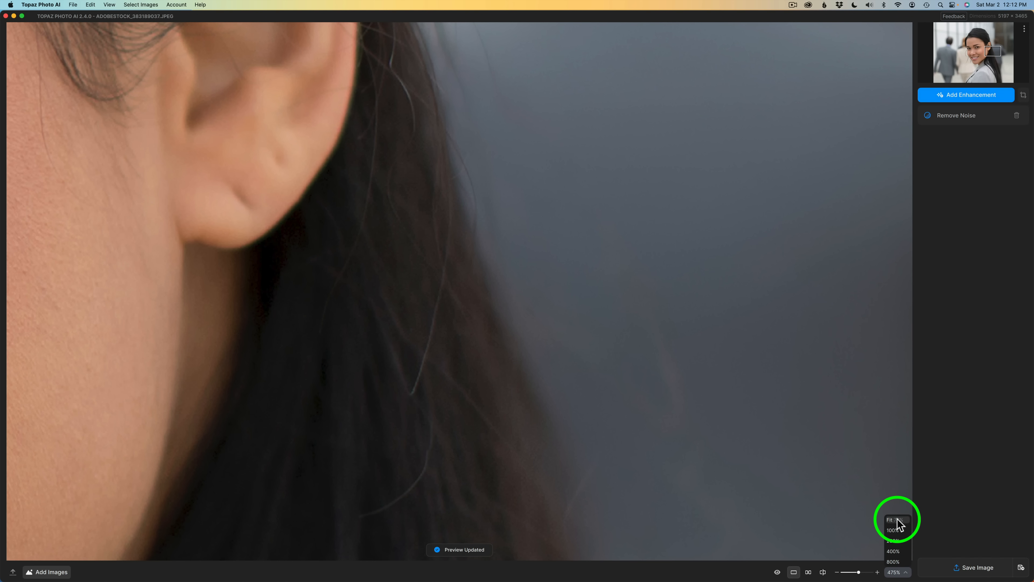
click(890, 519)
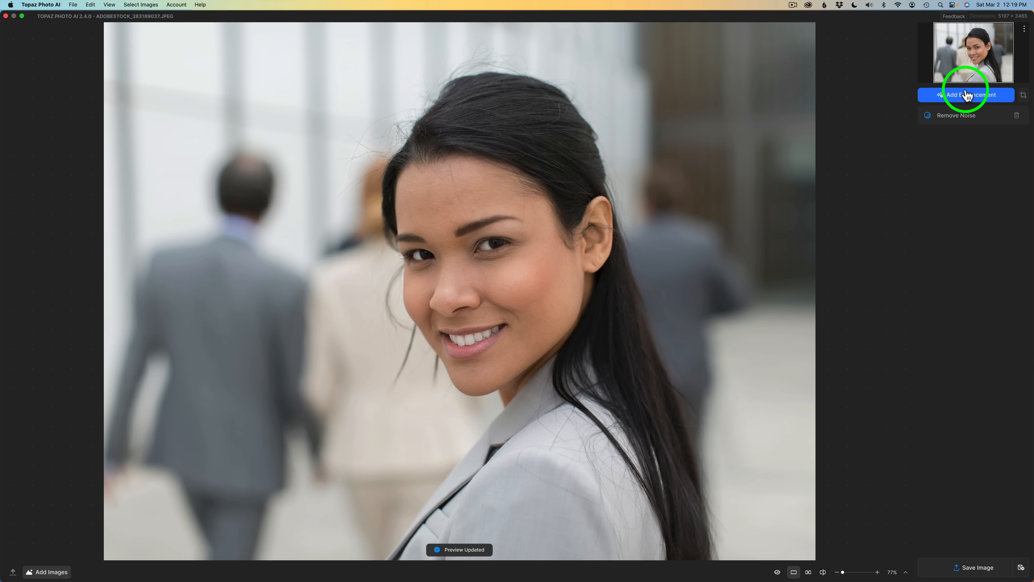
Add a second Remove Noise enhancement and show its mask settings covering the whole photo
click(969, 94)
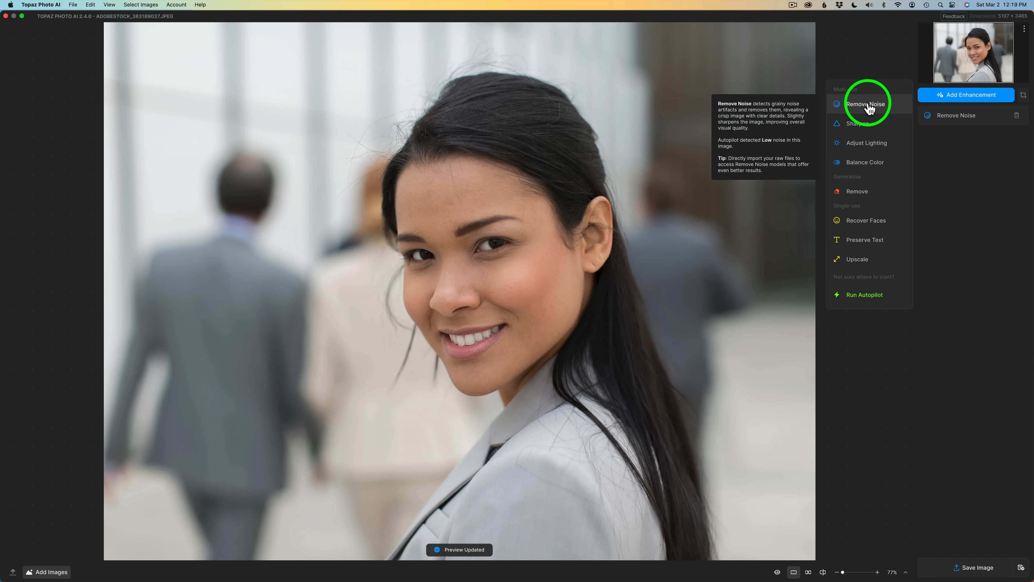
click(867, 103)
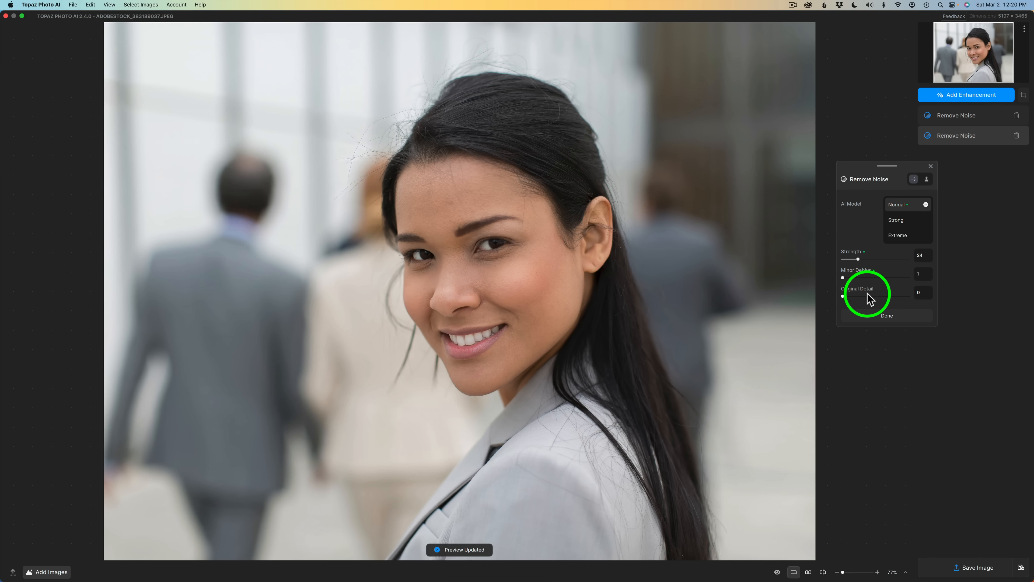
mouse_move(884, 250)
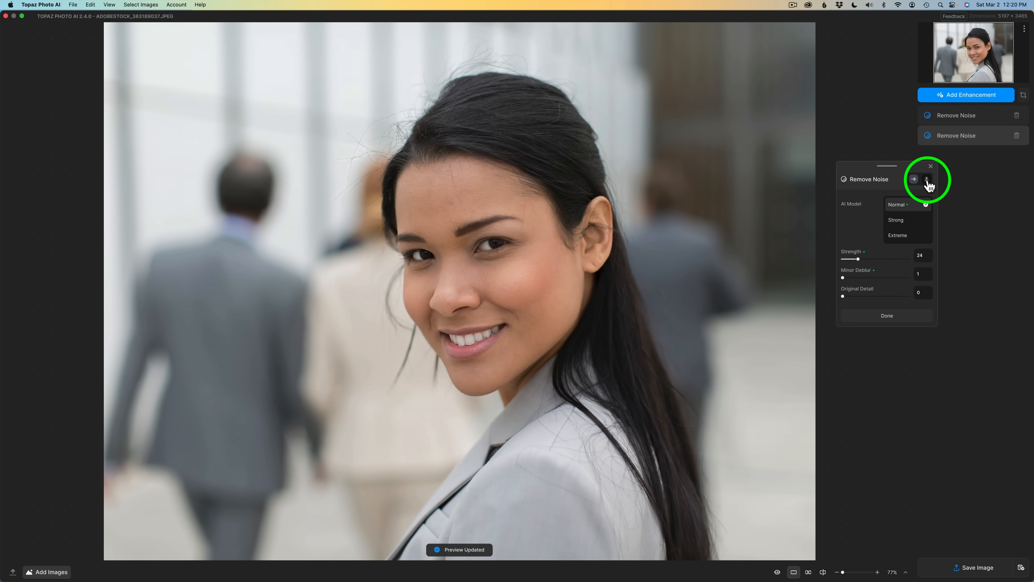
click(928, 179)
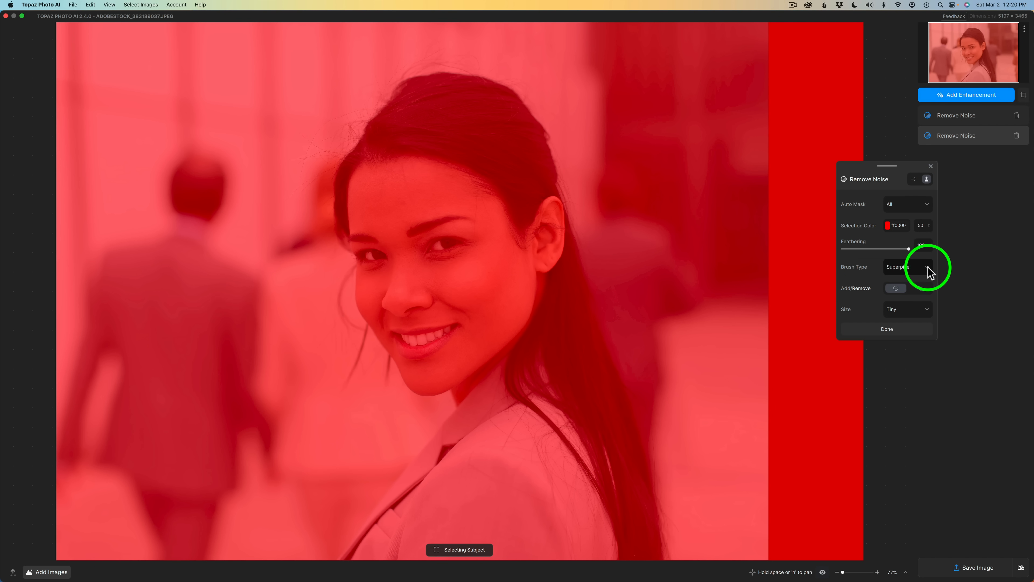
Keep the Superpixel brush, try the Portrait auto mask, then set Auto Mask to Subject
click(907, 267)
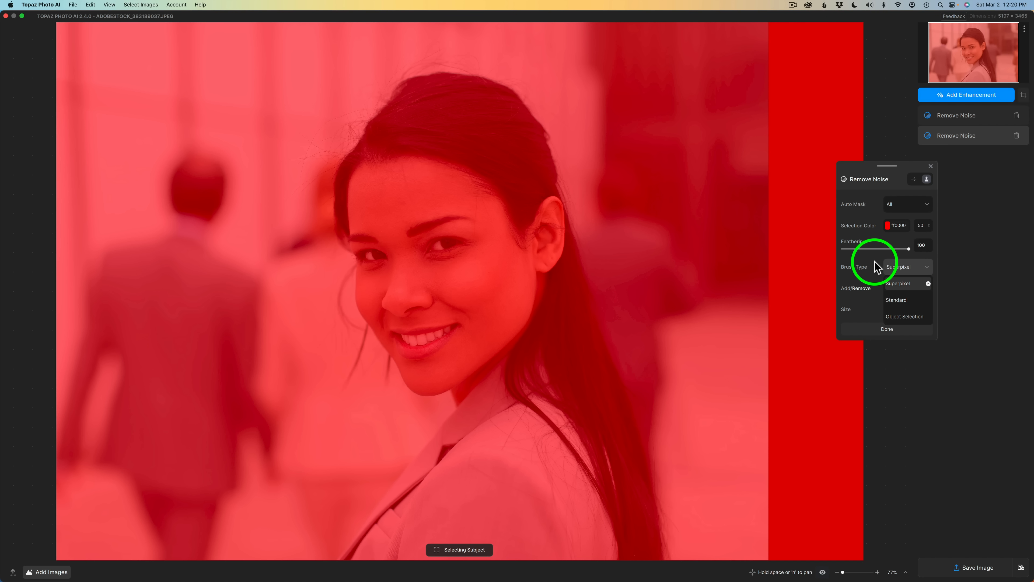
click(907, 266)
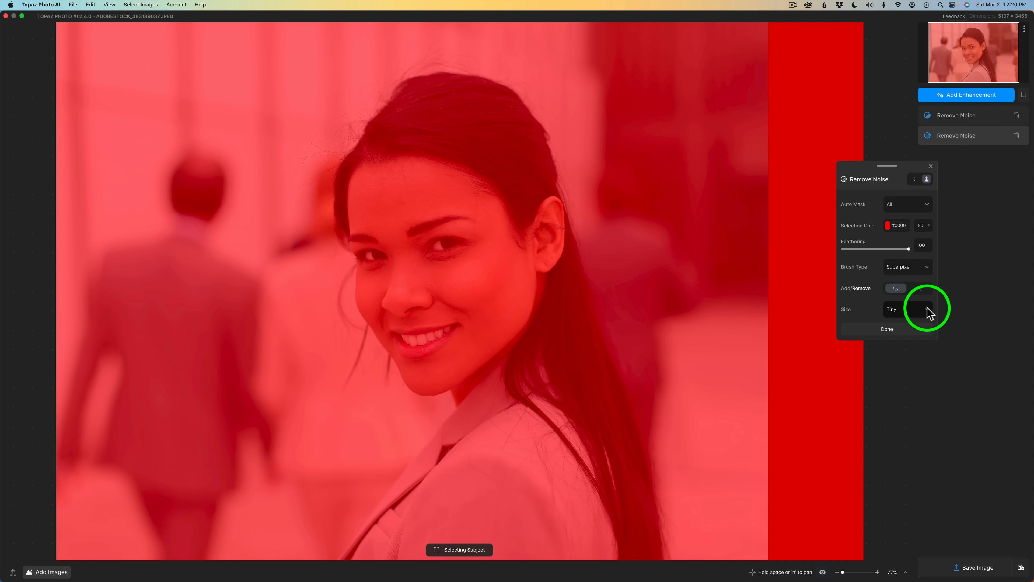
click(907, 309)
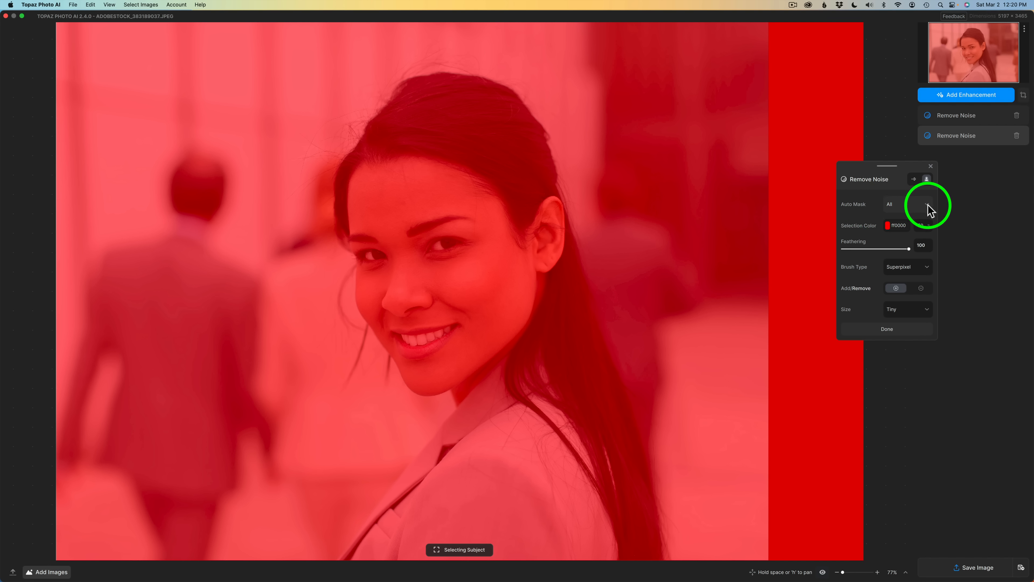
click(908, 204)
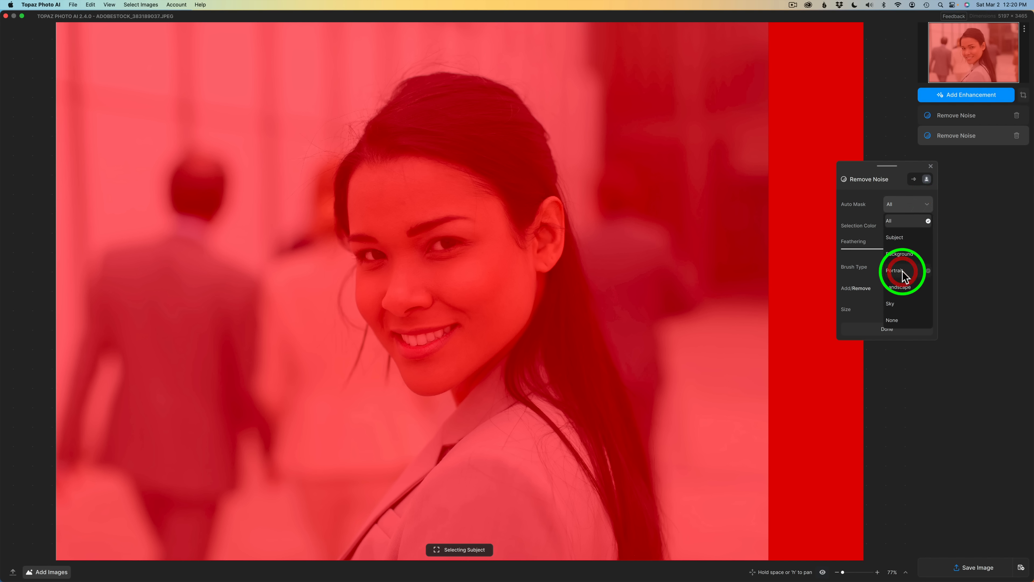
click(894, 270)
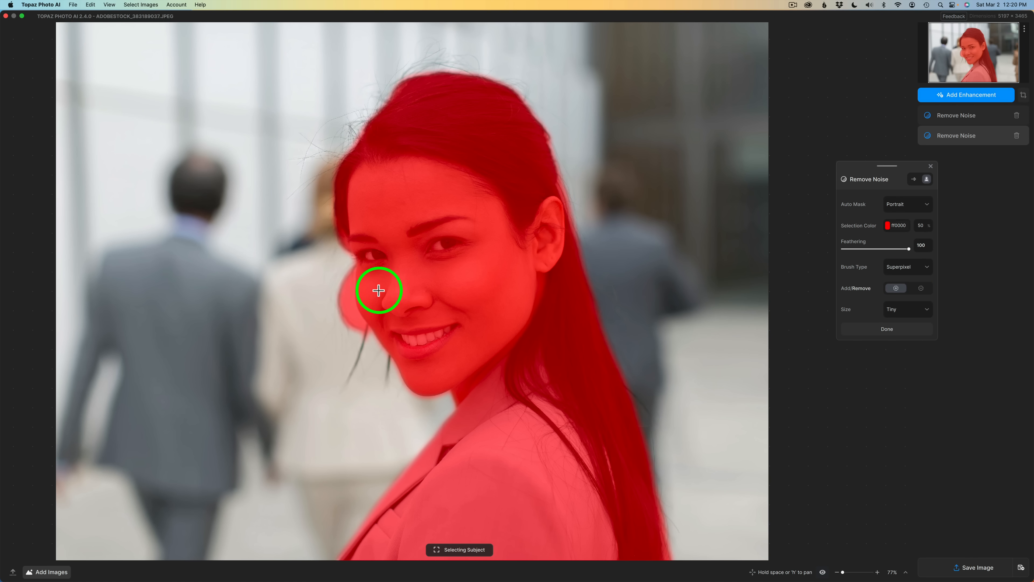
mouse_move(757, 271)
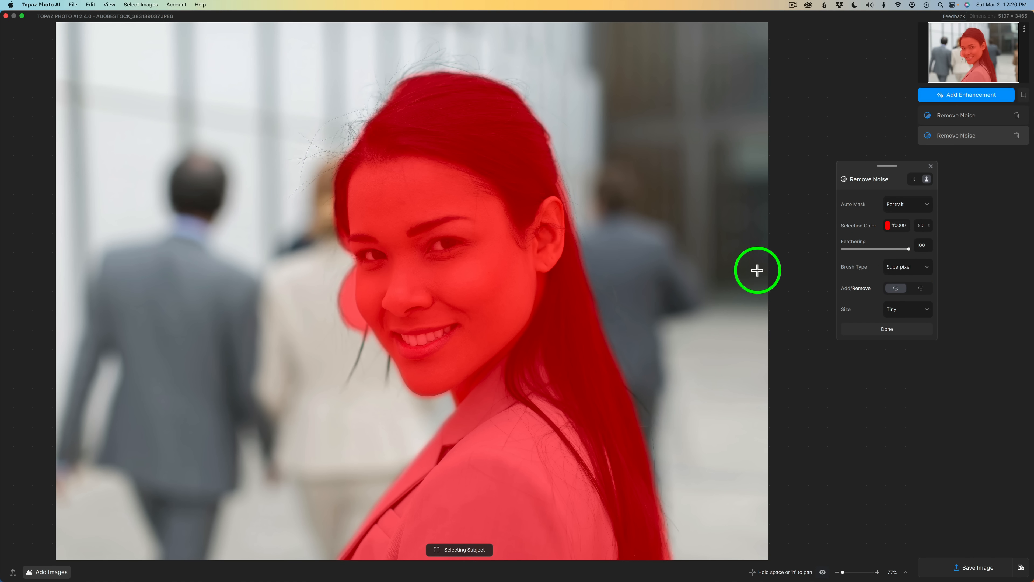
click(907, 204)
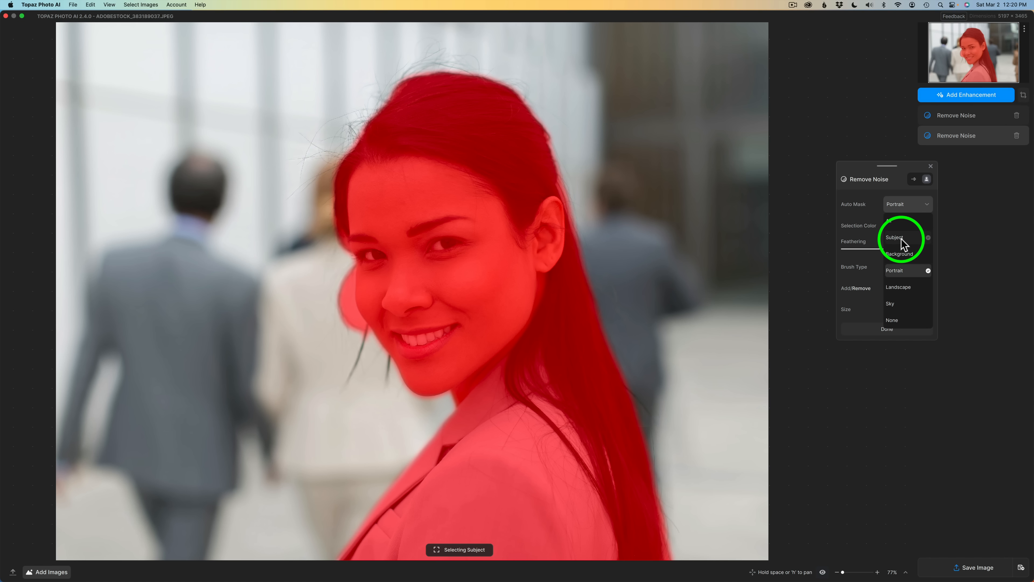
click(893, 237)
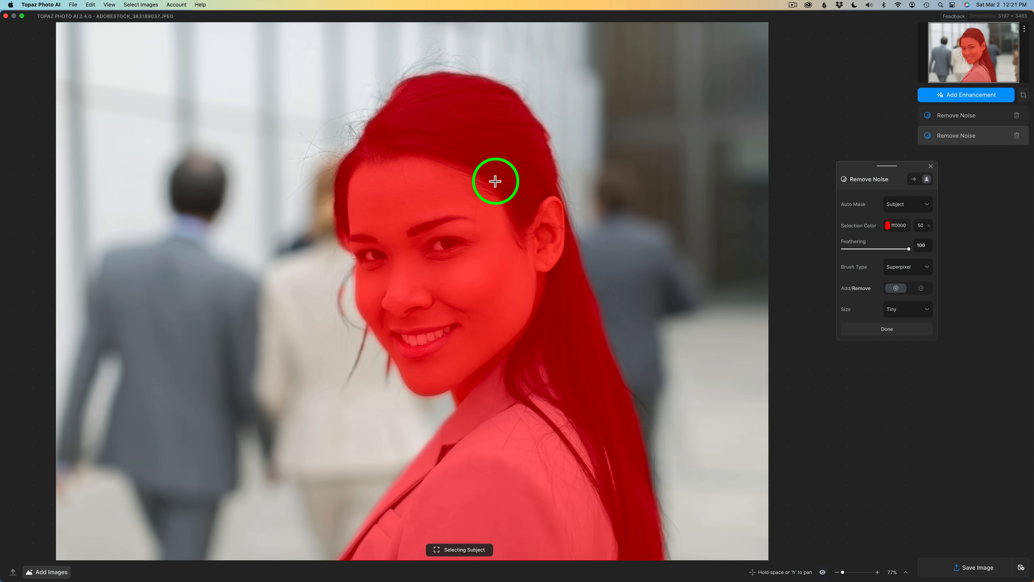
mouse_move(498, 364)
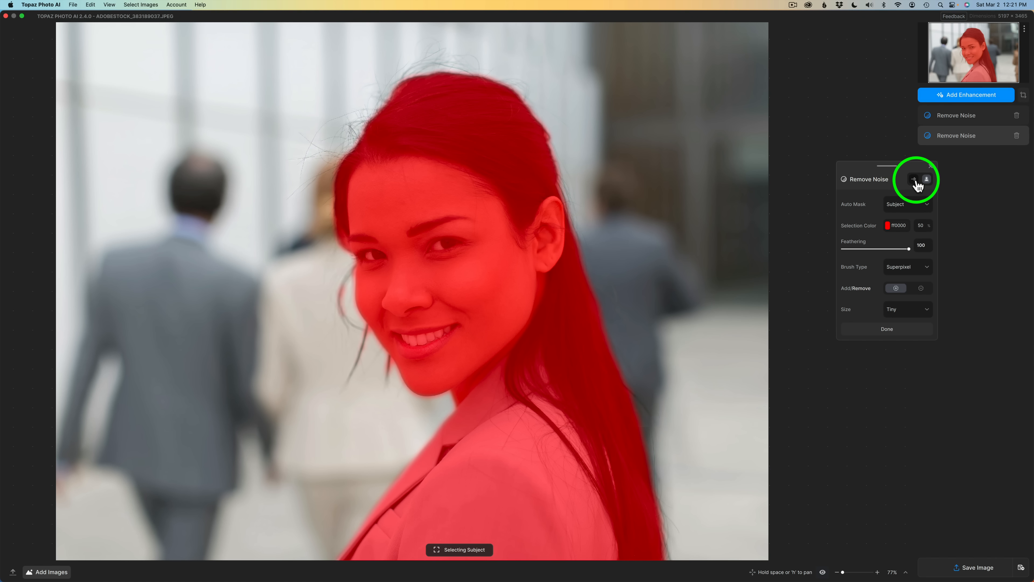
Lower the second Remove Noise Strength to 11 and confirm with Done
click(914, 179)
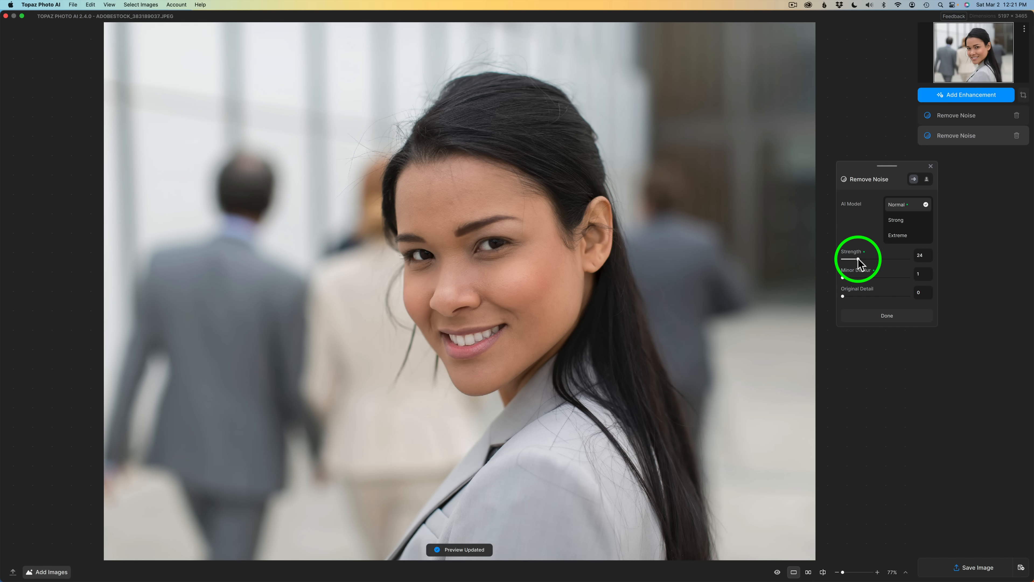
drag(858, 258, 854, 258)
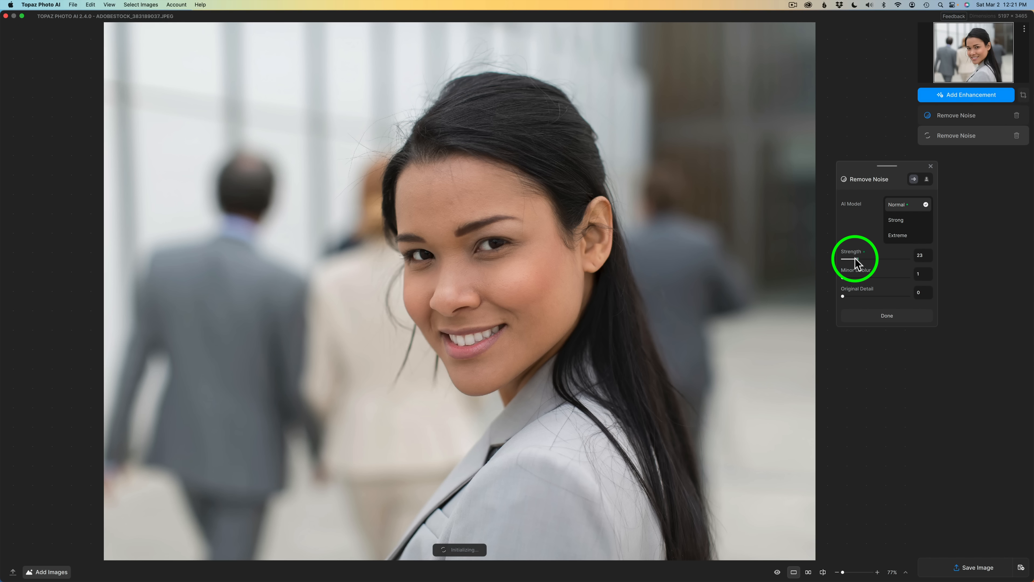
drag(860, 258, 848, 258)
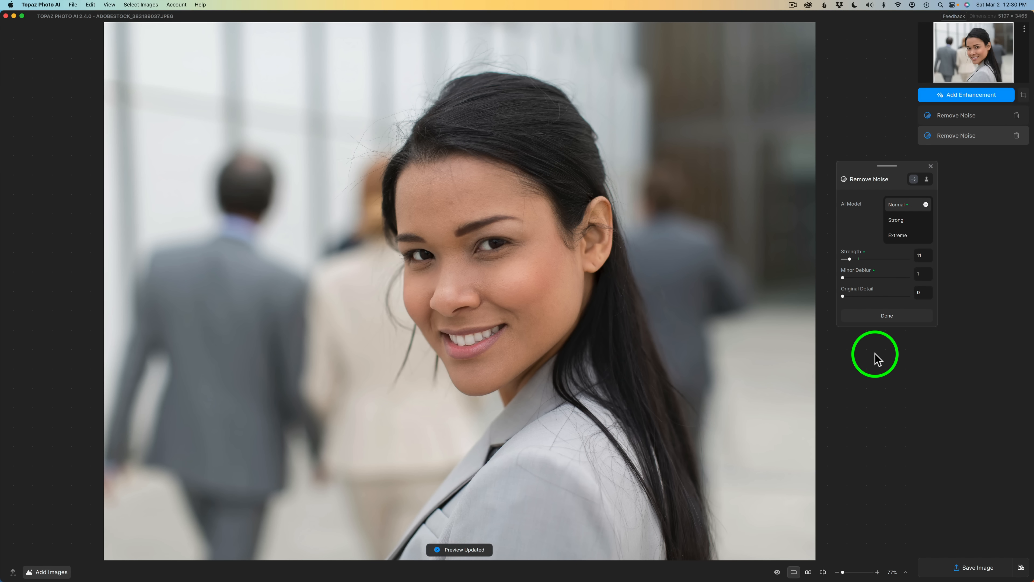
click(885, 315)
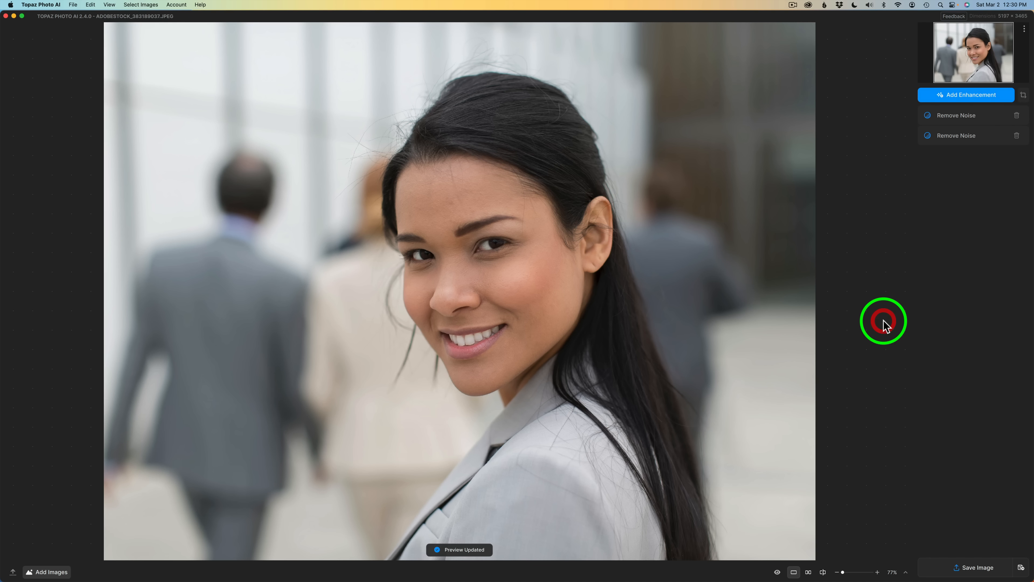
mouse_move(970, 135)
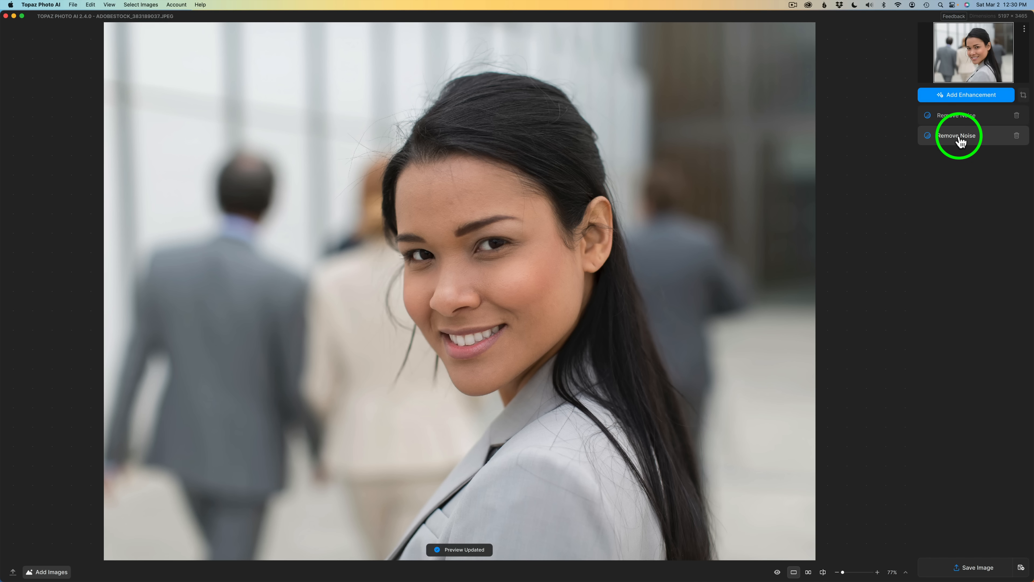
click(956, 135)
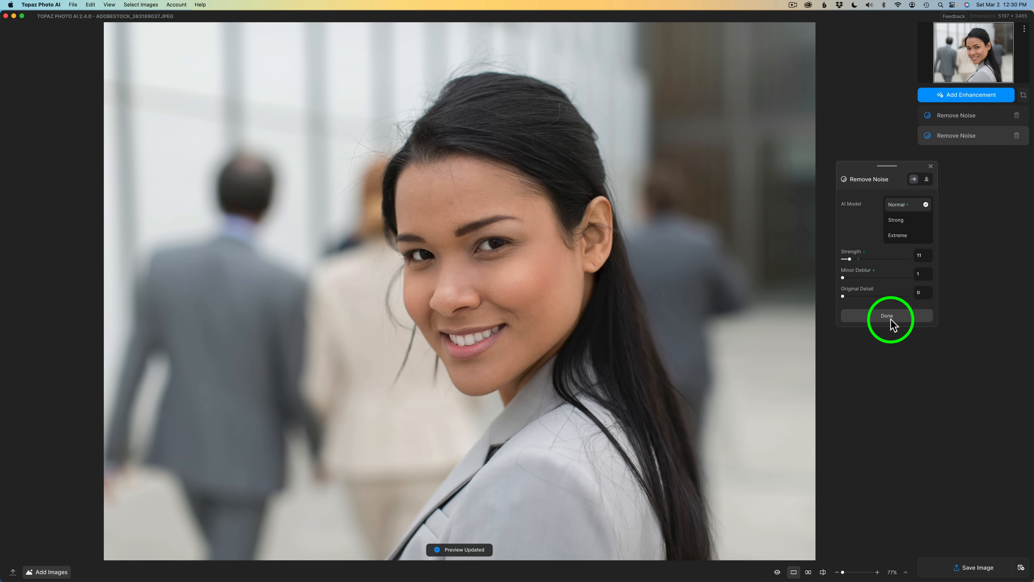
click(886, 315)
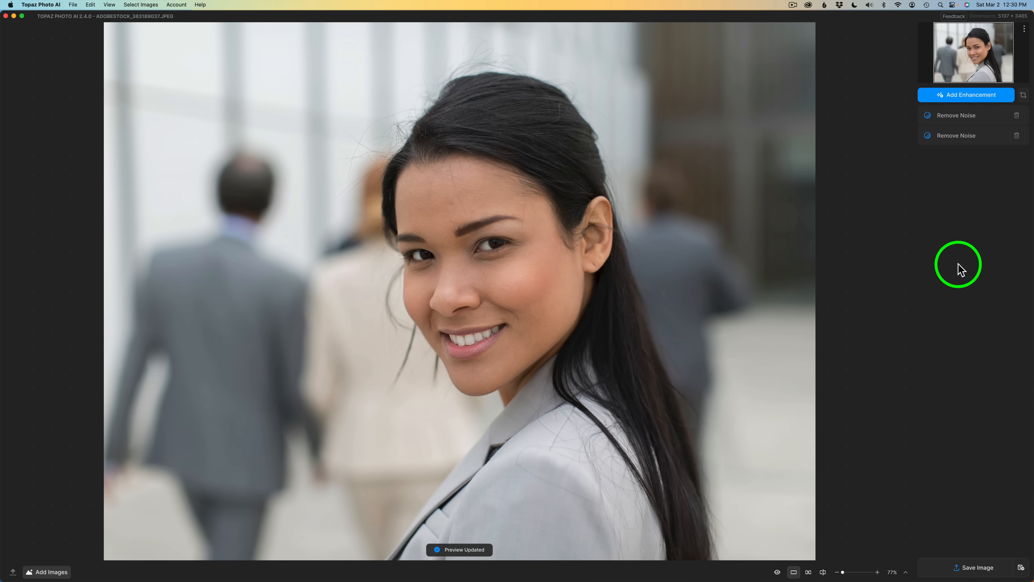
mouse_move(955, 191)
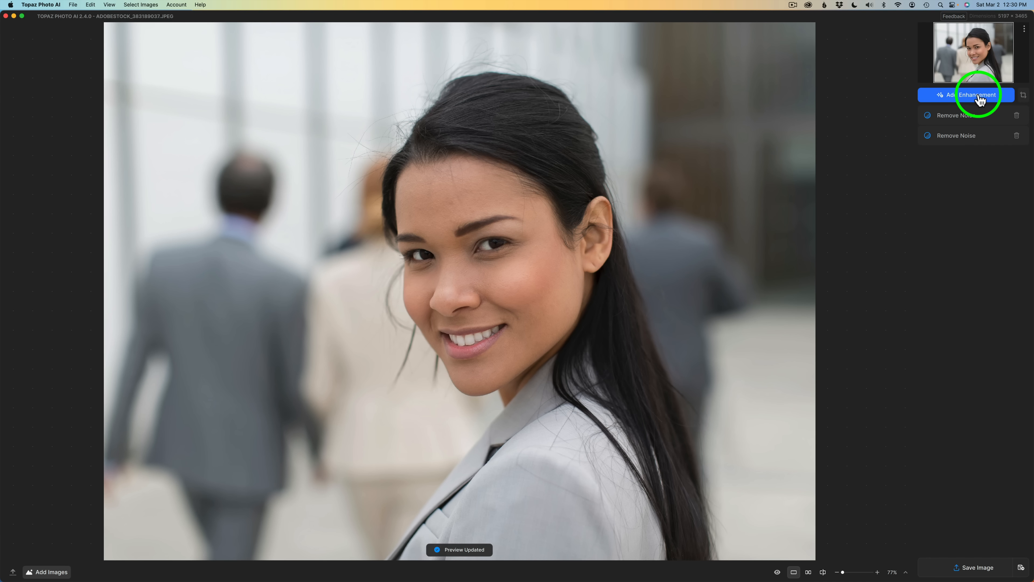
Add a Sharpen enhancement (Lens Blur, Strength 28) and show its mask settings
click(976, 95)
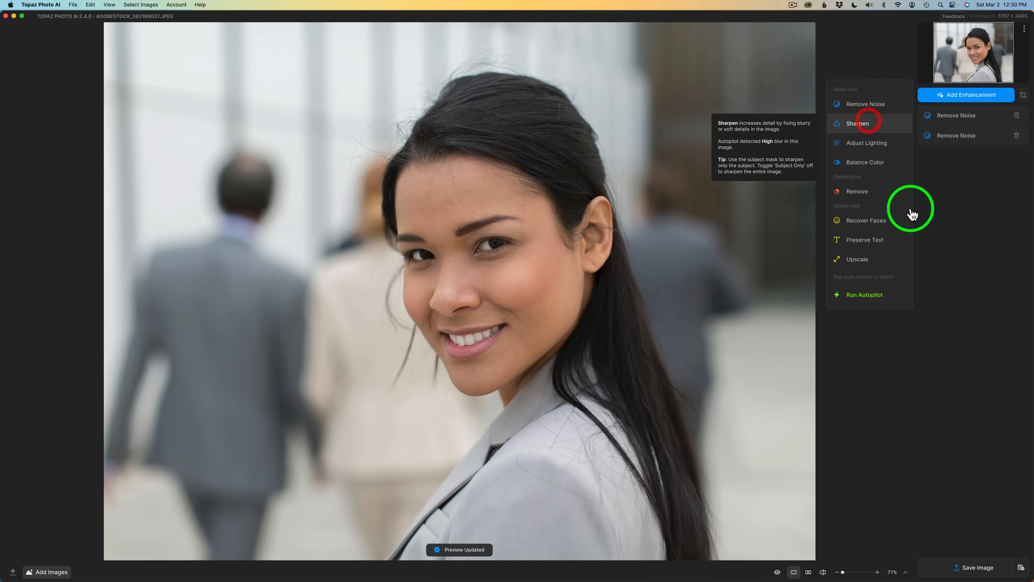
click(859, 123)
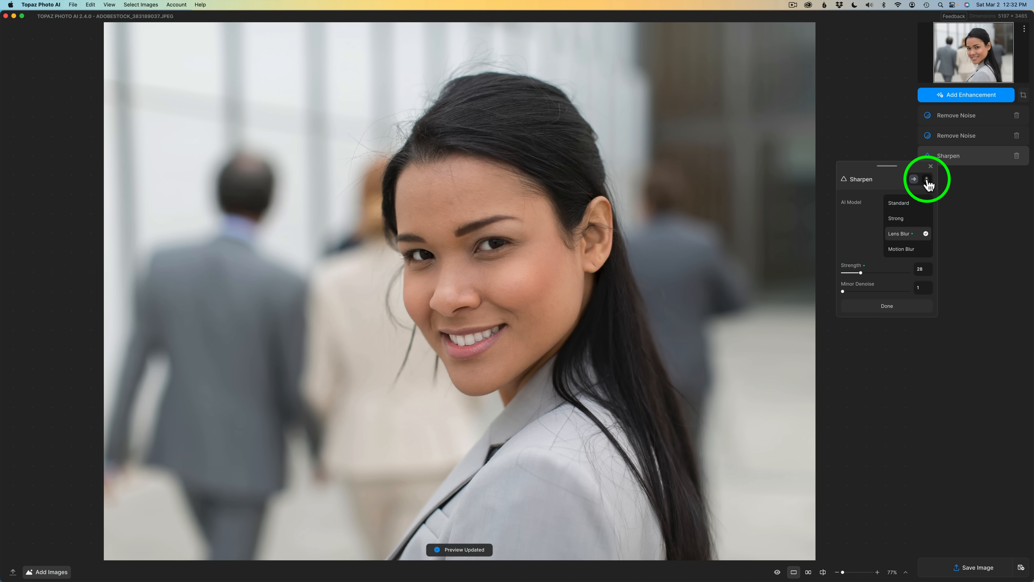
click(914, 179)
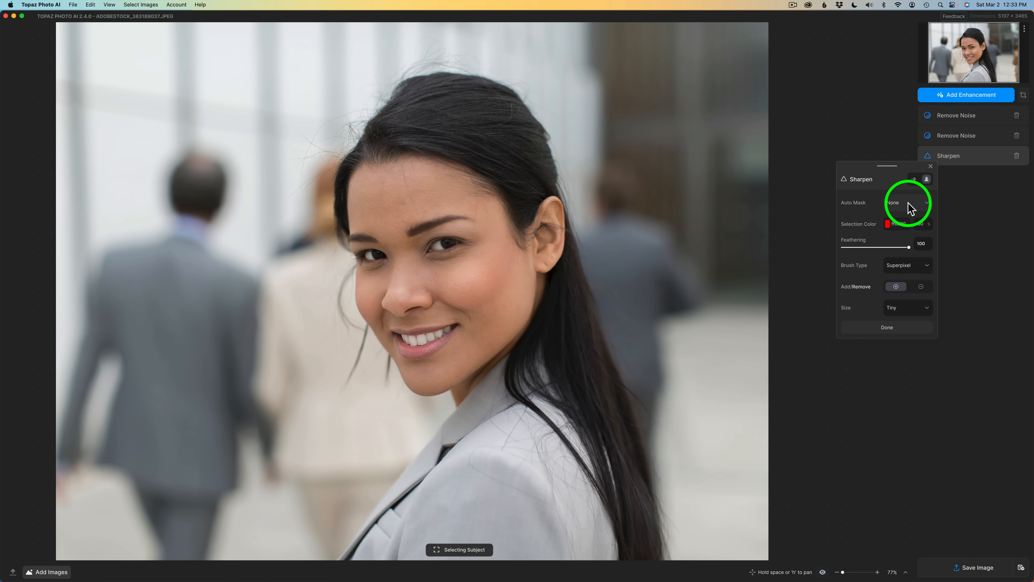
Try the Sharpen auto mask on All, then set Auto Mask back to None
click(907, 203)
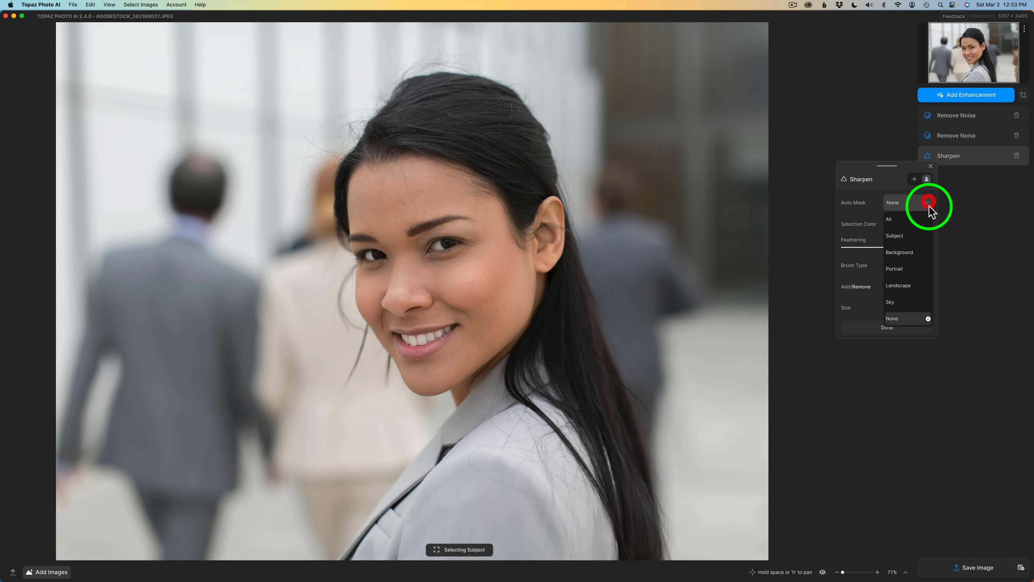
click(889, 218)
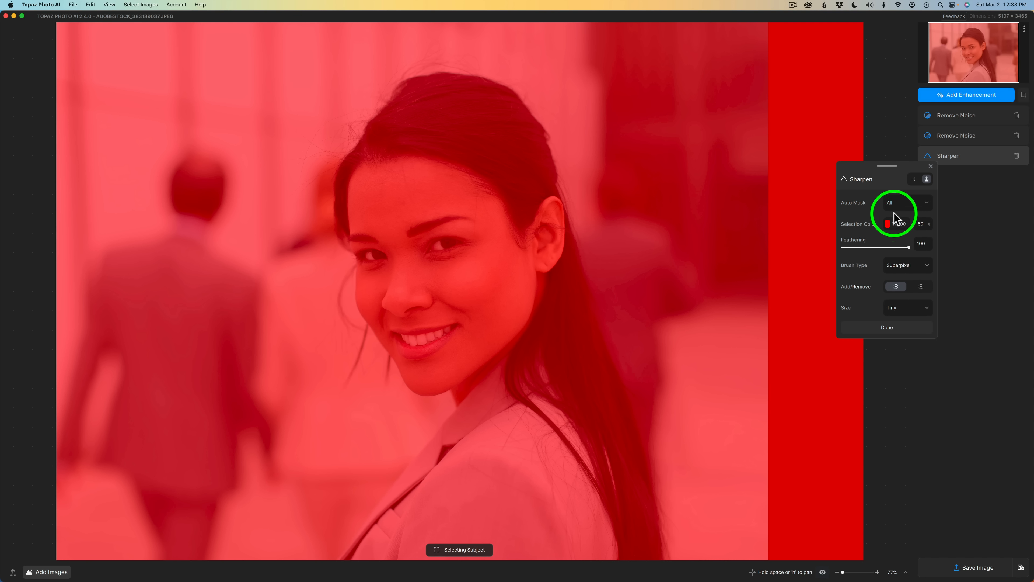
click(907, 202)
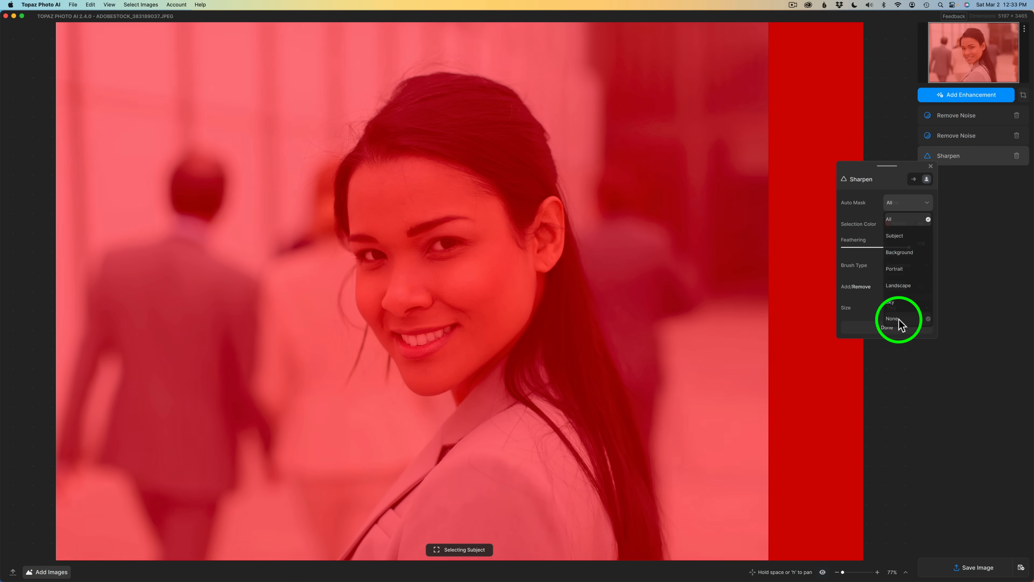
click(893, 319)
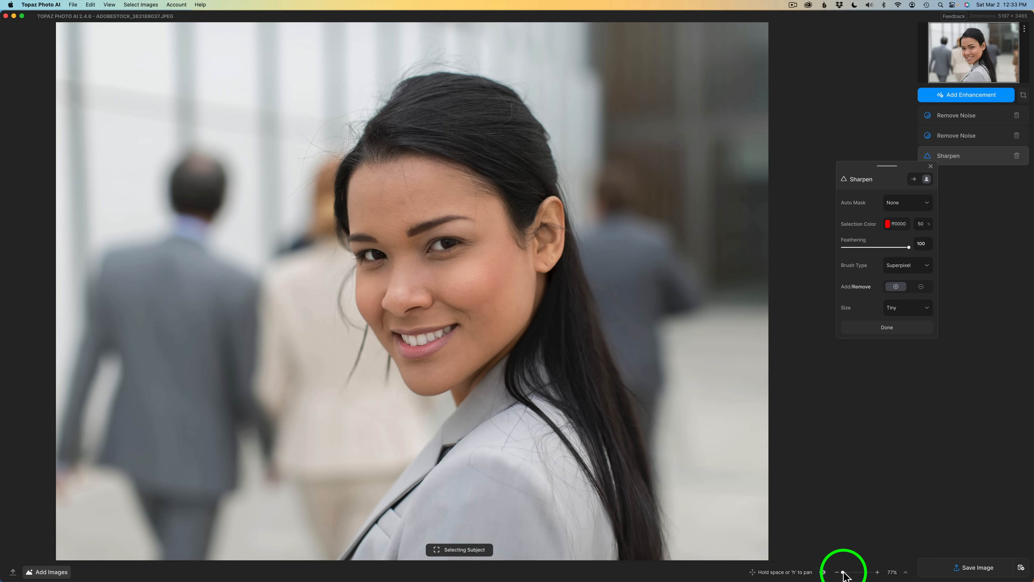
Zoom in from 77% to about 324% on the woman's eyes
click(877, 572)
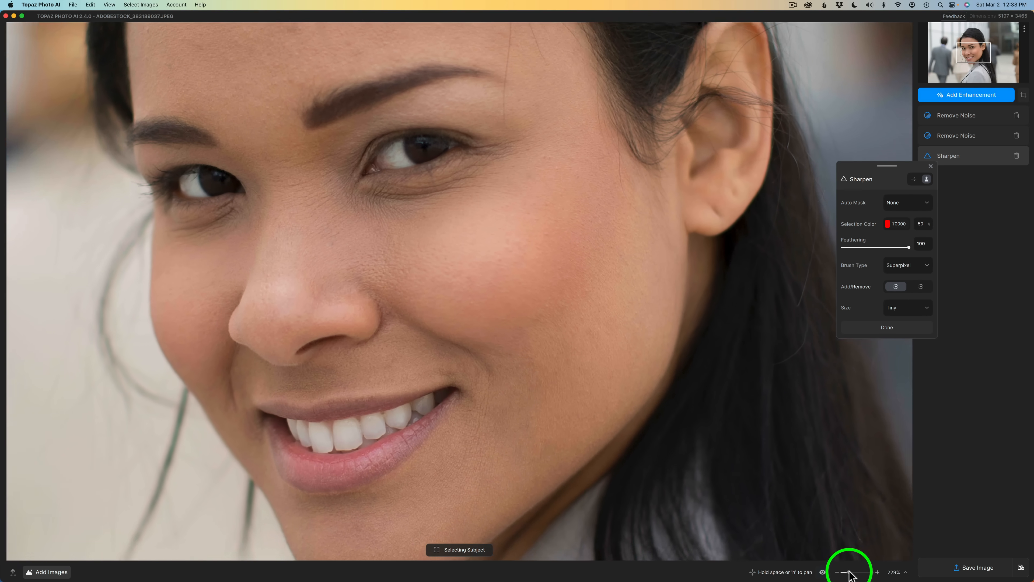
click(878, 572)
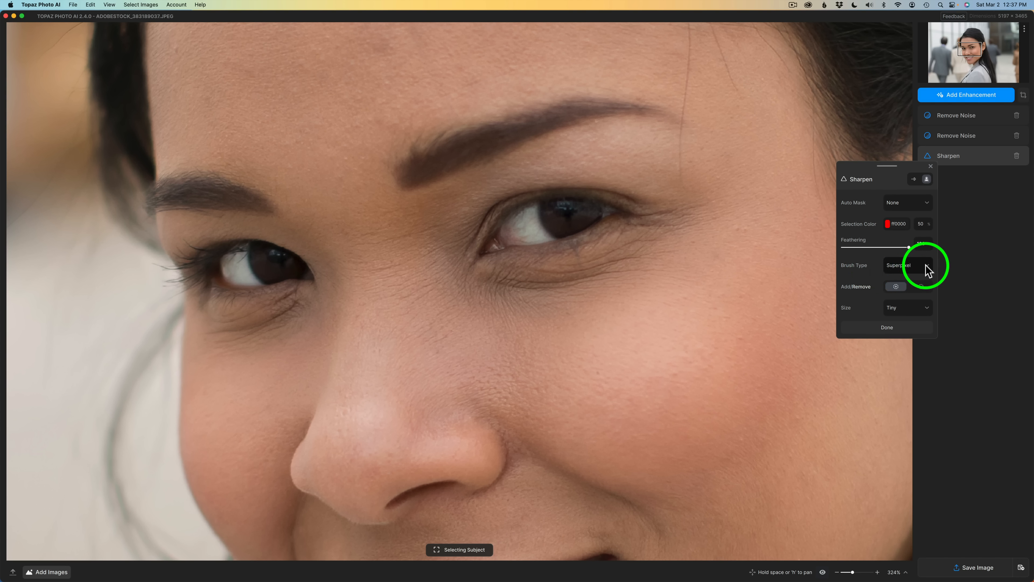
Try Object Selection on the face, then switch the brush back to Superpixel
click(907, 265)
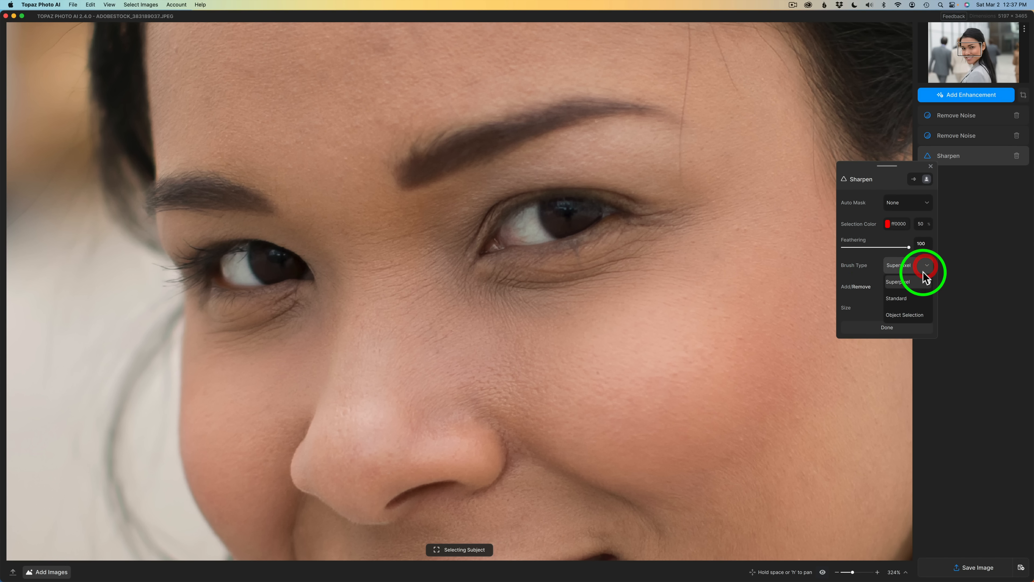
click(905, 315)
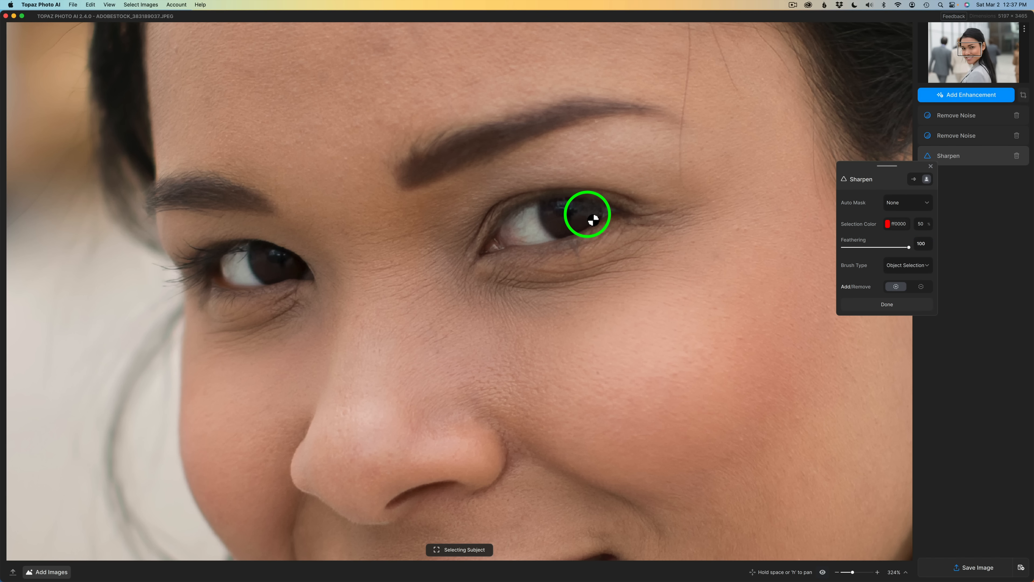
click(587, 214)
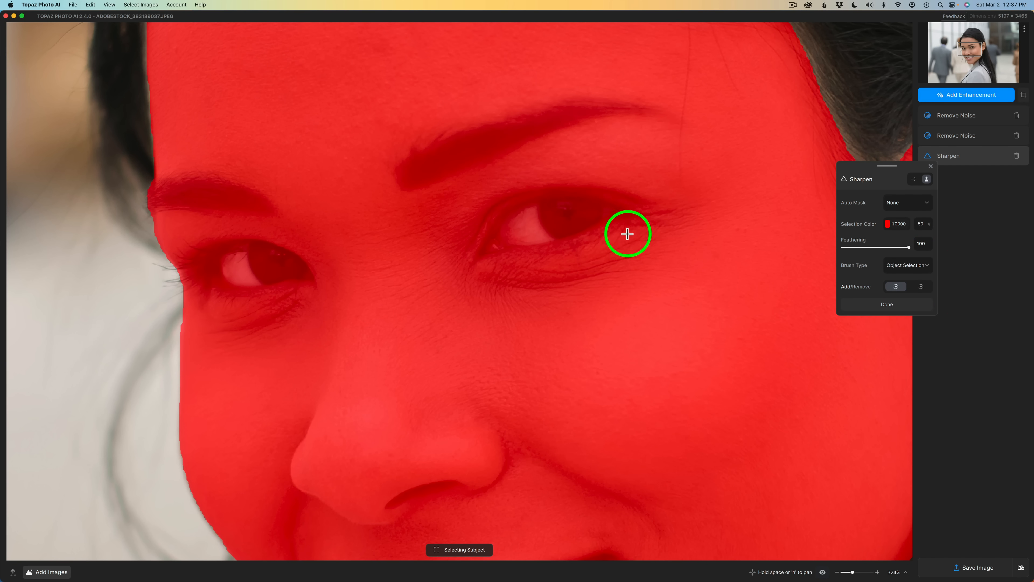
click(907, 265)
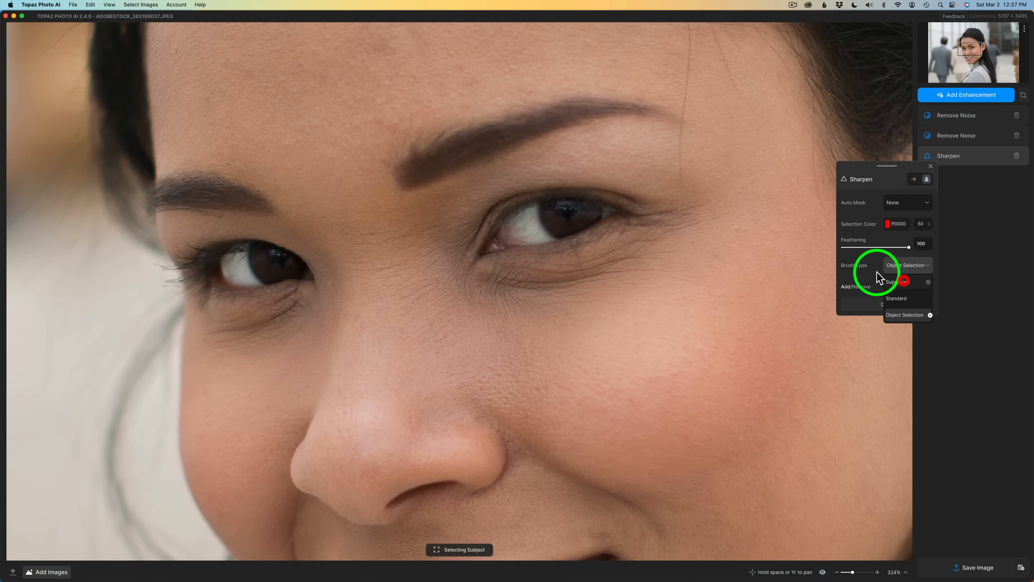
click(896, 298)
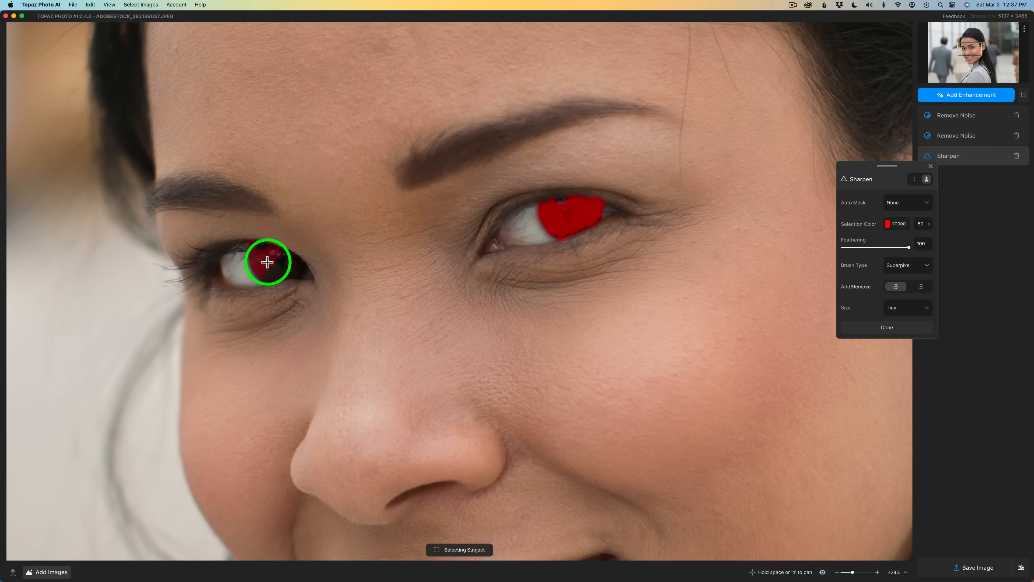
Paint the Sharpen mask over both irises with a tiny Superpixel brush
click(267, 262)
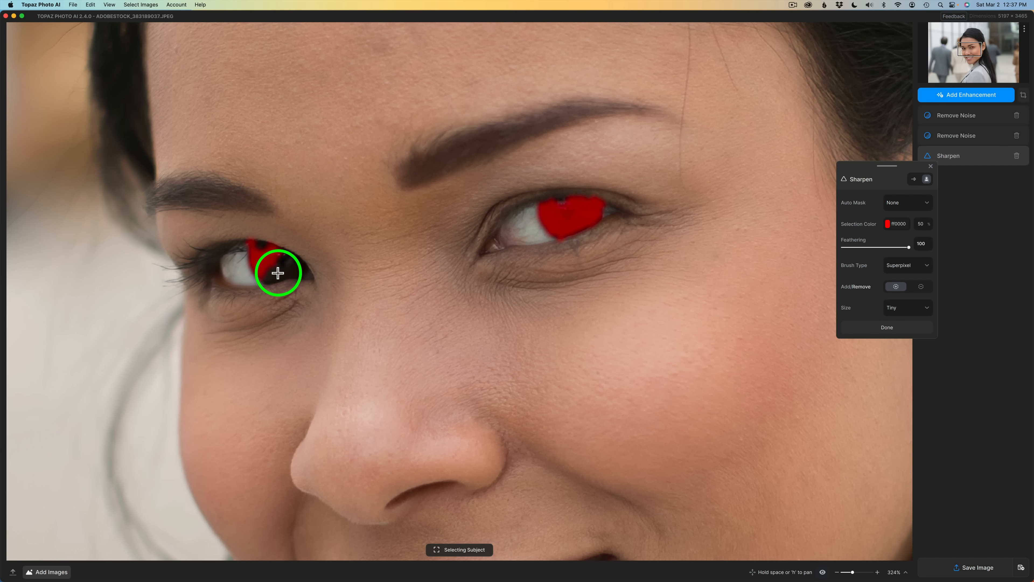
drag(277, 273, 292, 263)
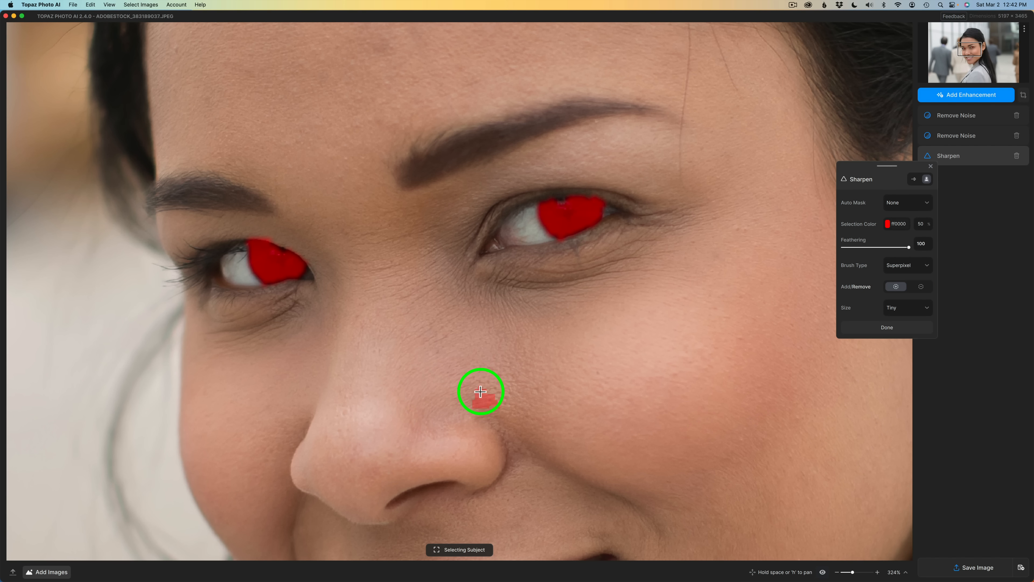
drag(480, 391, 389, 401)
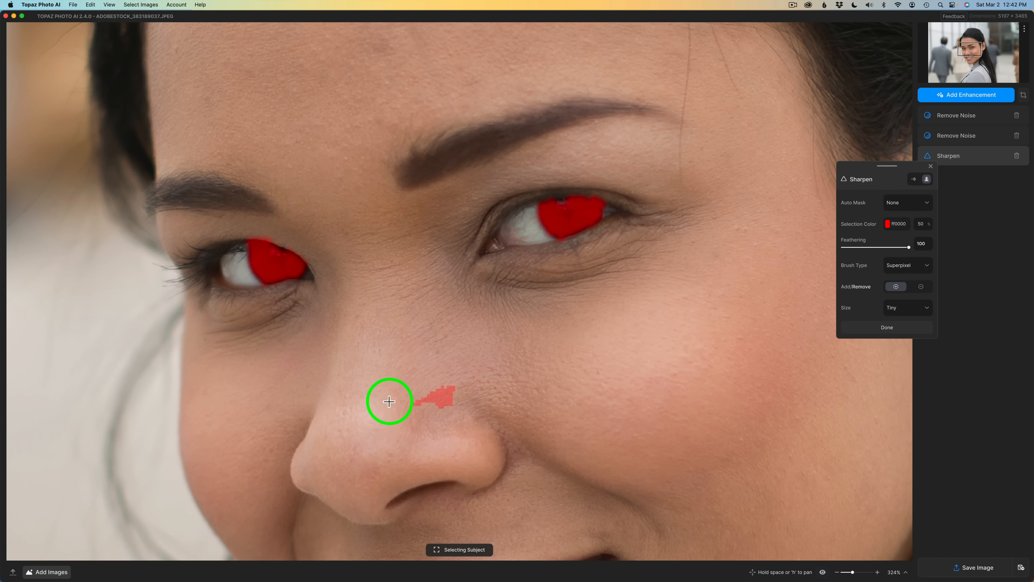
drag(389, 402, 475, 371)
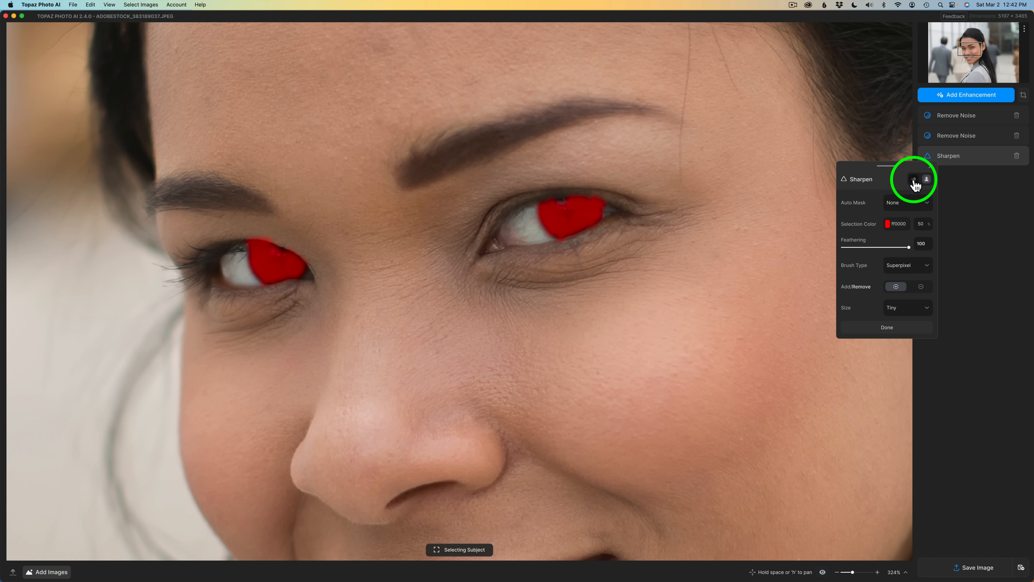
Raise the eye-masked Sharpen strength to 80 and confirm with Done
click(914, 179)
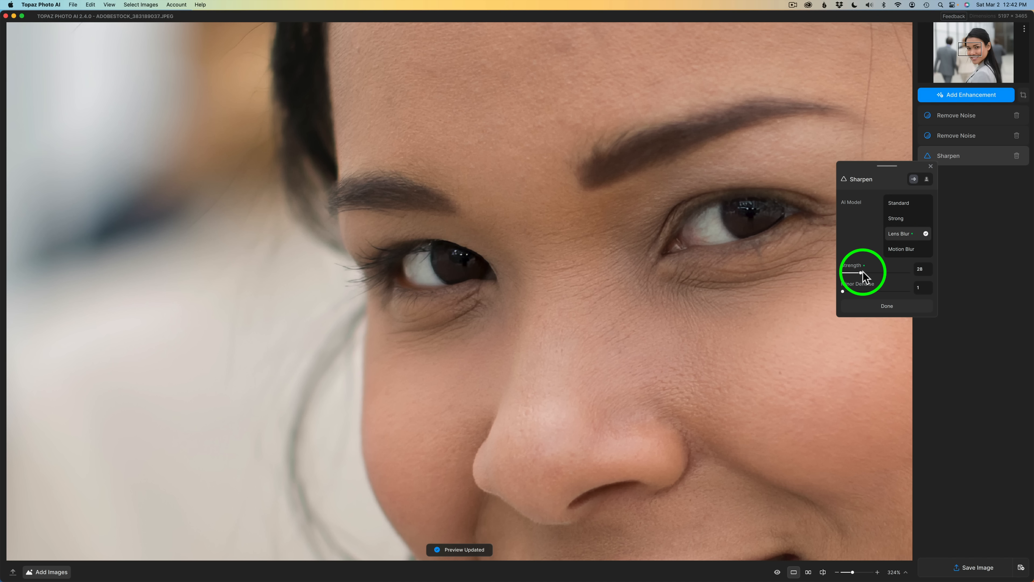
drag(861, 276, 887, 275)
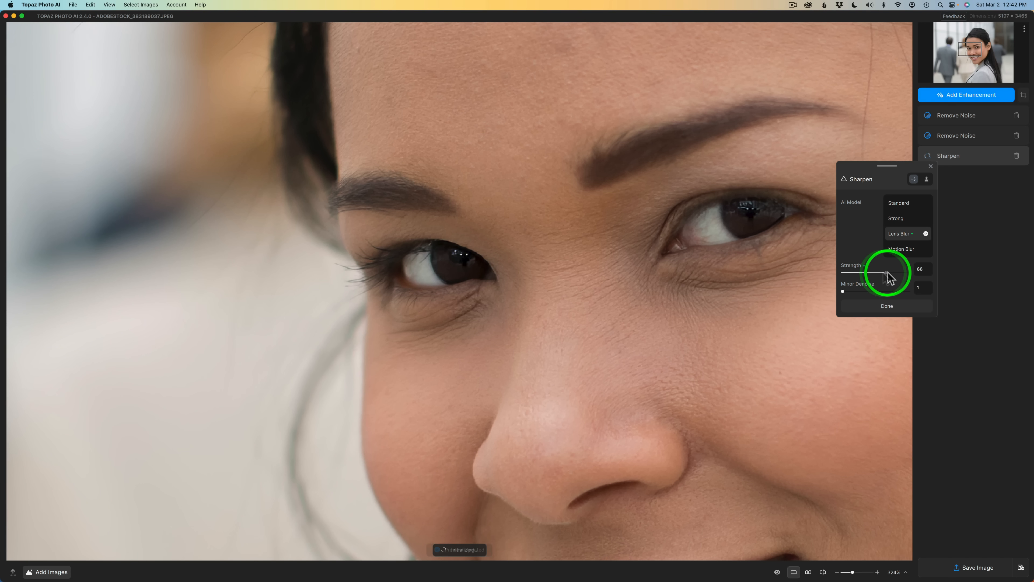
drag(888, 272, 871, 272)
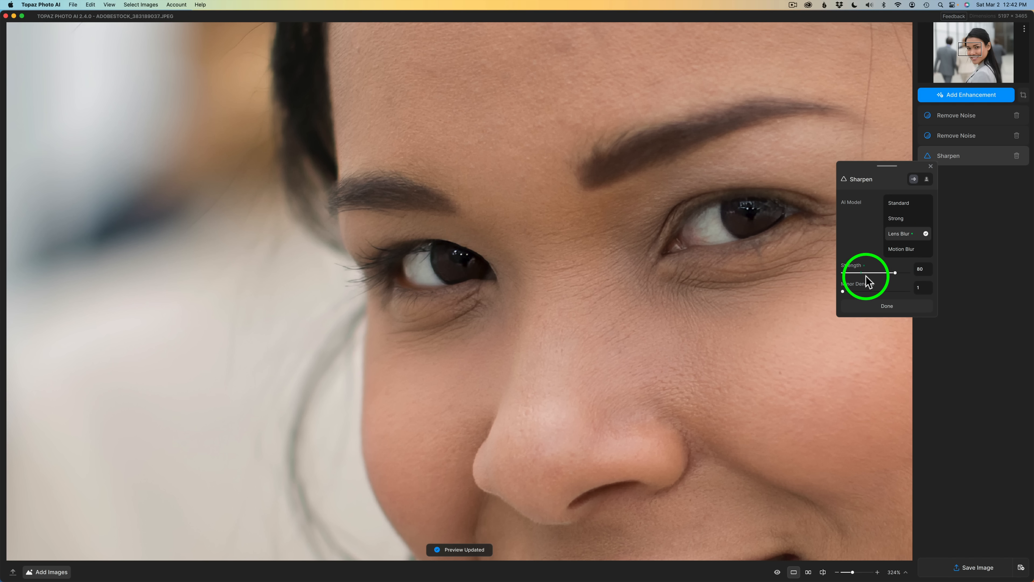
mouse_move(696, 300)
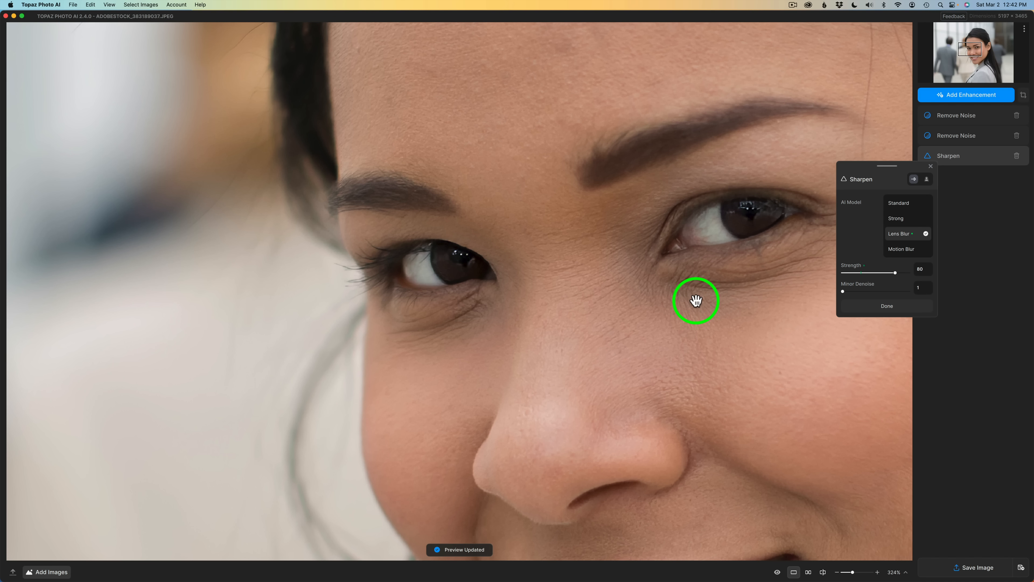
click(695, 301)
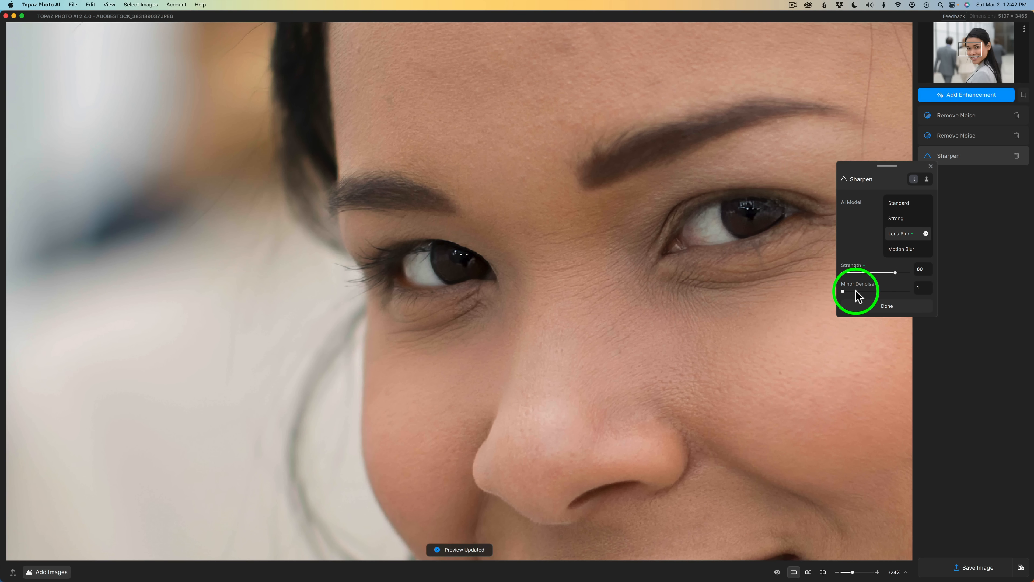
click(887, 305)
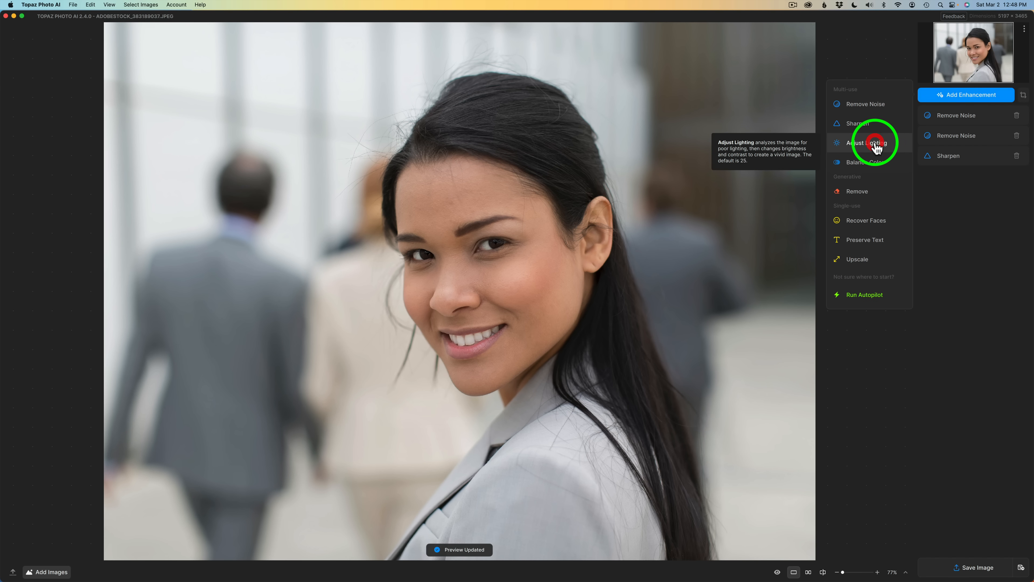
Add Adjust Lighting masked to the Subject and raise its strength from 25 to 41
click(866, 142)
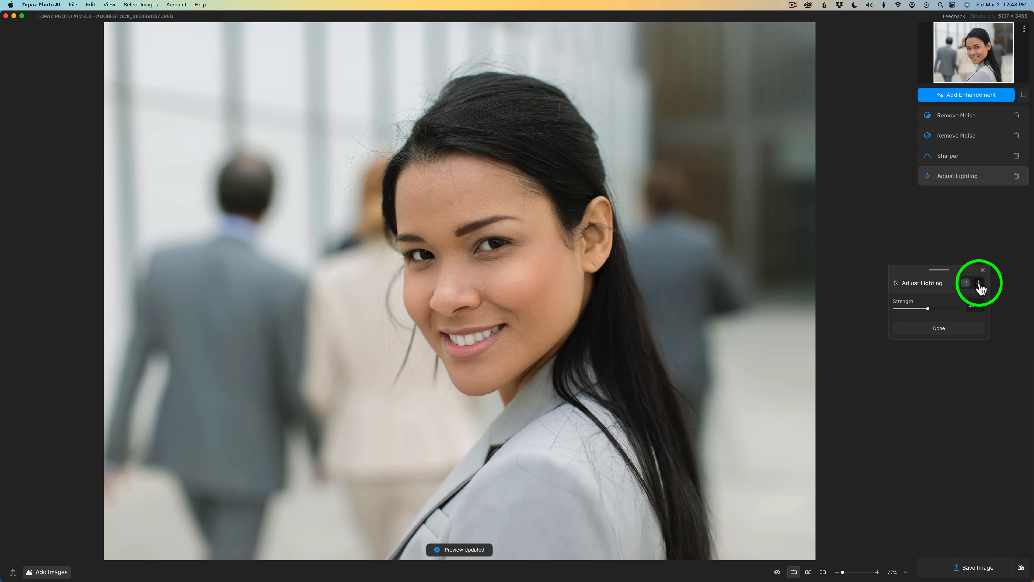
click(966, 282)
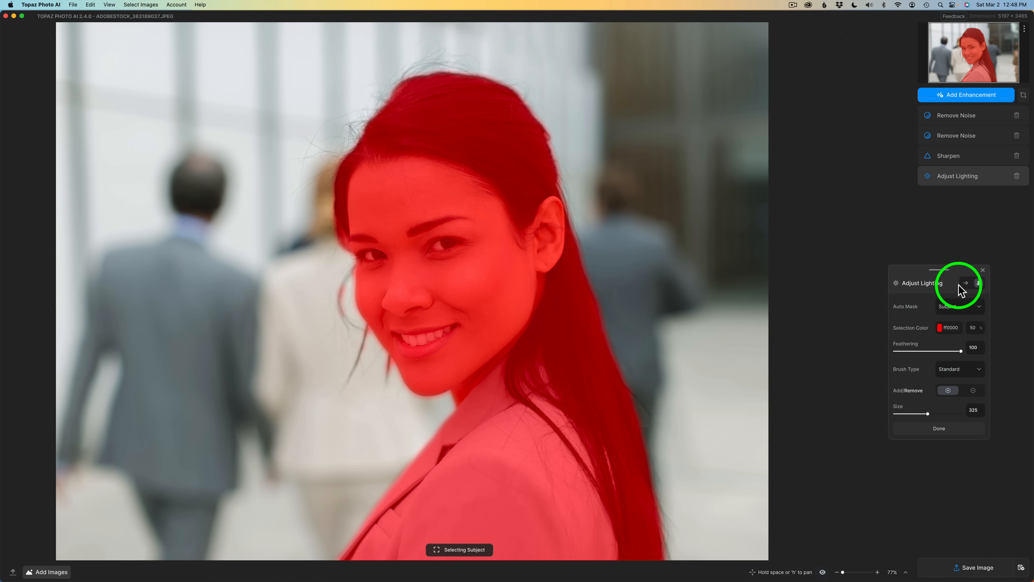
click(966, 283)
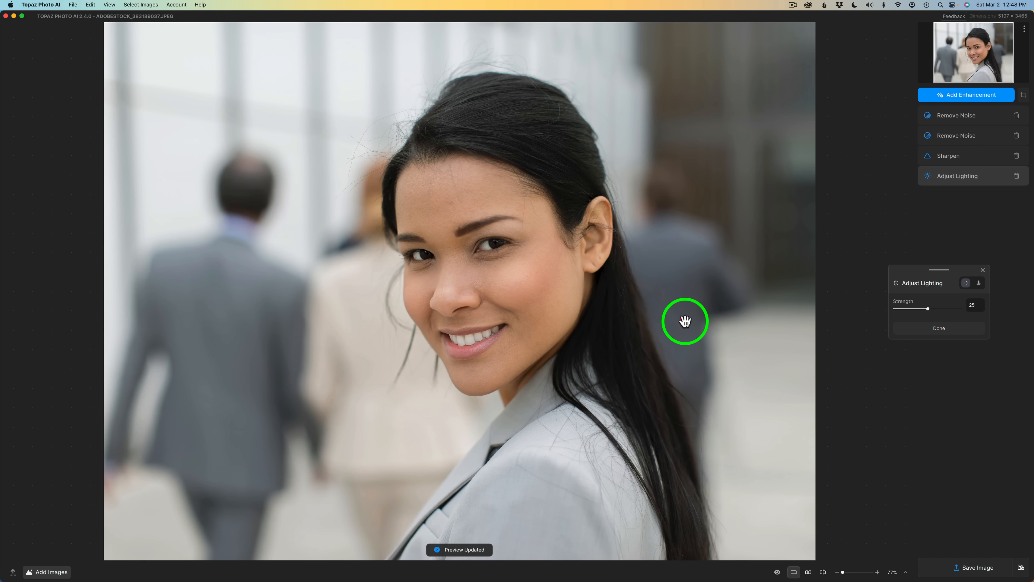
mouse_move(929, 312)
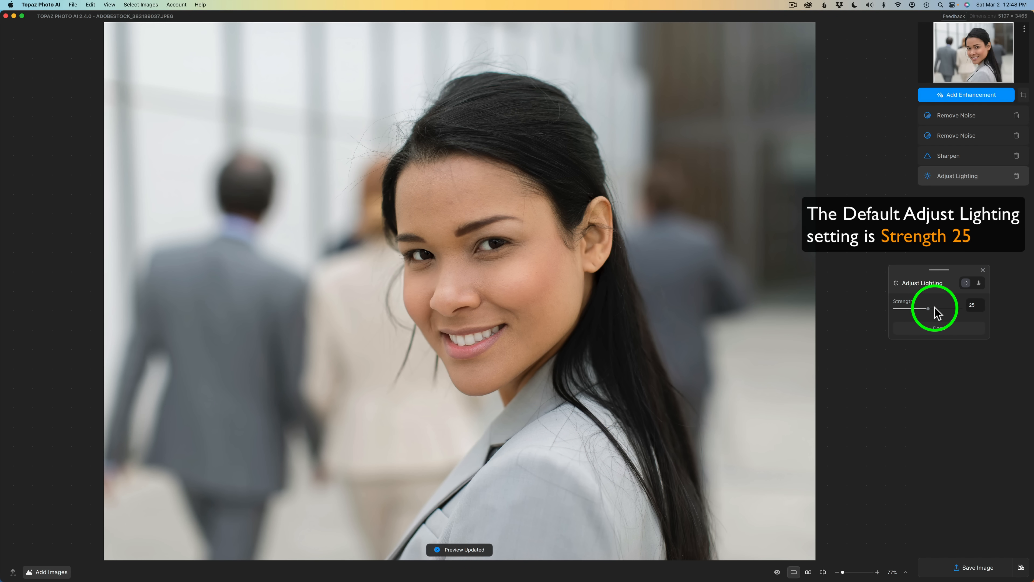
drag(929, 308, 938, 308)
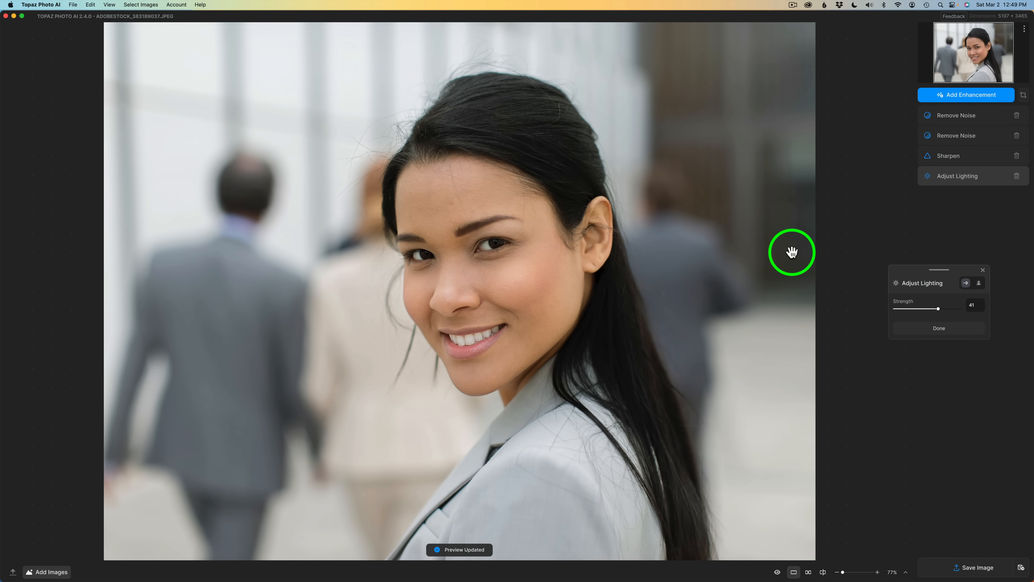
click(965, 94)
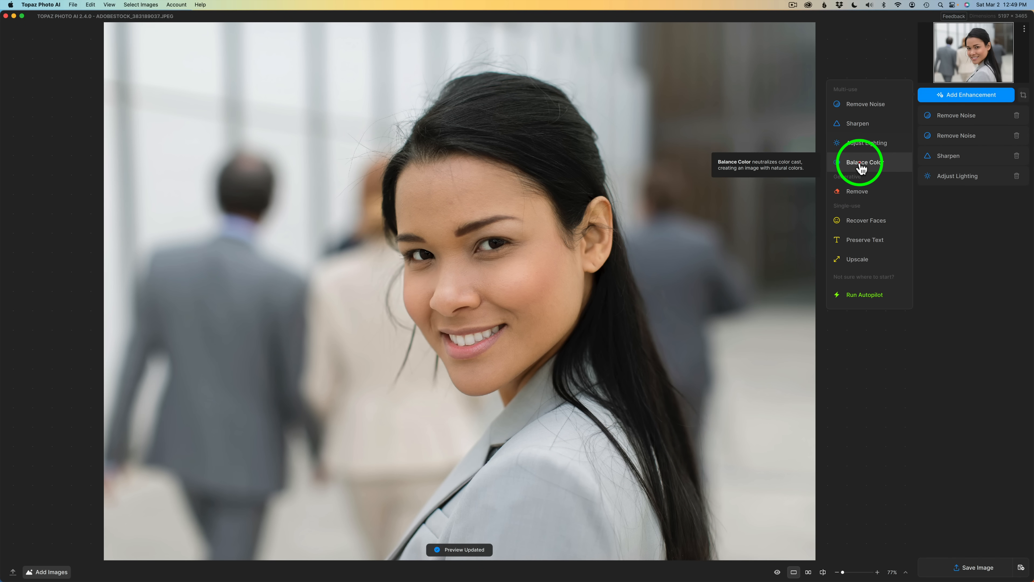
Add Balance Color masked to the Subject and lower its opacity to 65
click(862, 162)
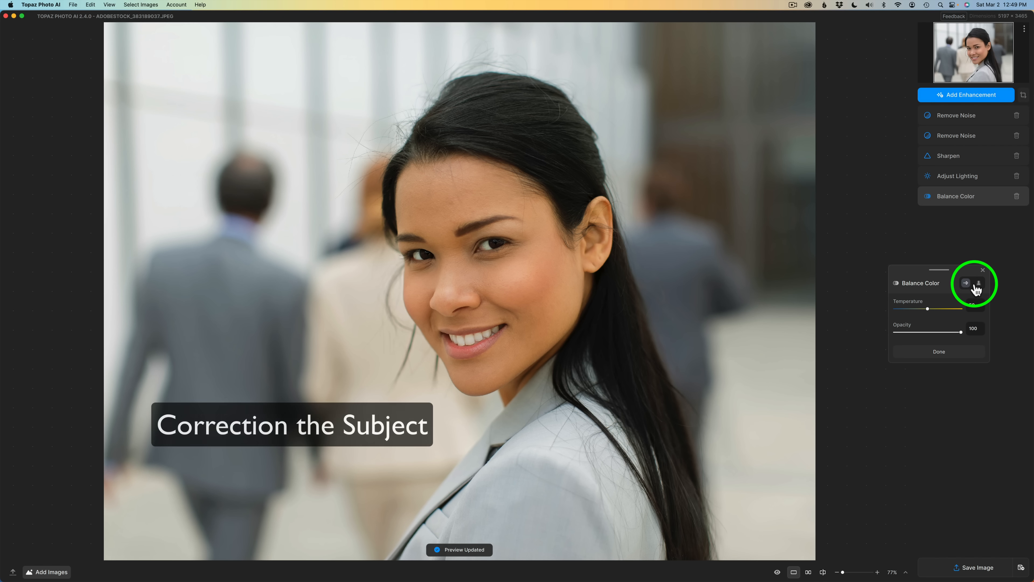
click(966, 283)
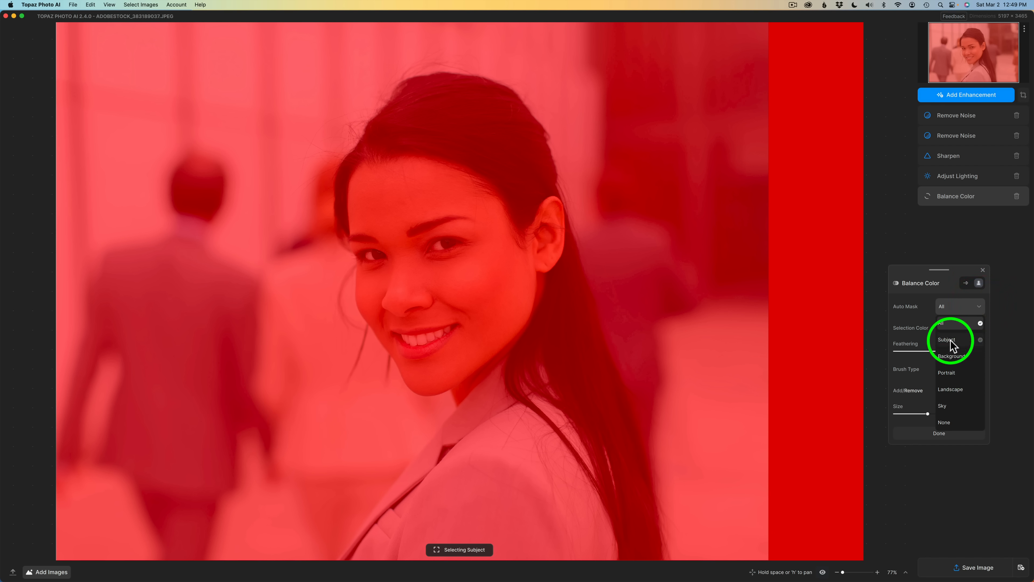
click(946, 340)
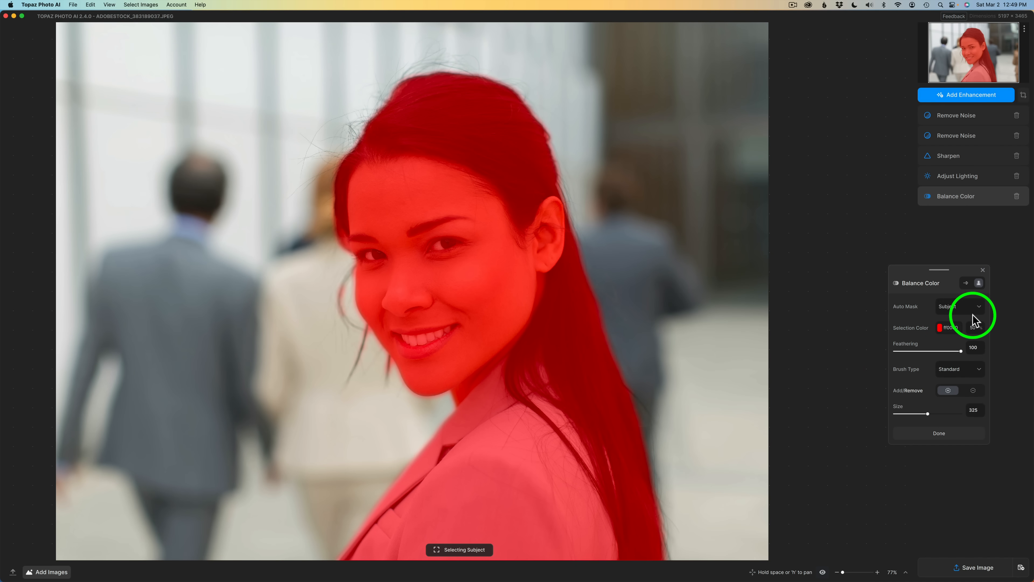
click(967, 282)
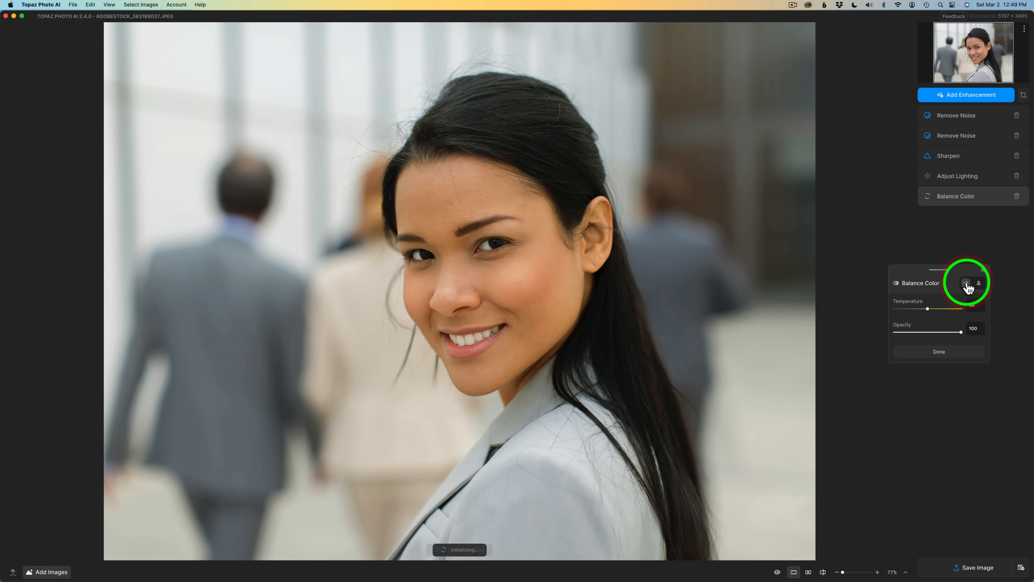
click(967, 283)
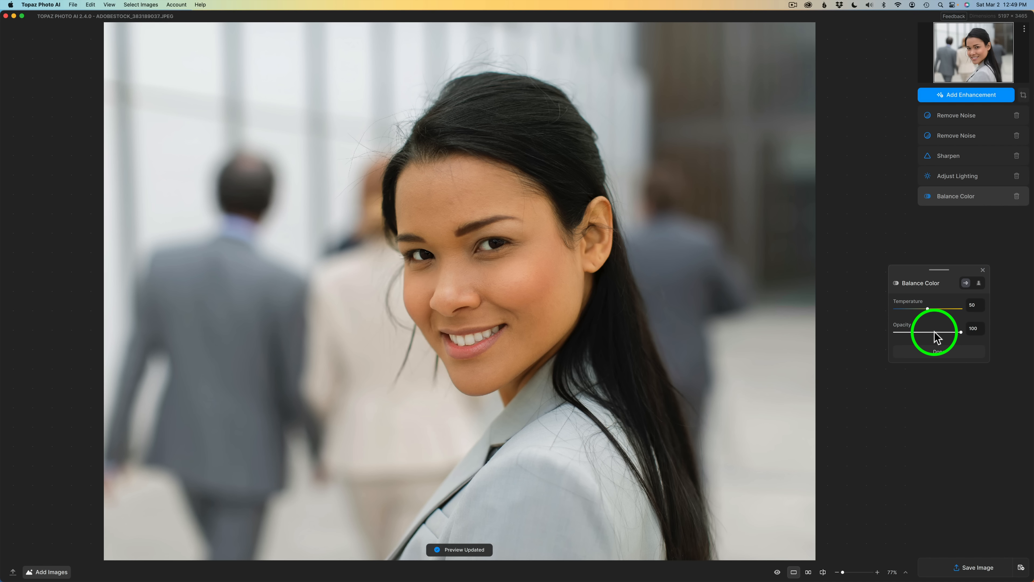
drag(961, 332, 930, 333)
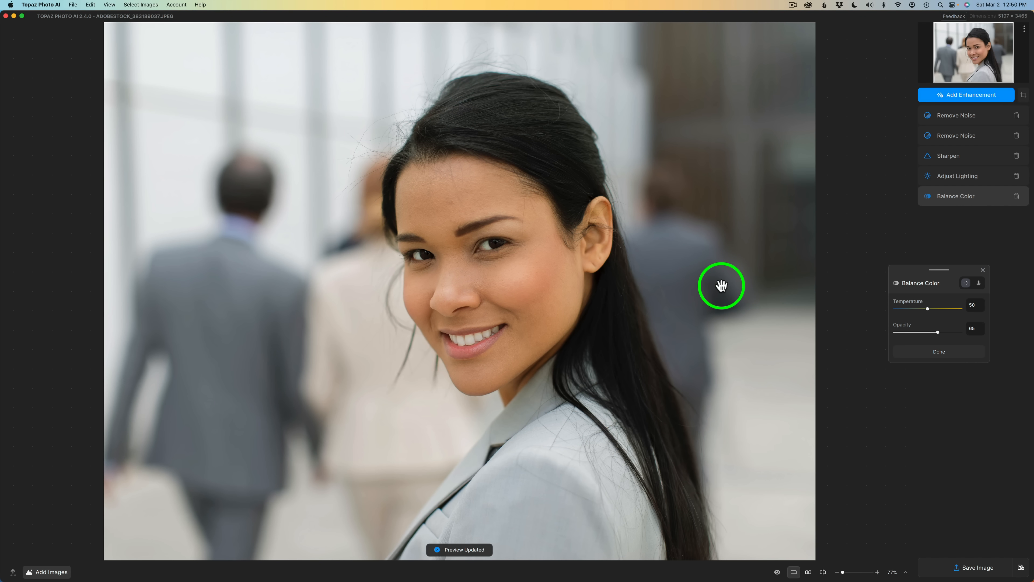
mouse_move(888, 174)
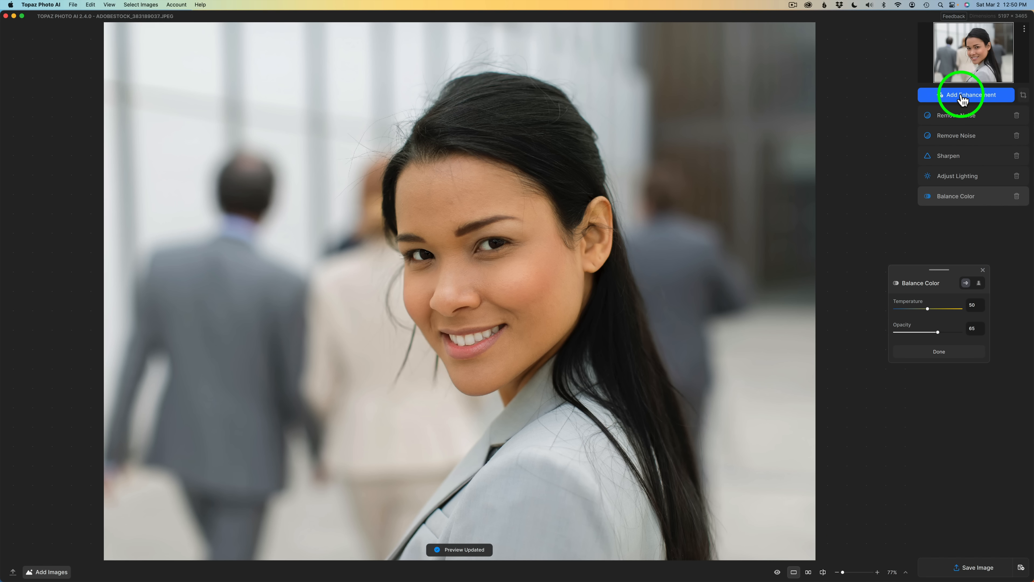
Add a second Balance Color enhancement with Auto Mask set to Background
click(966, 95)
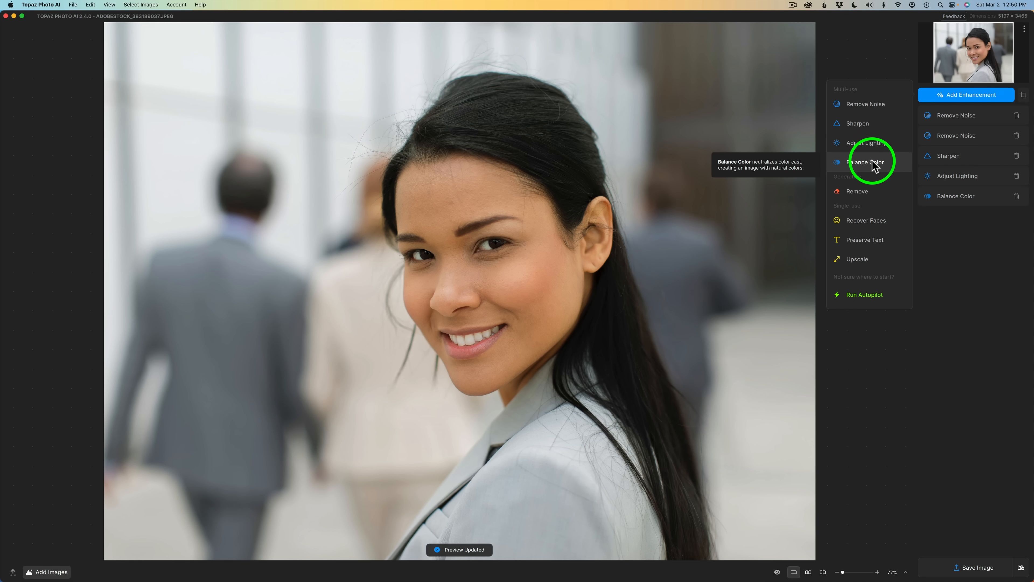
click(861, 162)
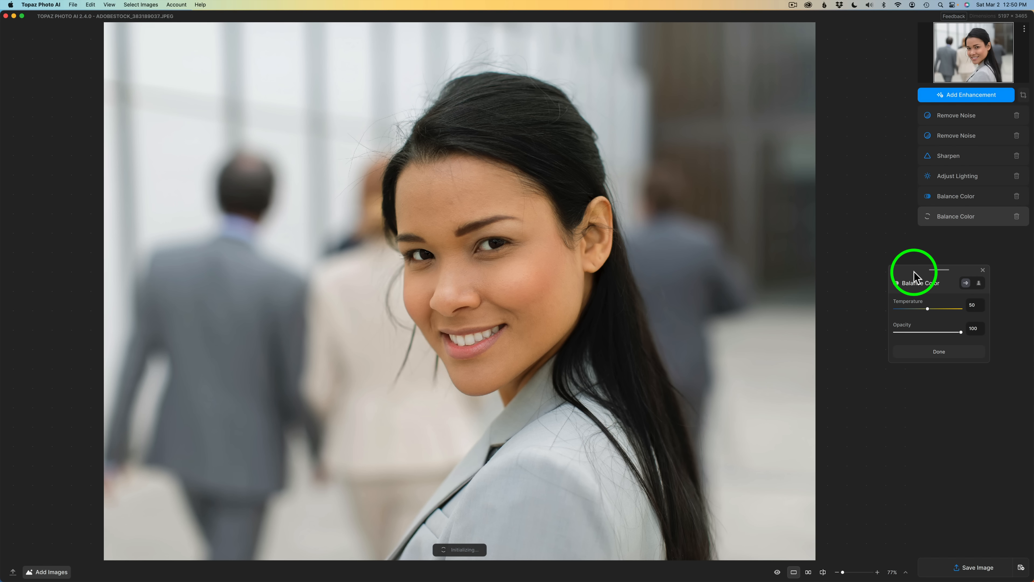
click(966, 283)
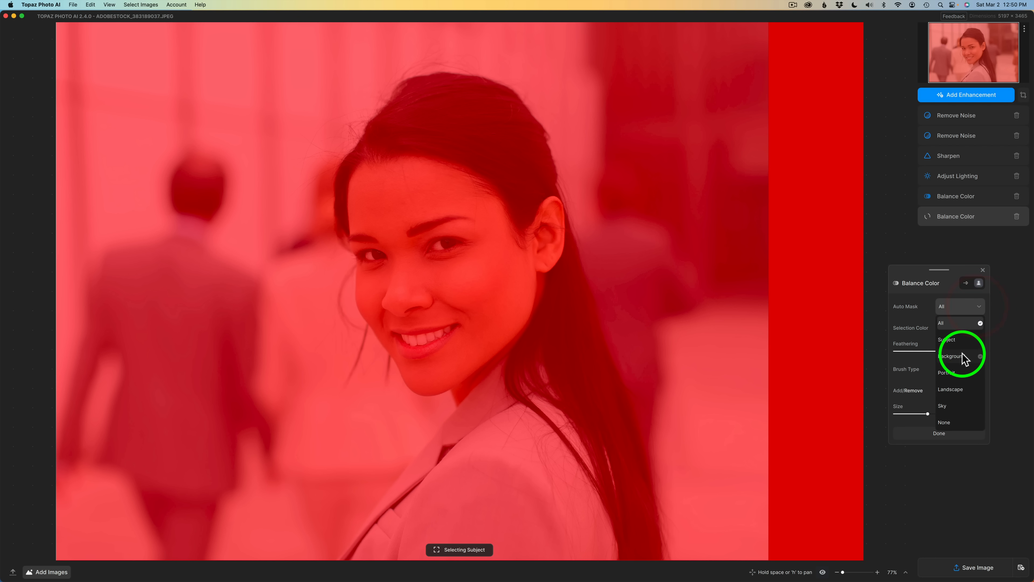
click(949, 355)
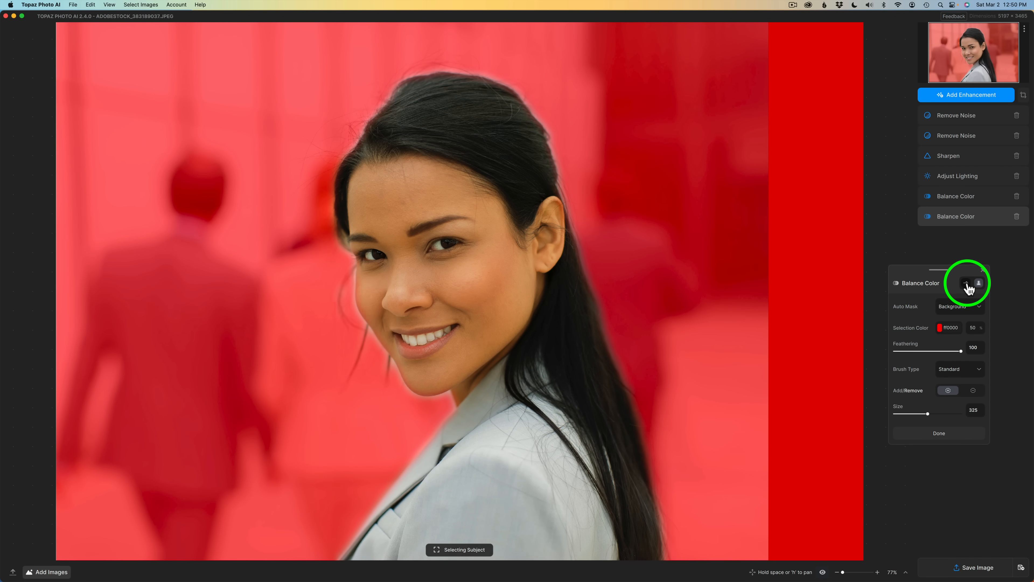
click(979, 283)
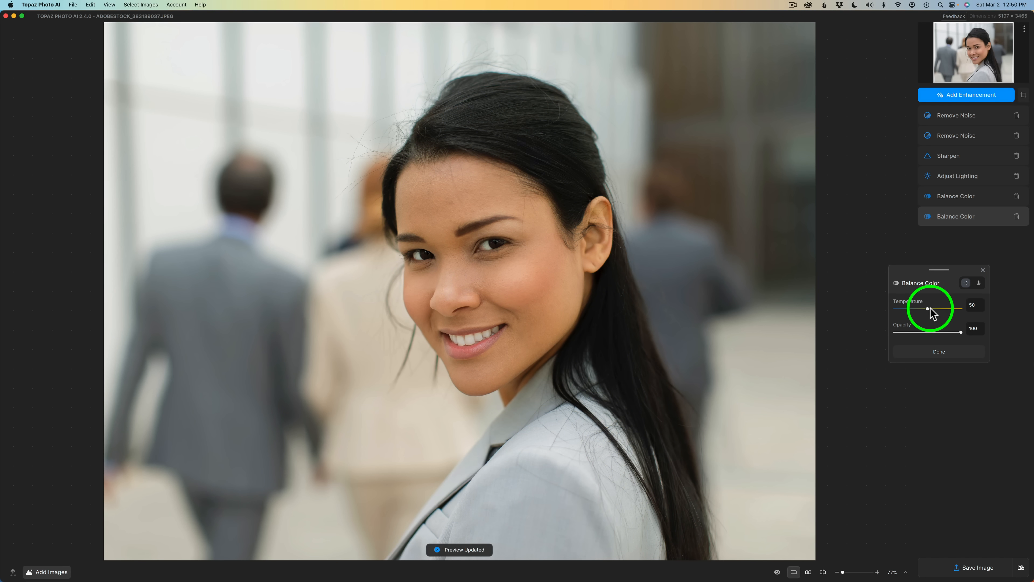
mouse_move(930, 312)
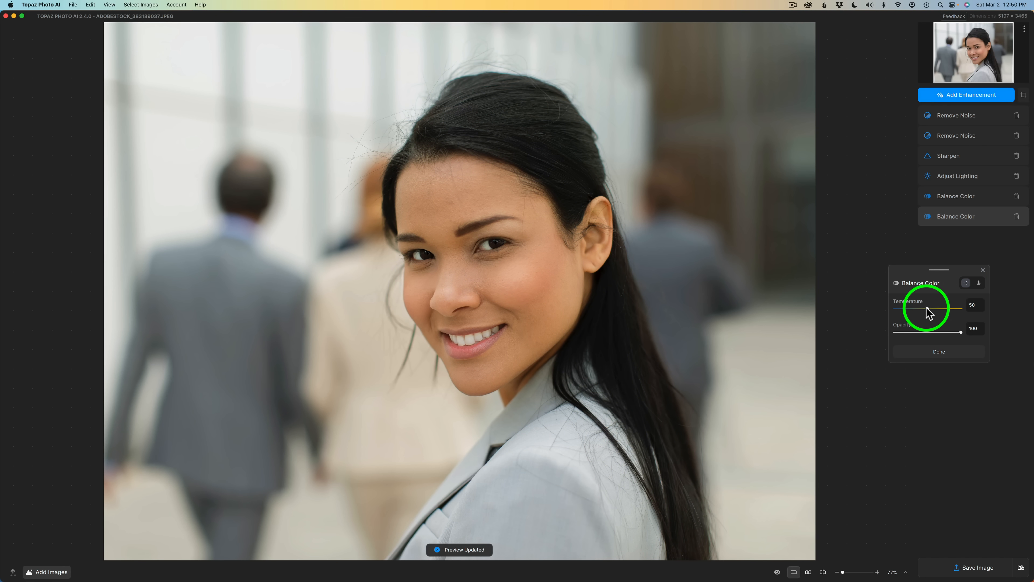
Cool the background temperature to 45 and confirm with Done
drag(941, 305, 917, 305)
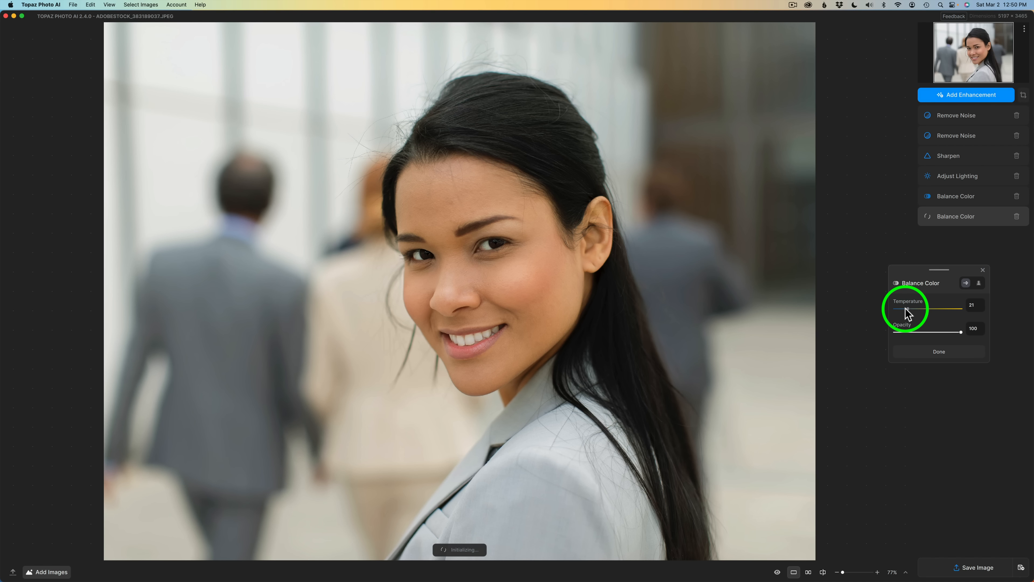
drag(944, 305, 931, 305)
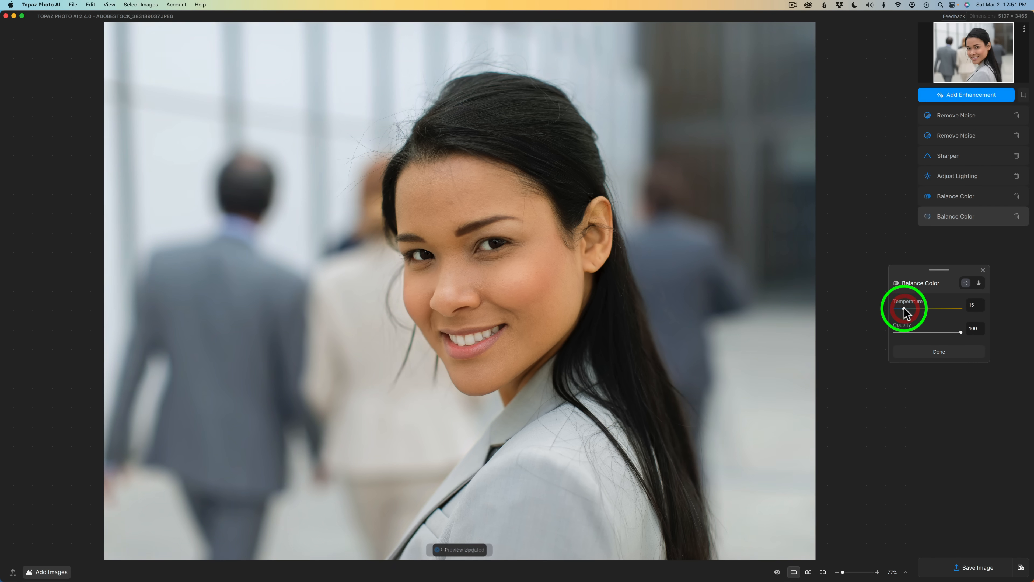
drag(927, 310, 903, 310)
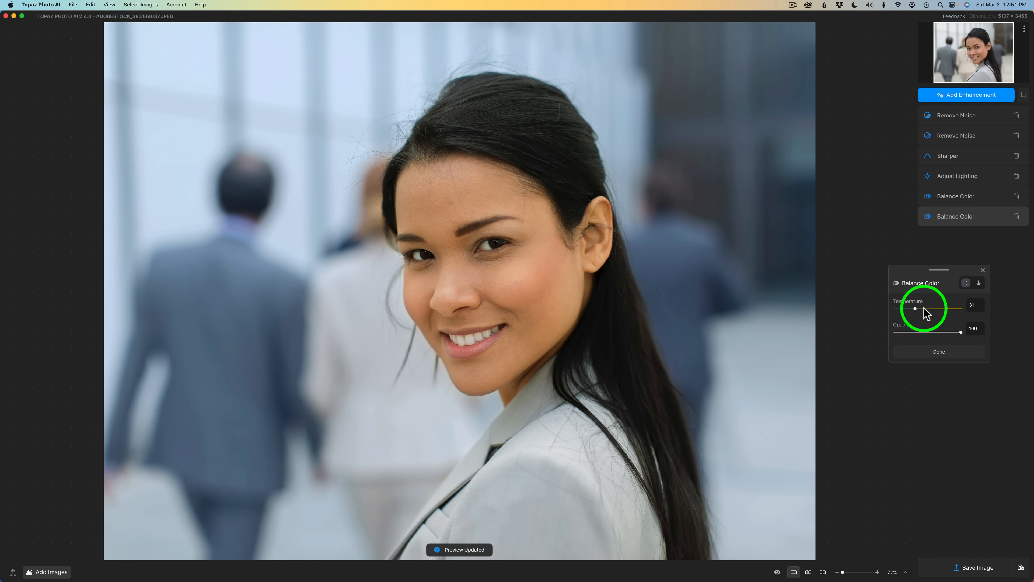
drag(915, 308, 925, 308)
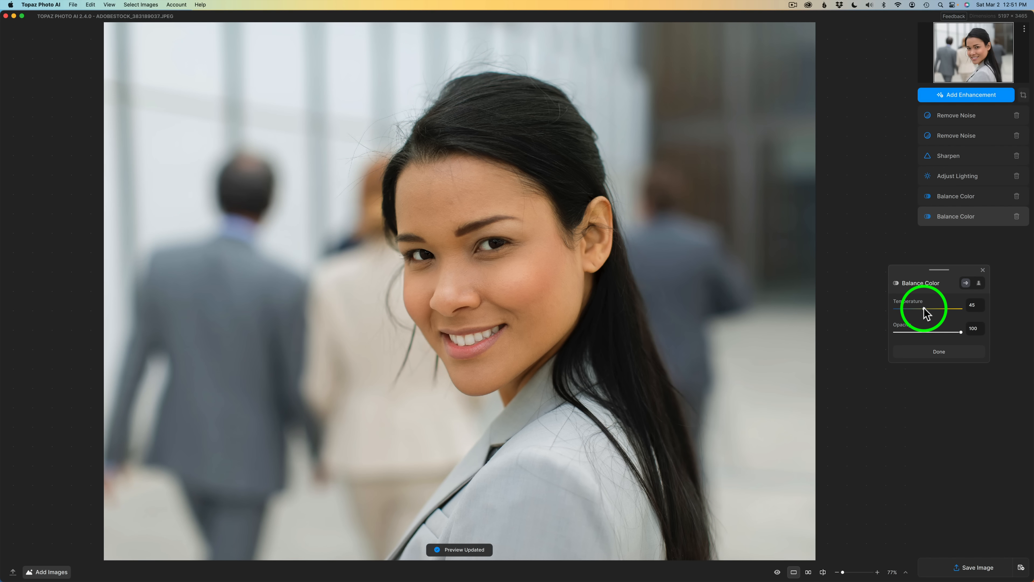
mouse_move(720, 226)
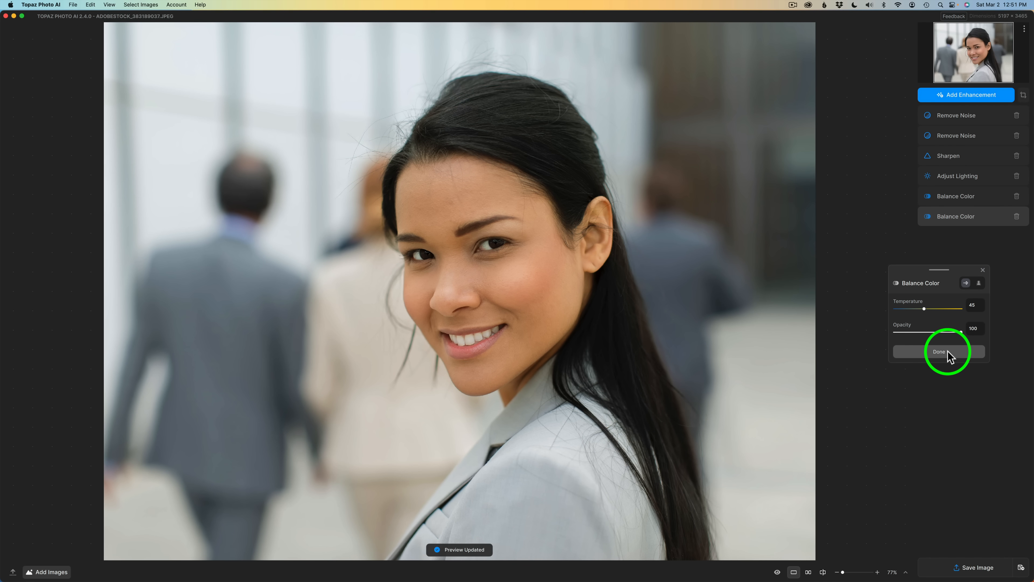
click(939, 351)
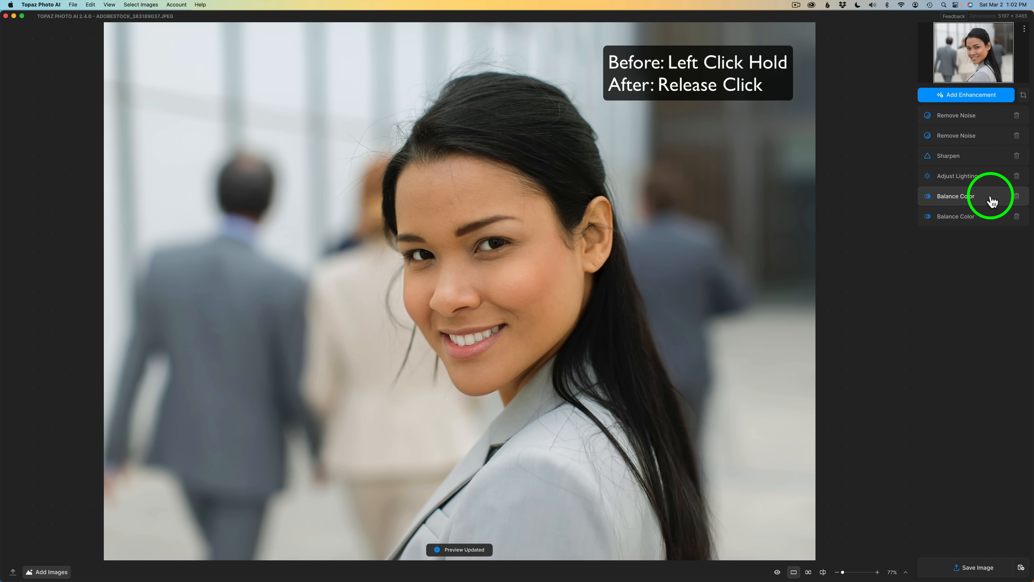
Compare the Balance Color result before/after, review Add Enhancement, and go to Save Image export
click(969, 197)
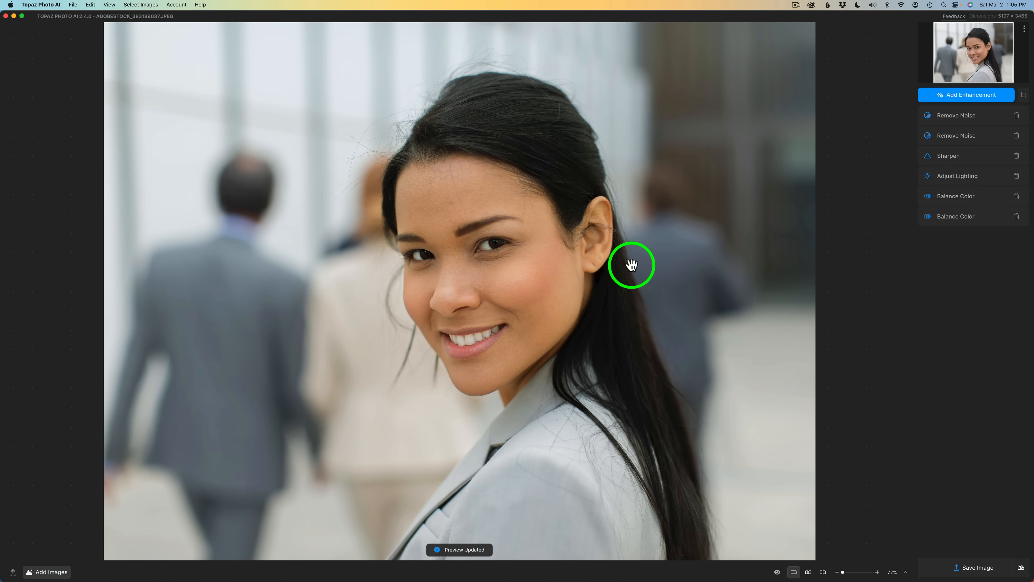
click(966, 94)
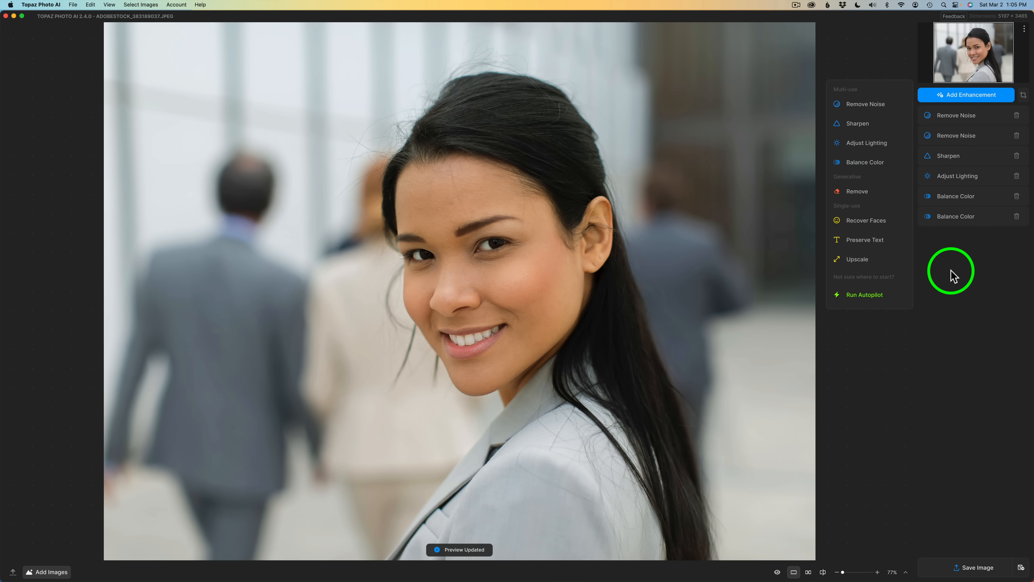
mouse_move(1030, 215)
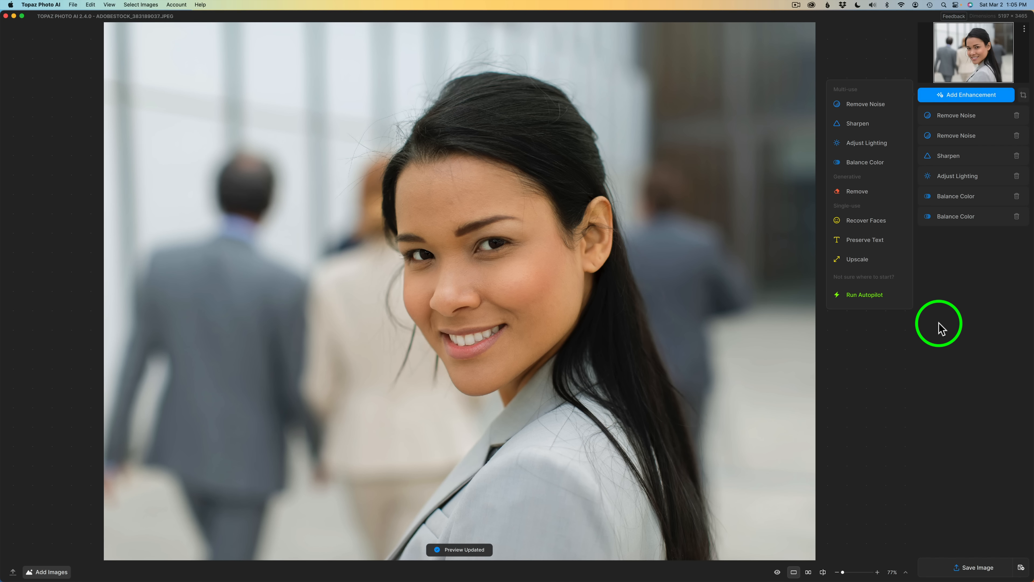
mouse_move(982, 395)
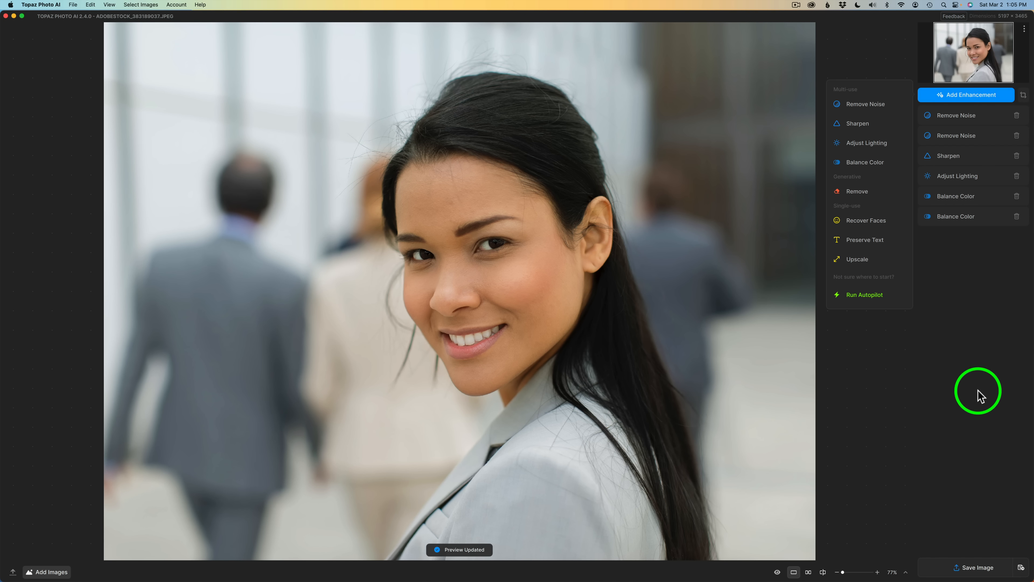
click(978, 567)
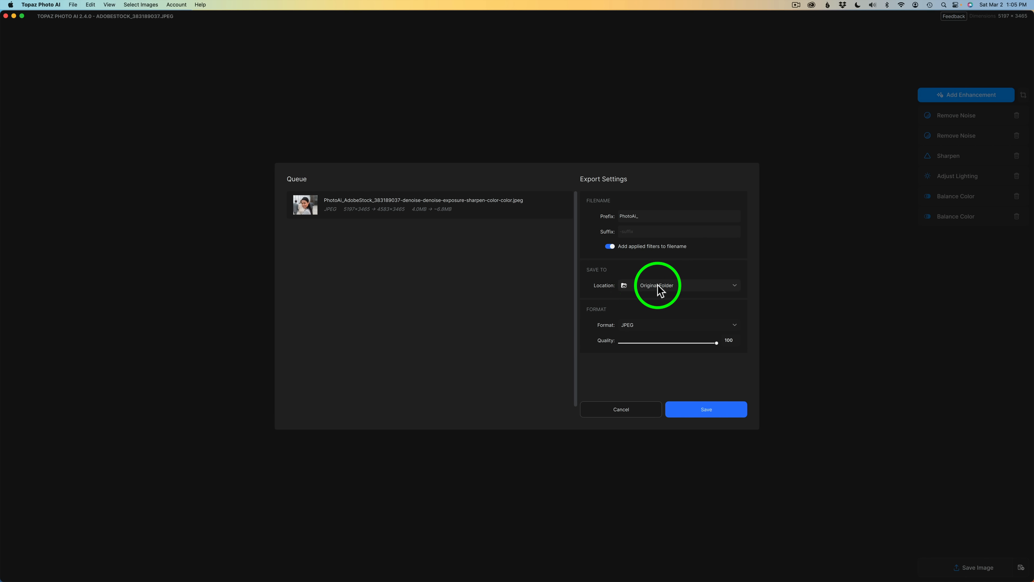
mouse_move(659, 254)
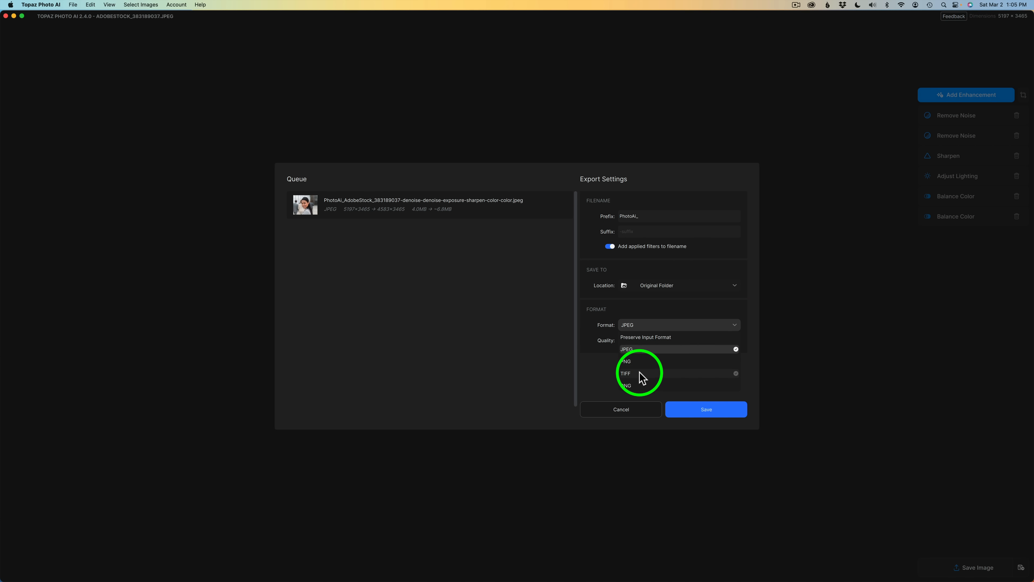
Keep JPEG at quality 100 as the export format, saving to the original folder
click(625, 349)
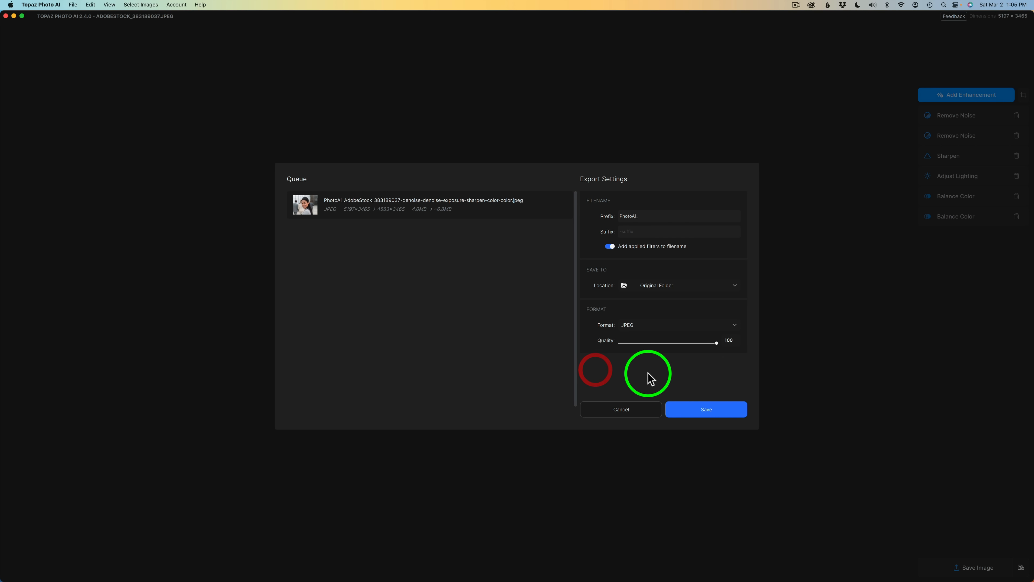
mouse_move(853, 328)
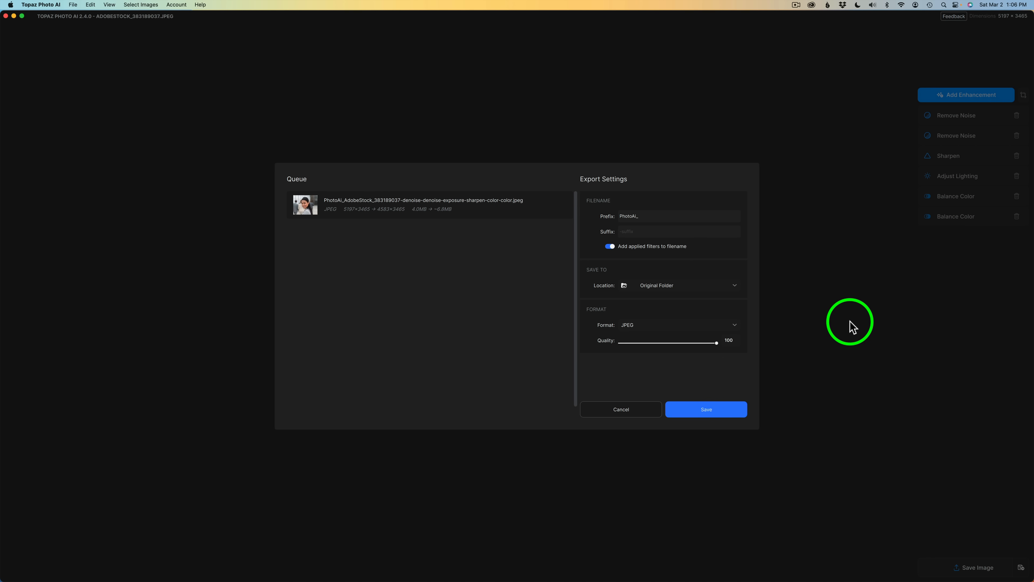